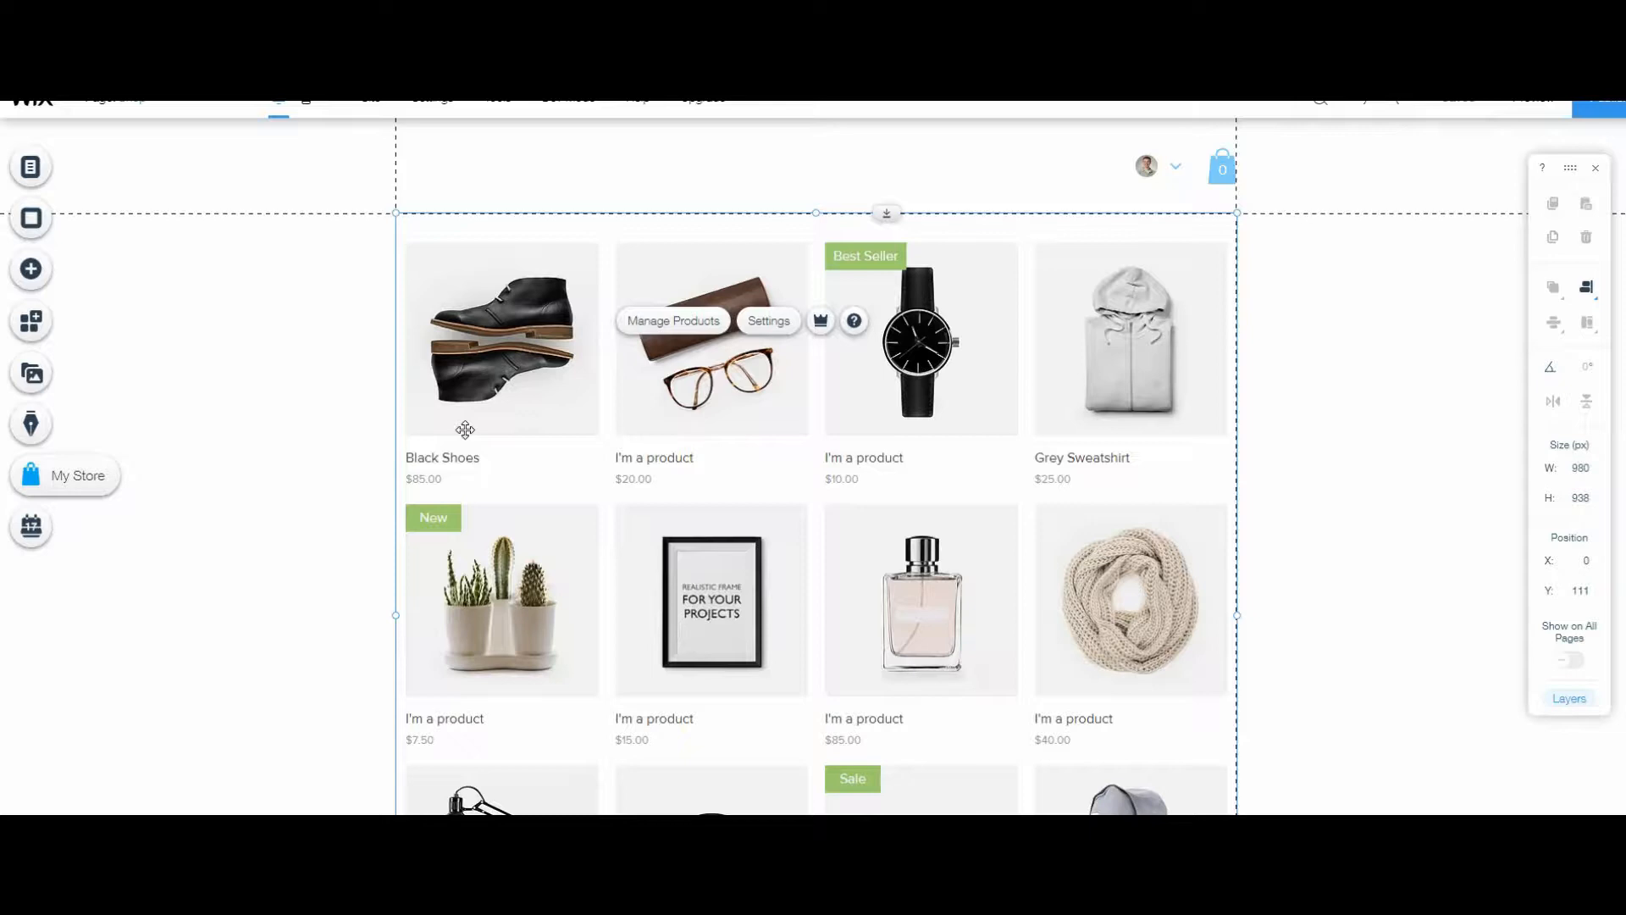
pyautogui.moveTo(30, 320)
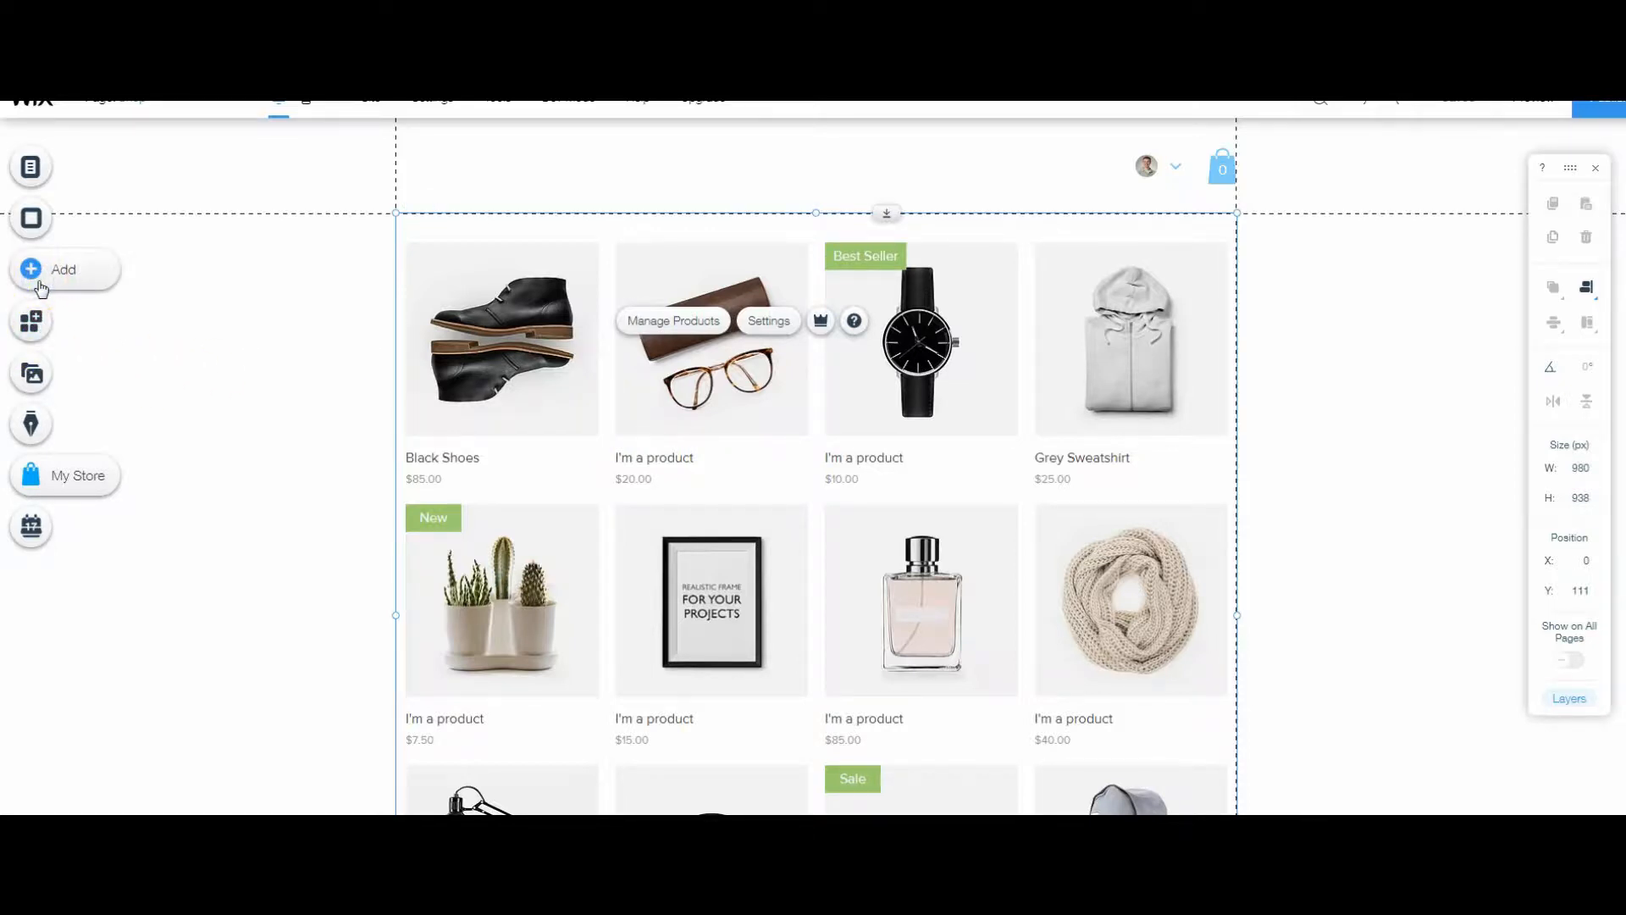
# - Browse the store elements list, then go to manage the store's products
pyautogui.click(63, 269)
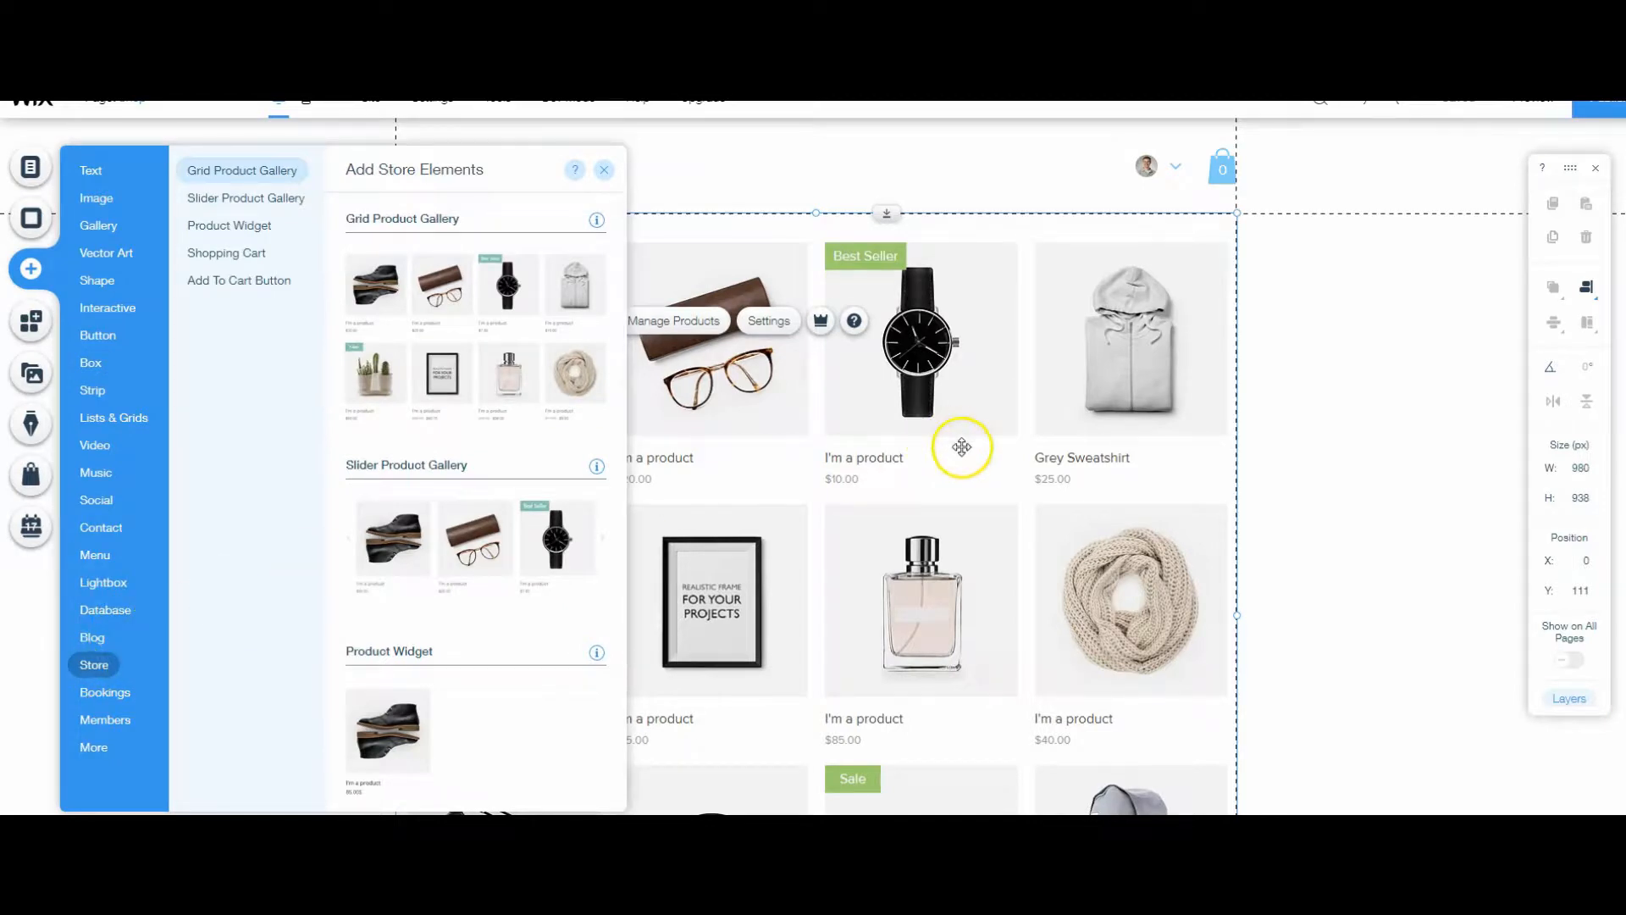
pyautogui.click(605, 170)
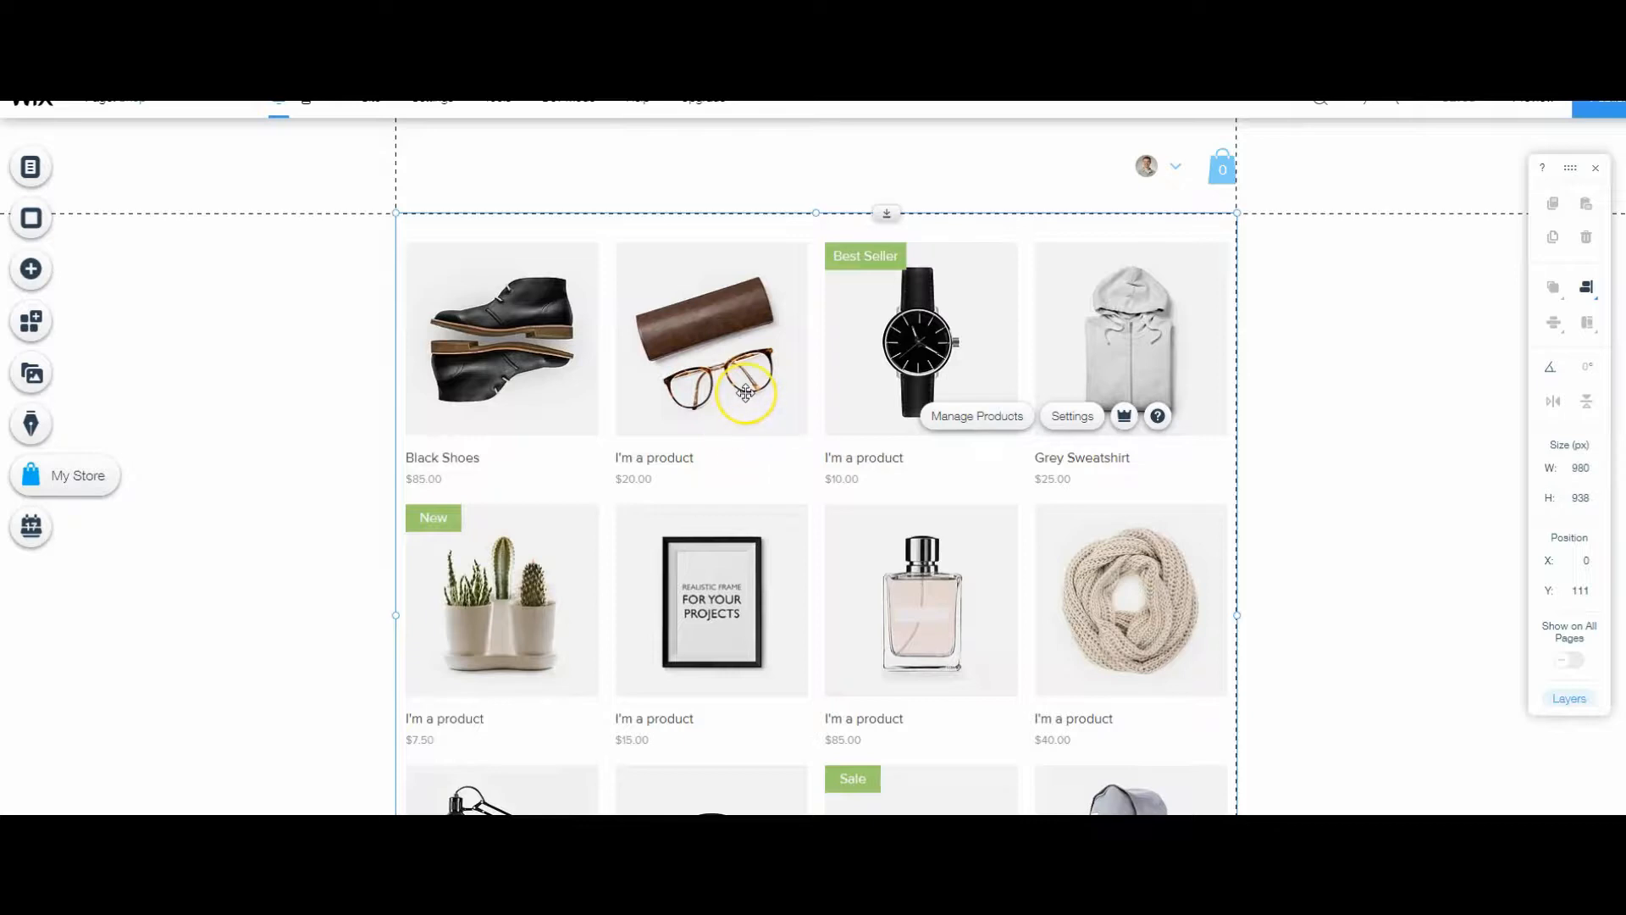
pyautogui.click(976, 416)
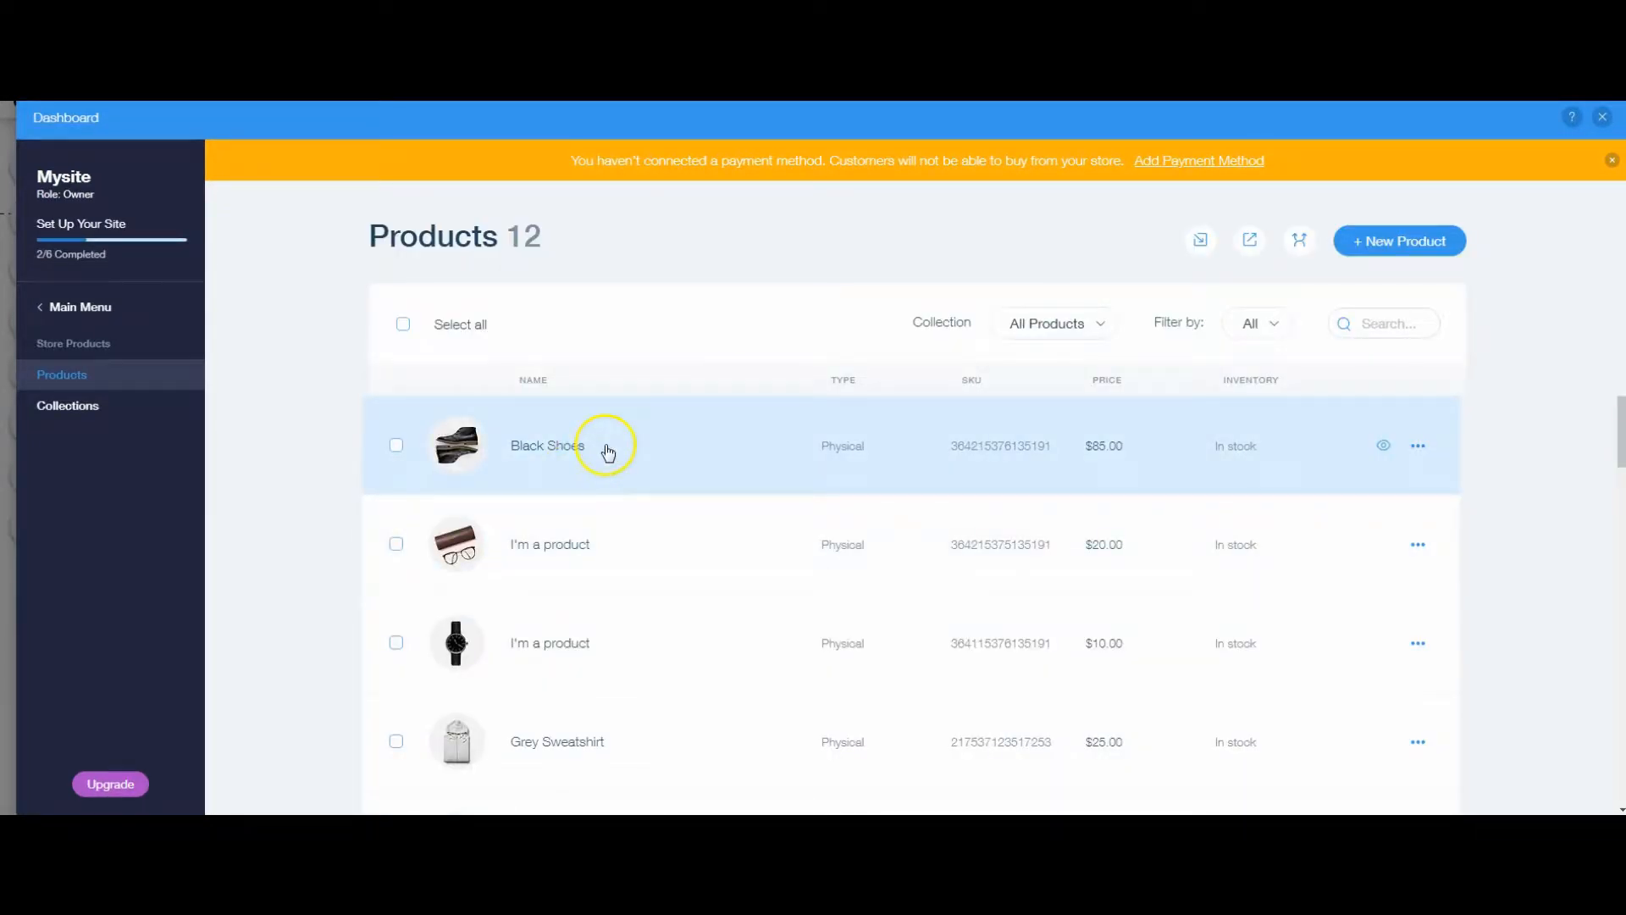
pyautogui.moveTo(660, 523)
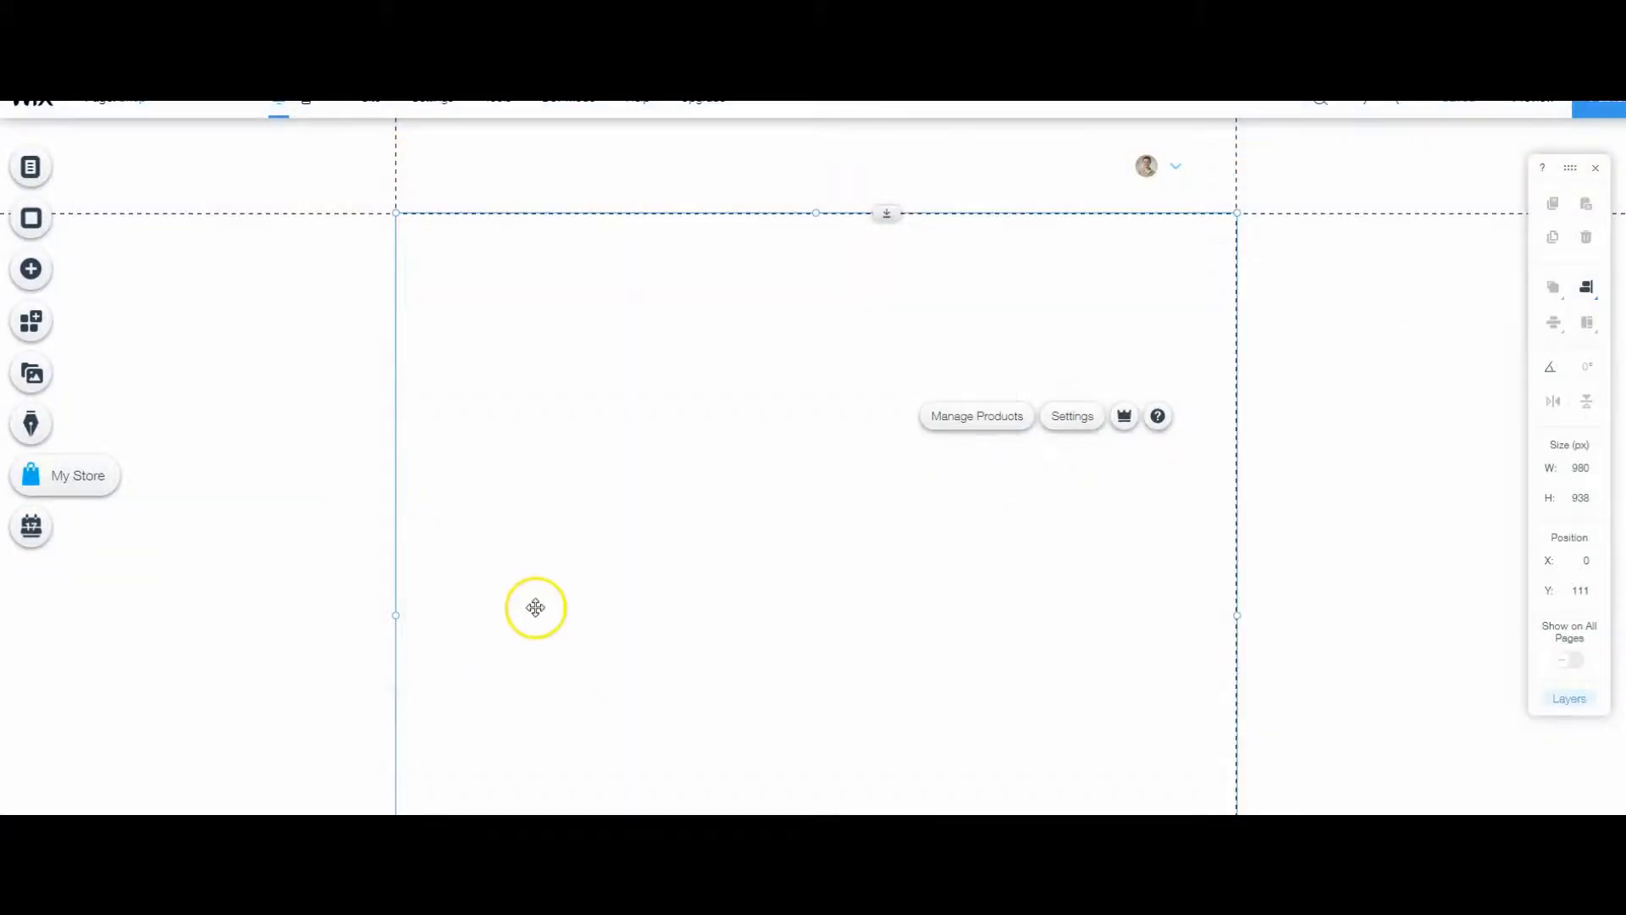
pyautogui.scroll(-3)
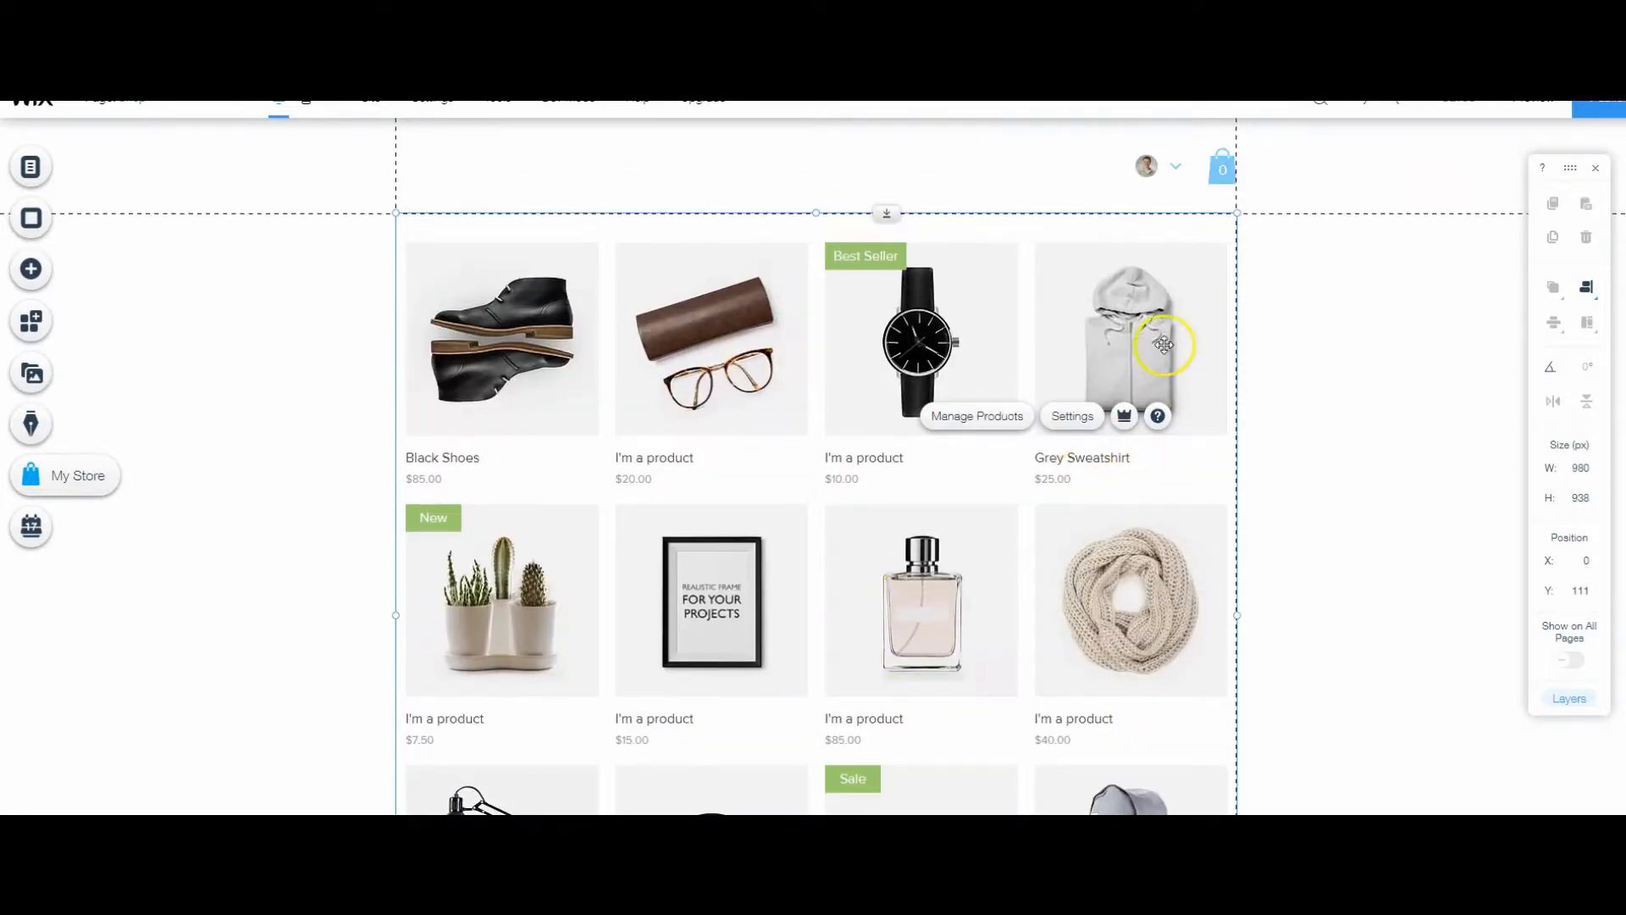
pyautogui.moveTo(463, 389)
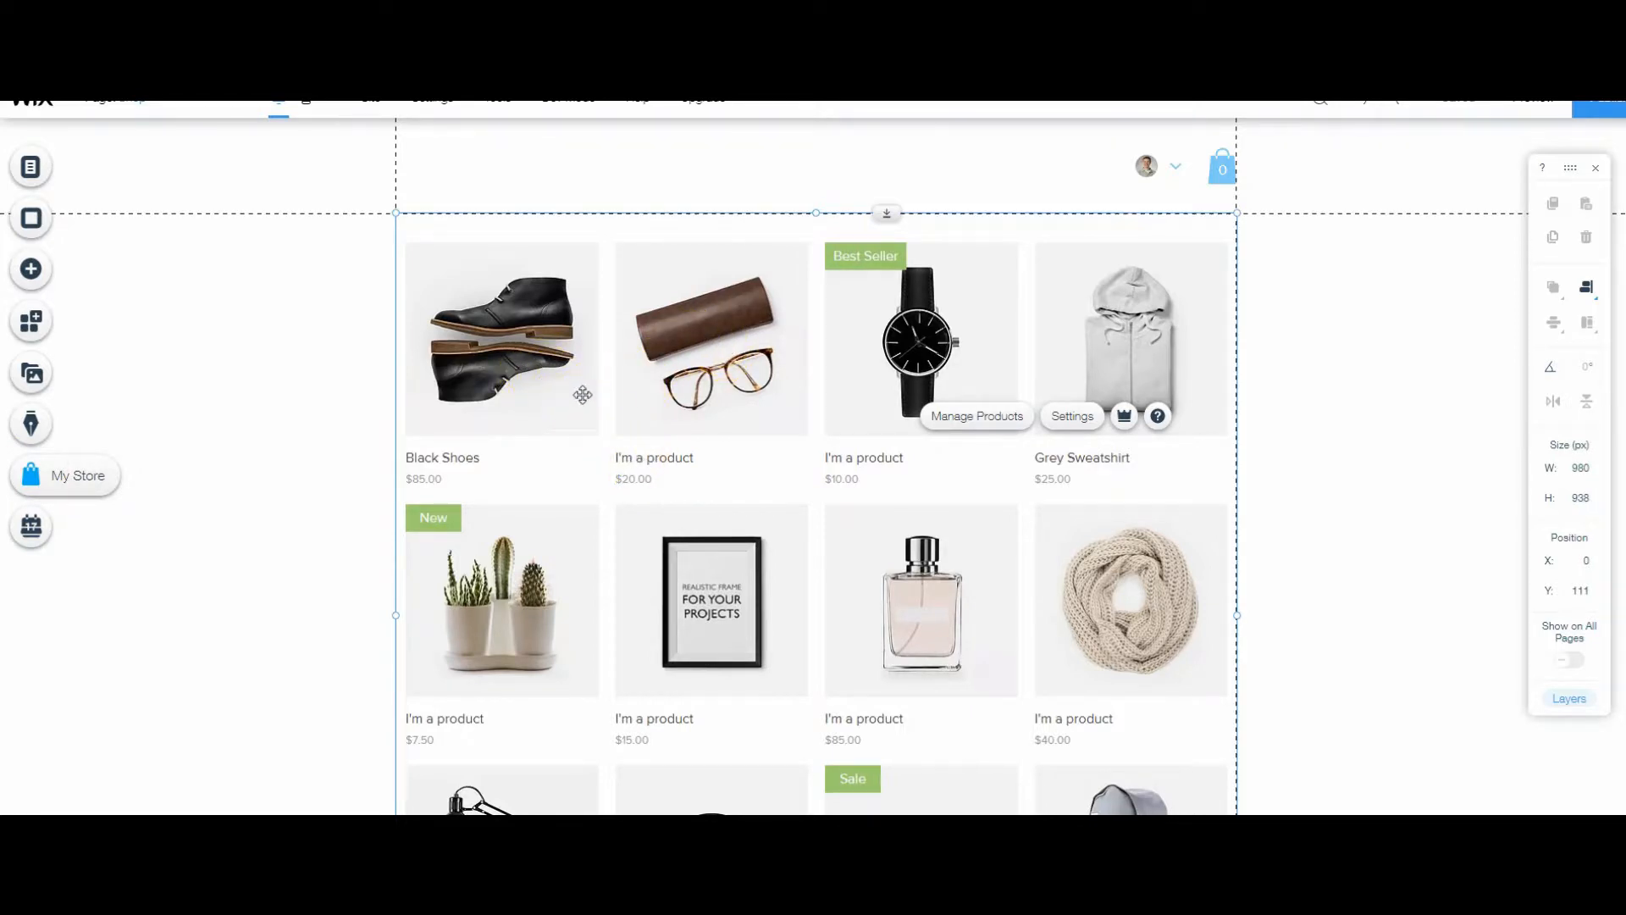
# - Open the dashboard's Store Products Collections page, showing the All Products collection
pyautogui.click(31, 475)
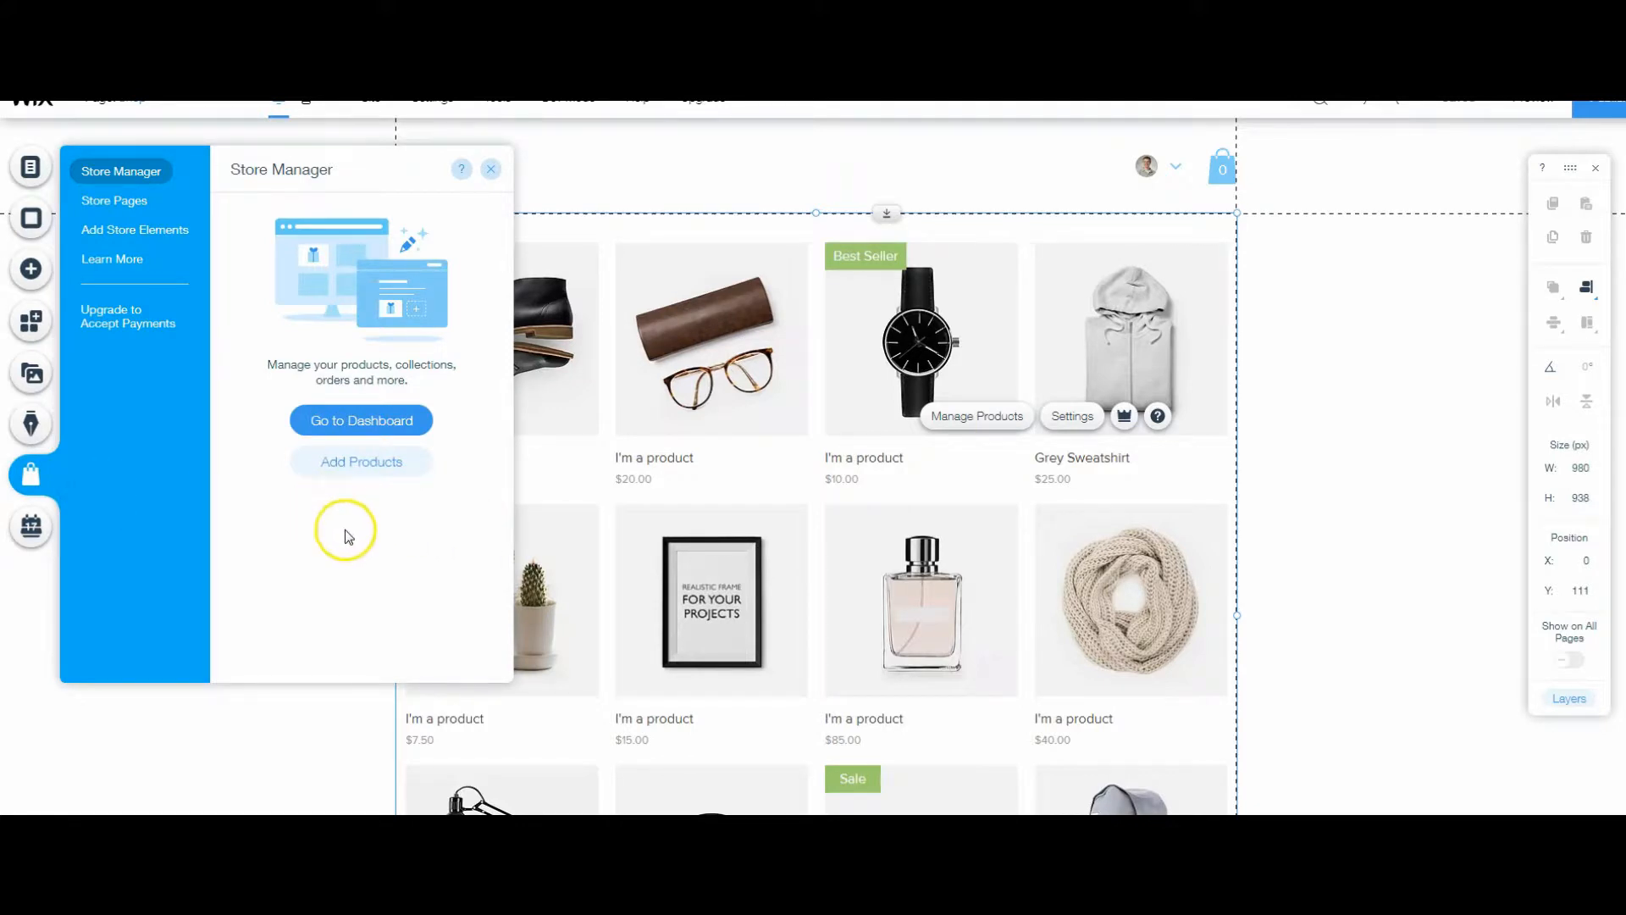
pyautogui.moveTo(464, 429)
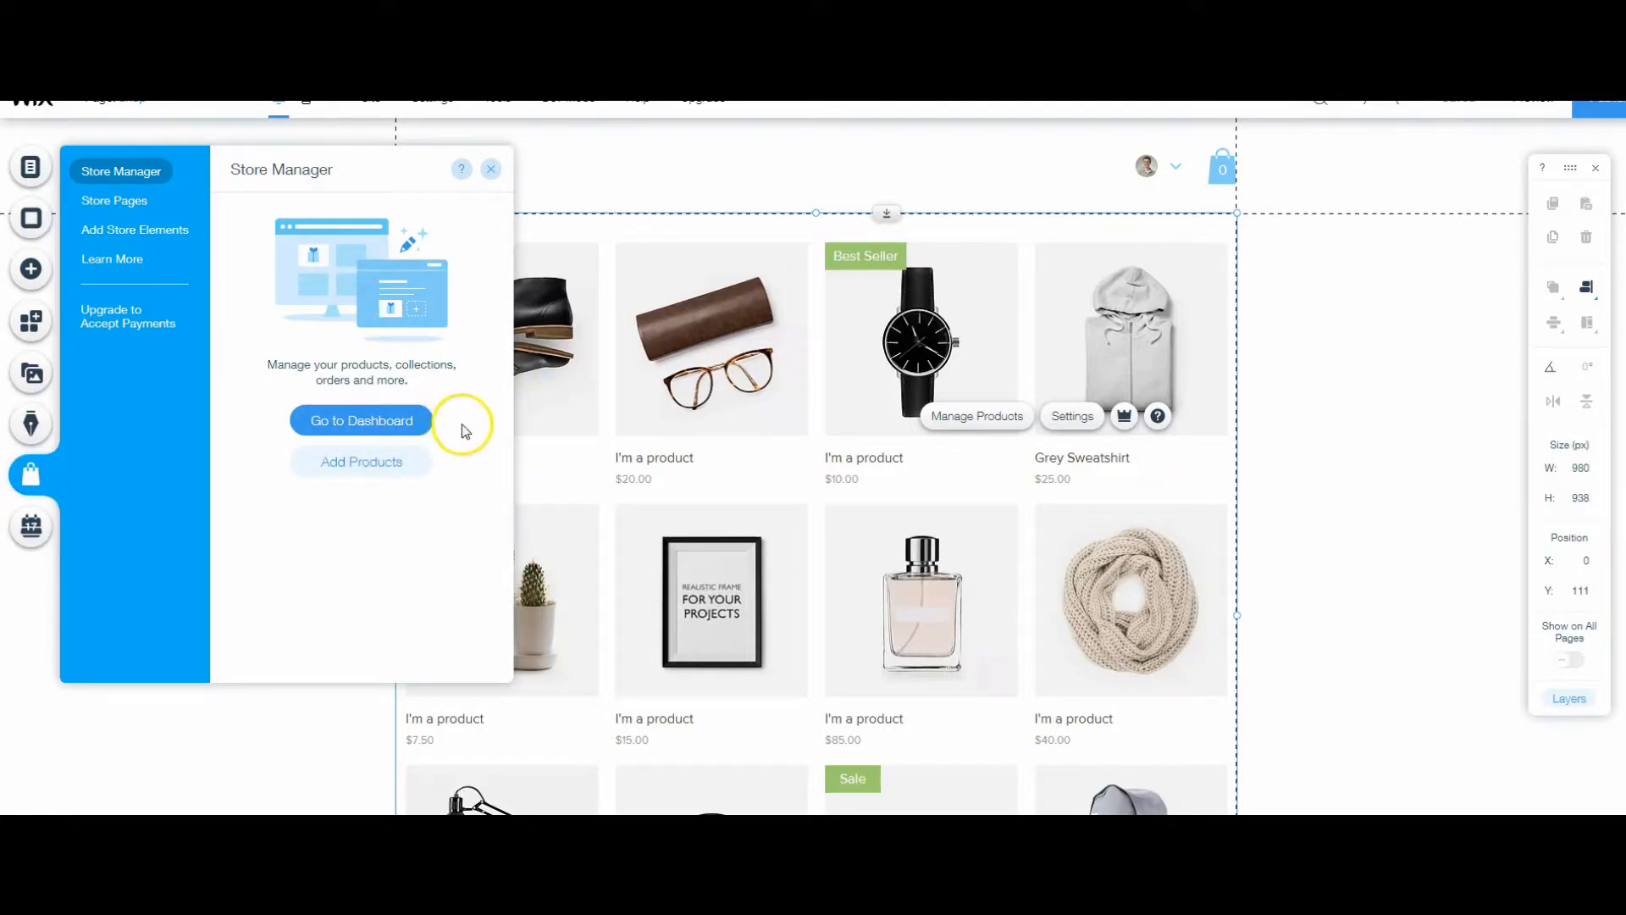
pyautogui.click(360, 420)
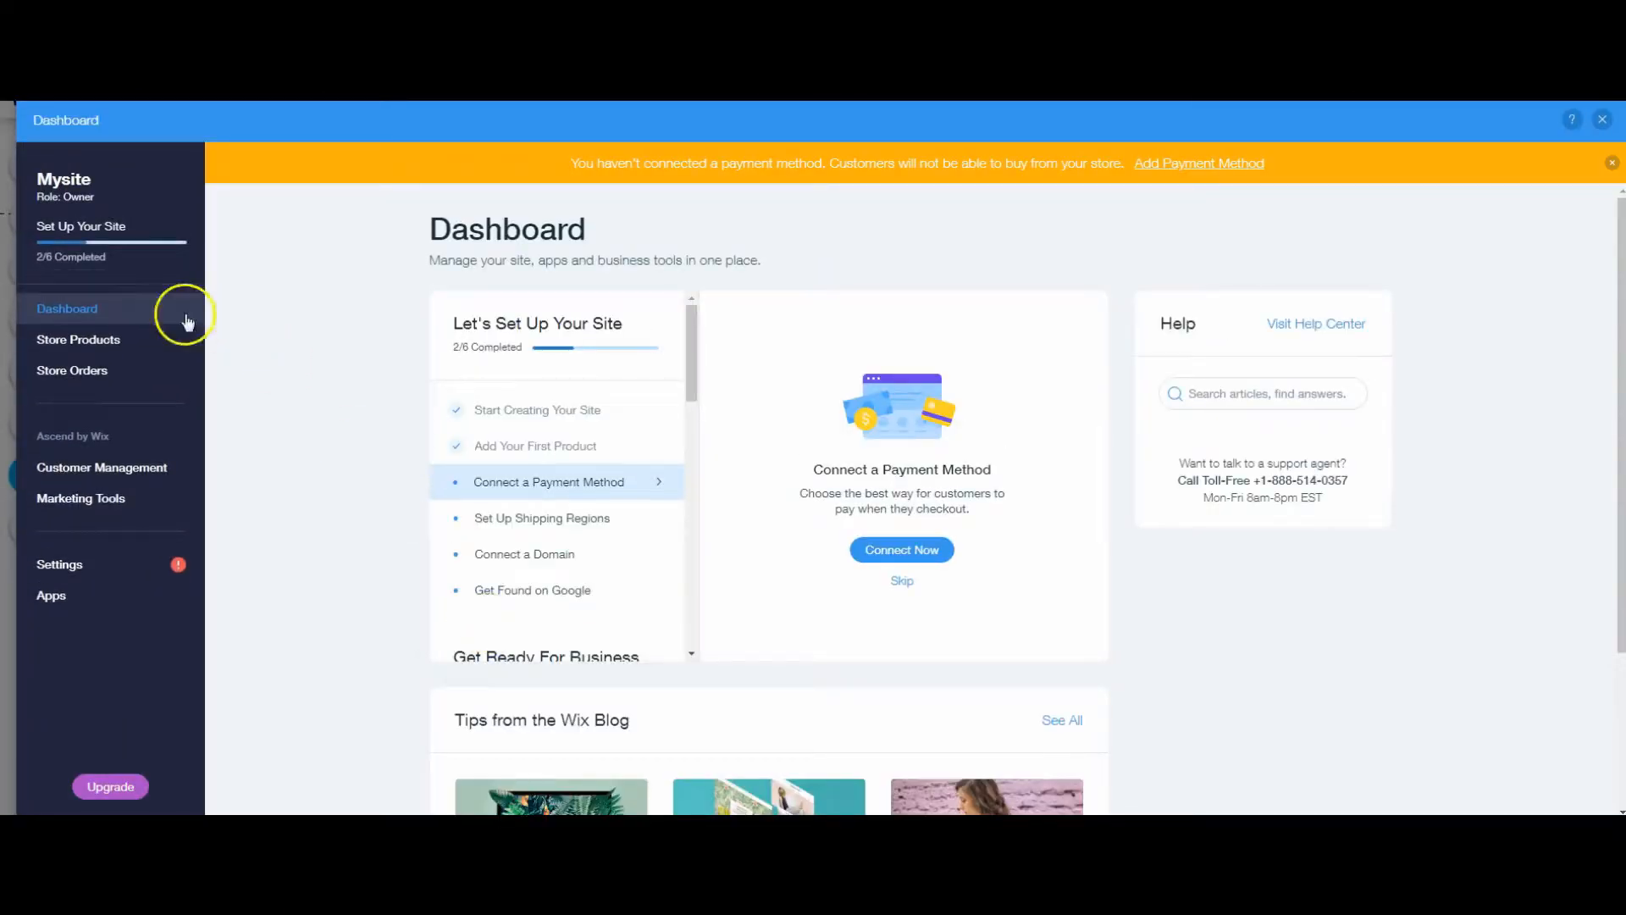
pyautogui.click(78, 339)
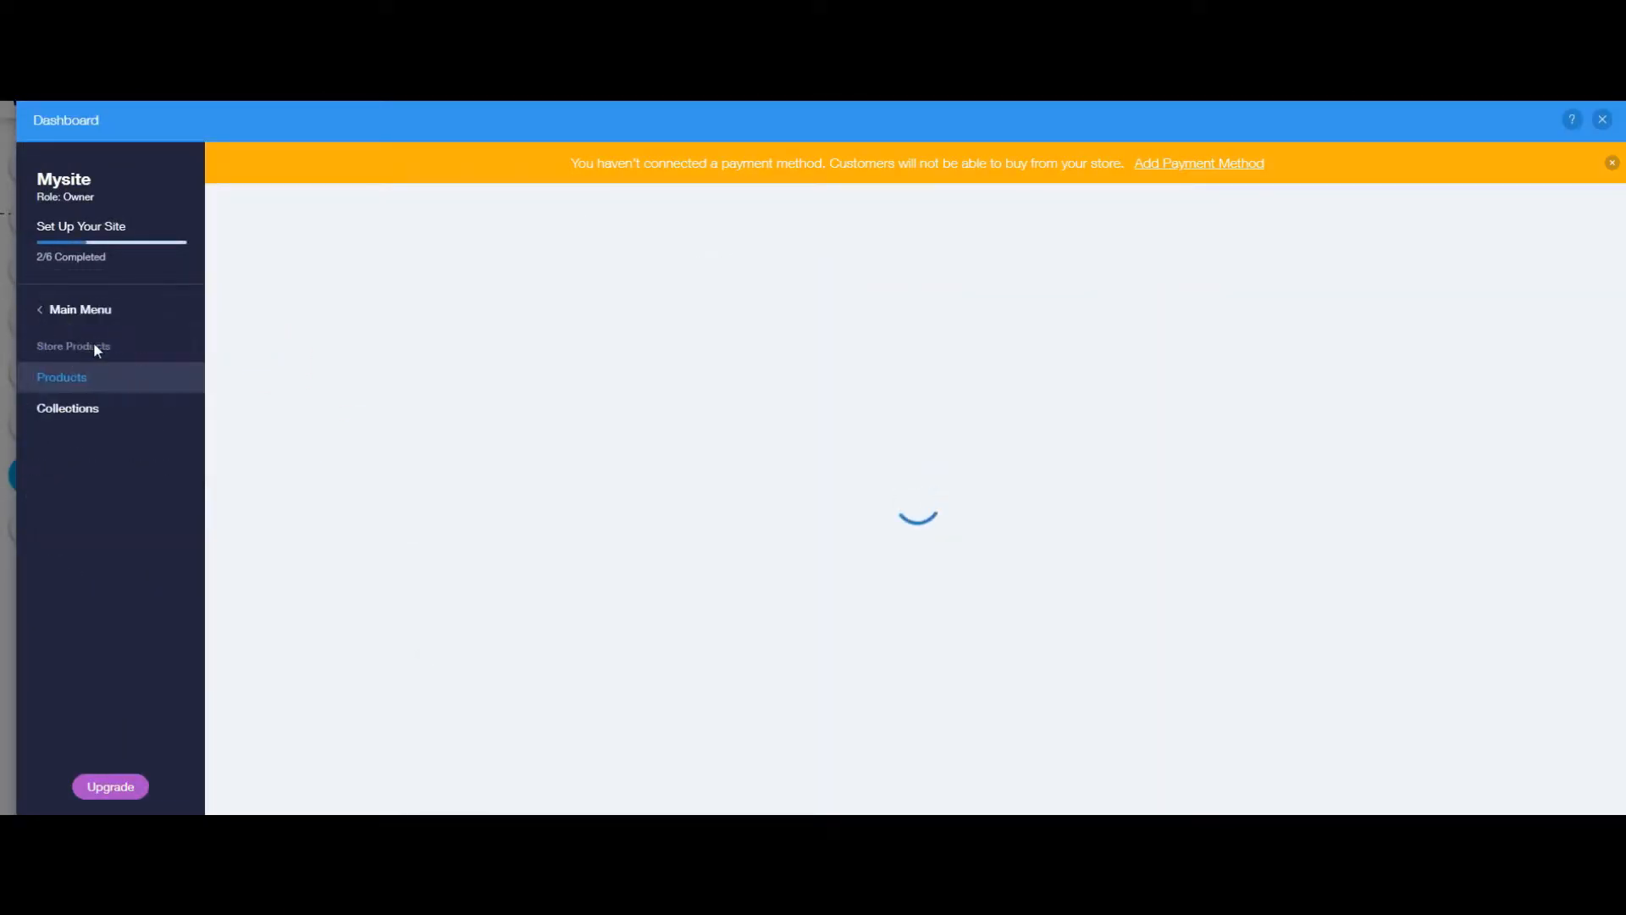
pyautogui.click(61, 376)
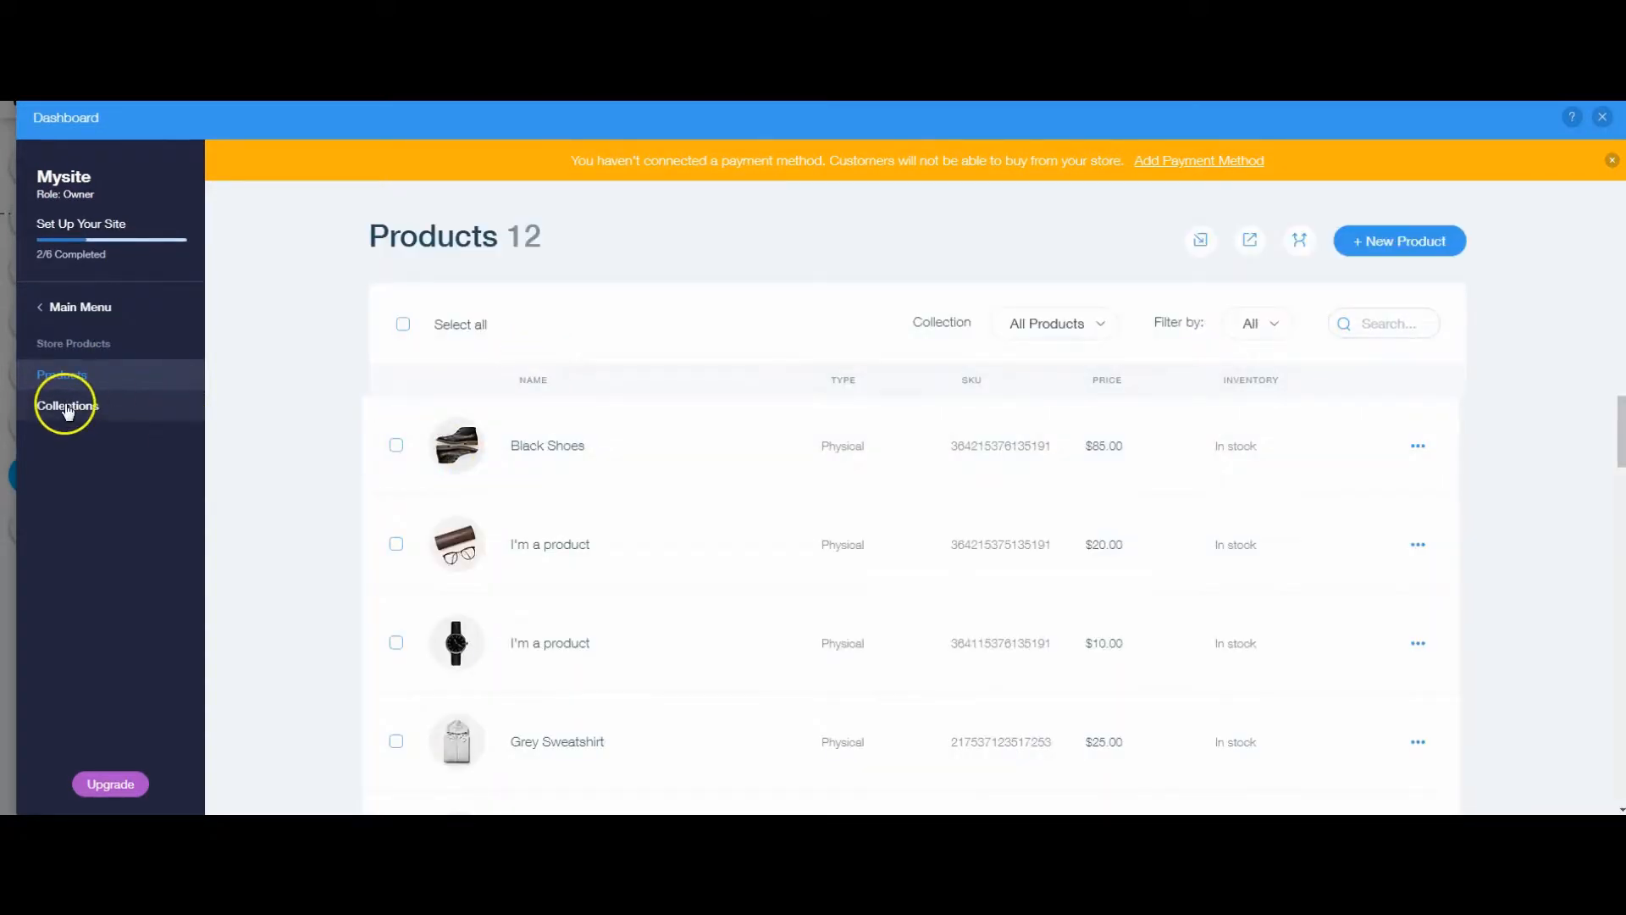
pyautogui.click(66, 405)
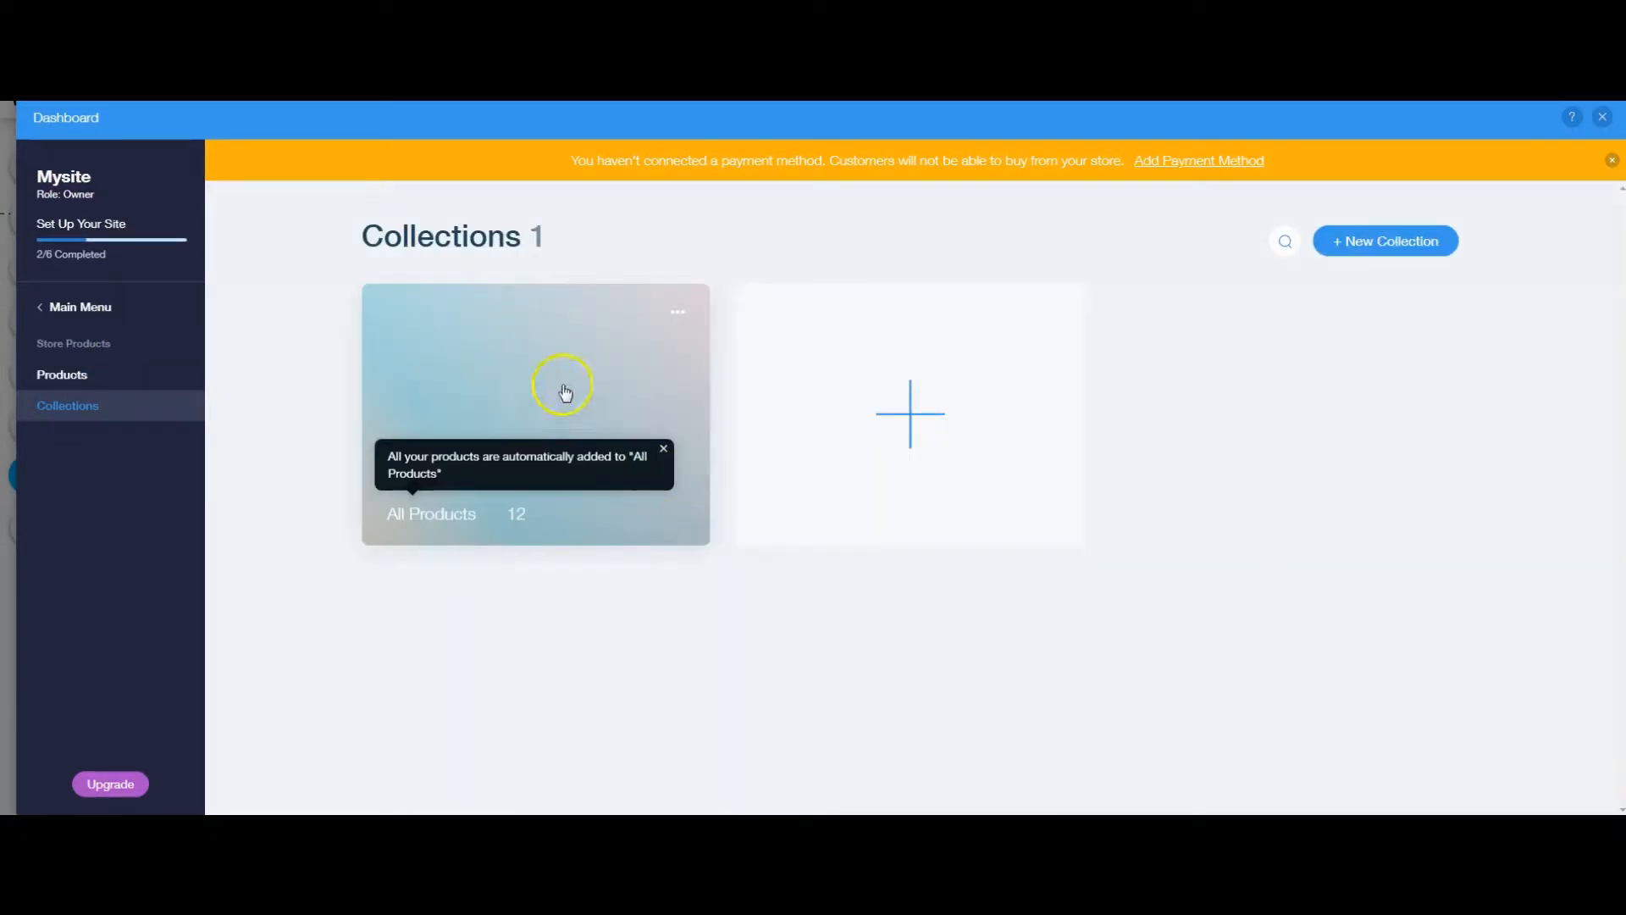
pyautogui.moveTo(943, 405)
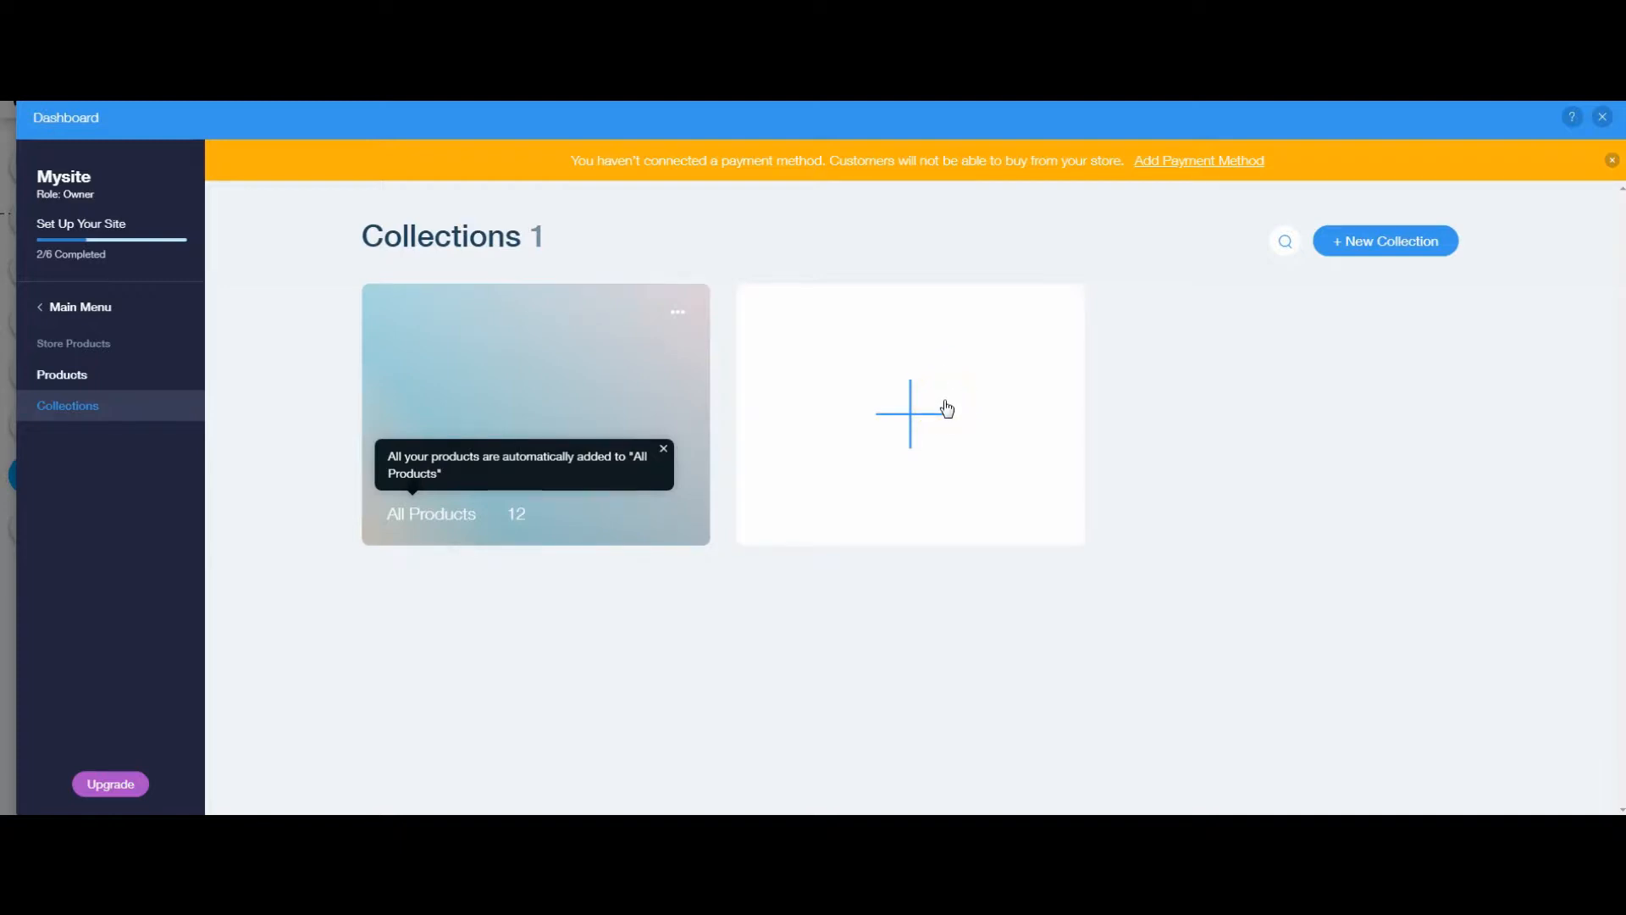
# - Create a new collection named 'Shoes' and add the Black Shoes product to it
pyautogui.click(909, 412)
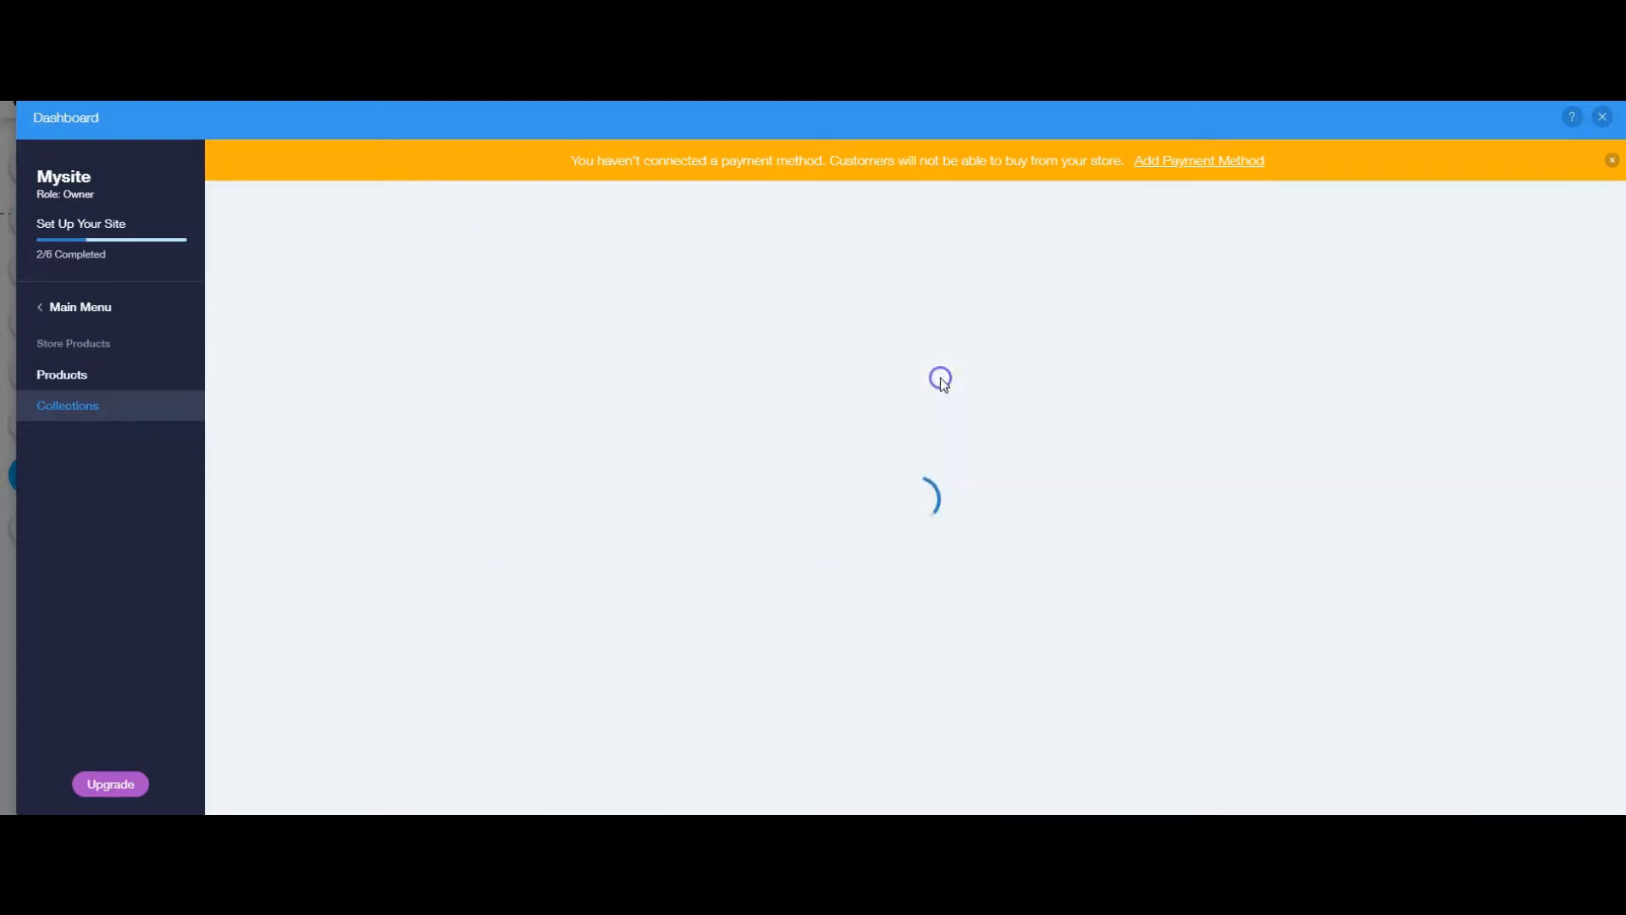
pyautogui.click(68, 405)
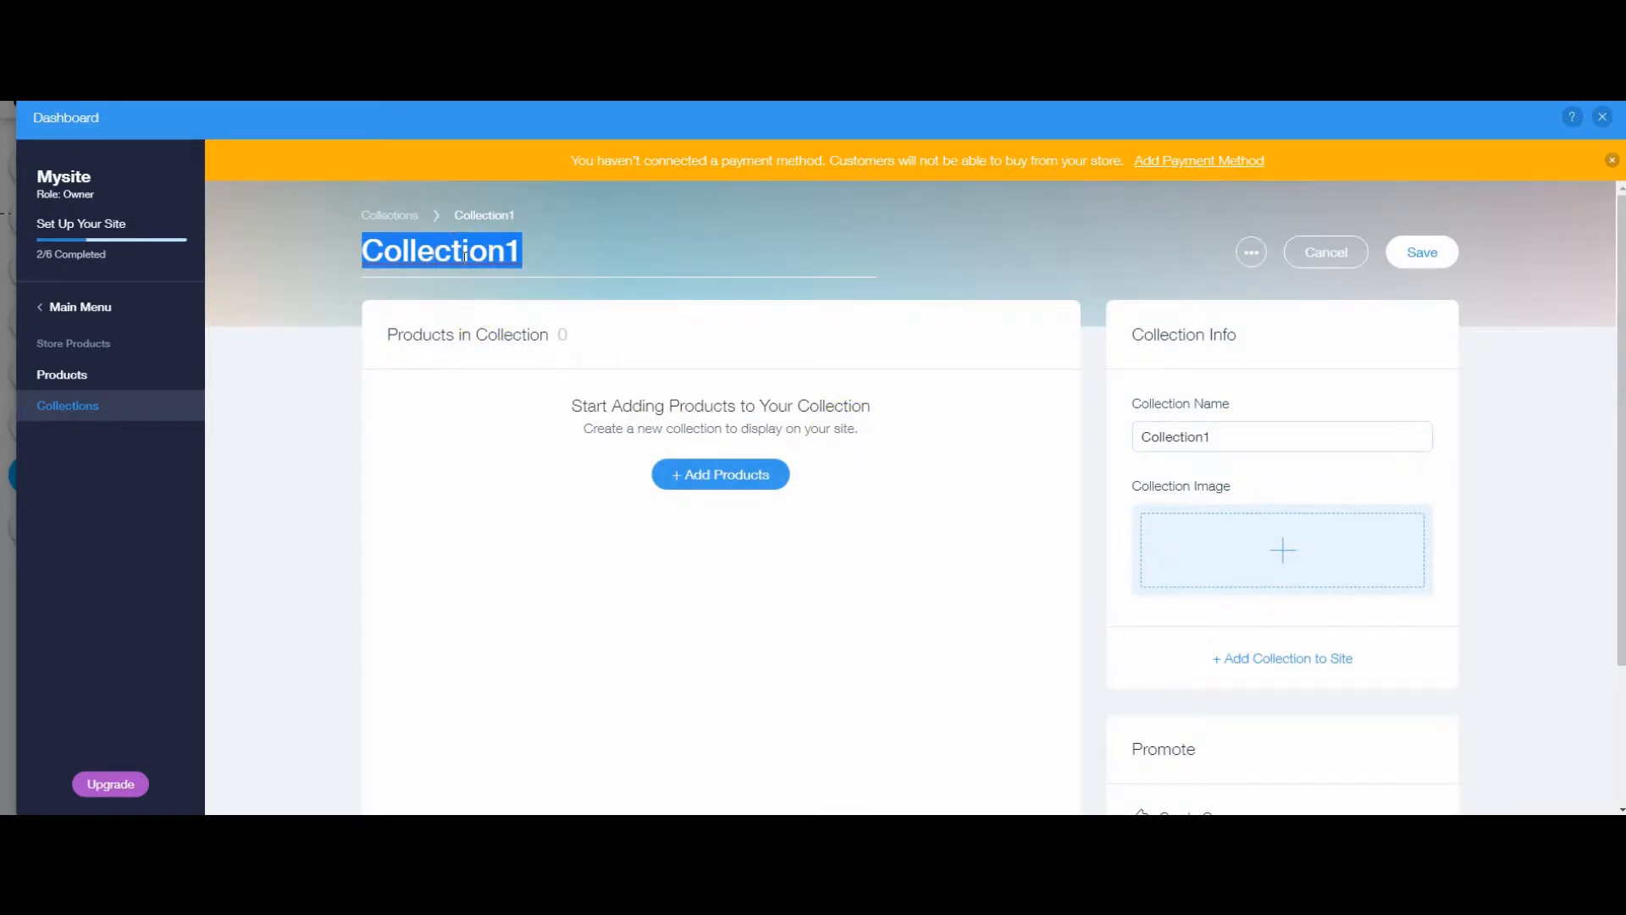
pyautogui.write('Shoes')
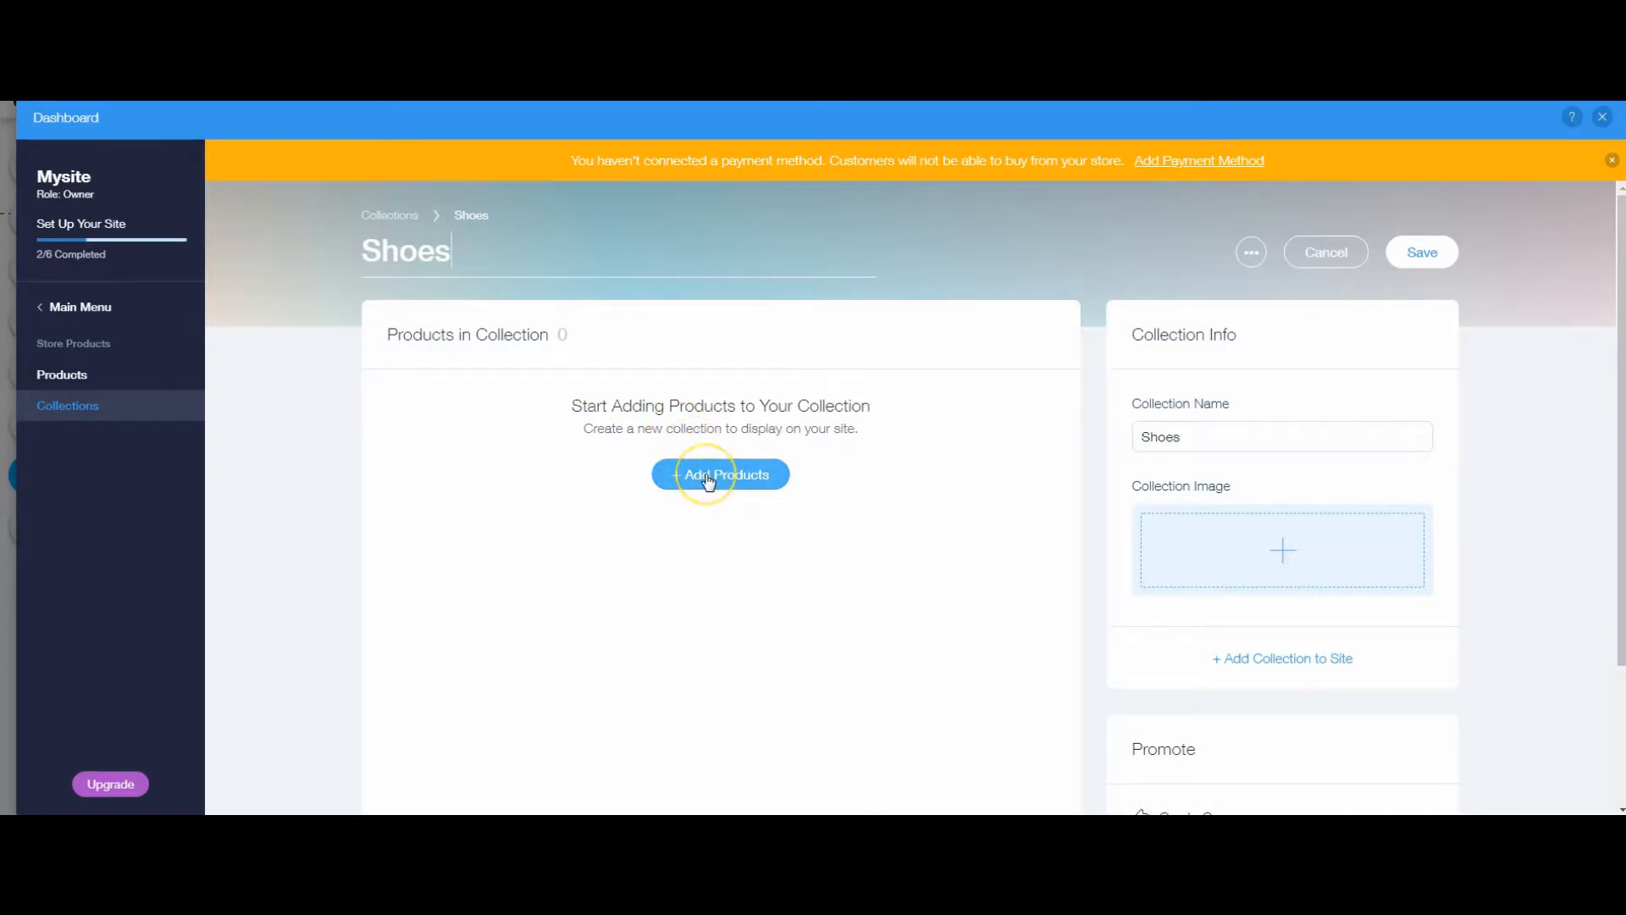
pyautogui.click(720, 474)
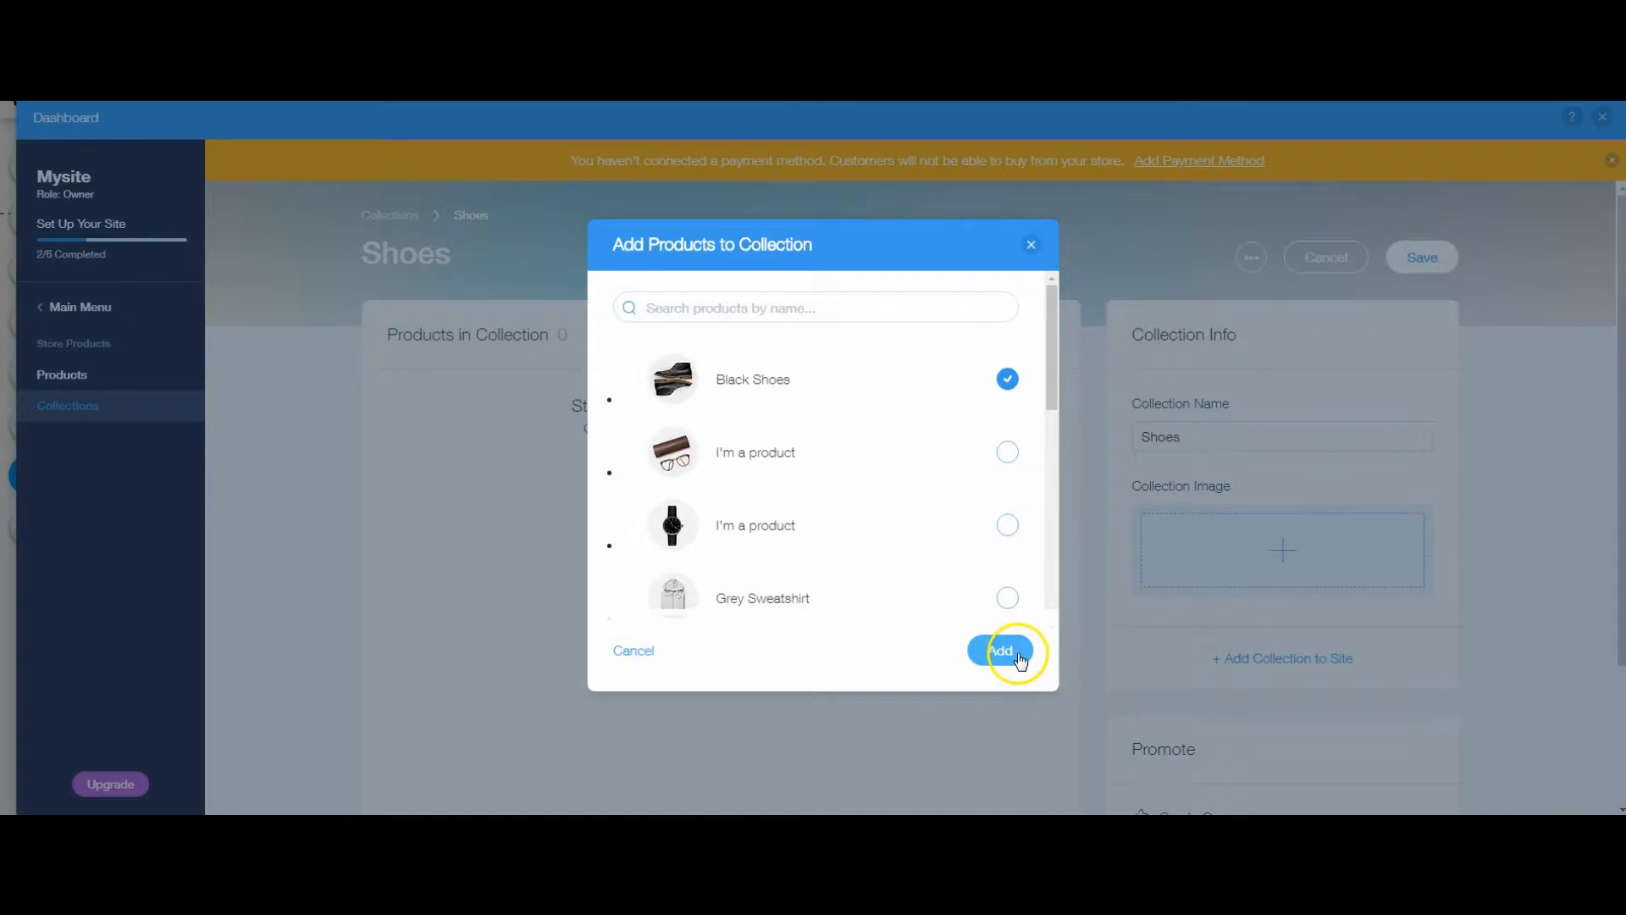
pyautogui.click(999, 651)
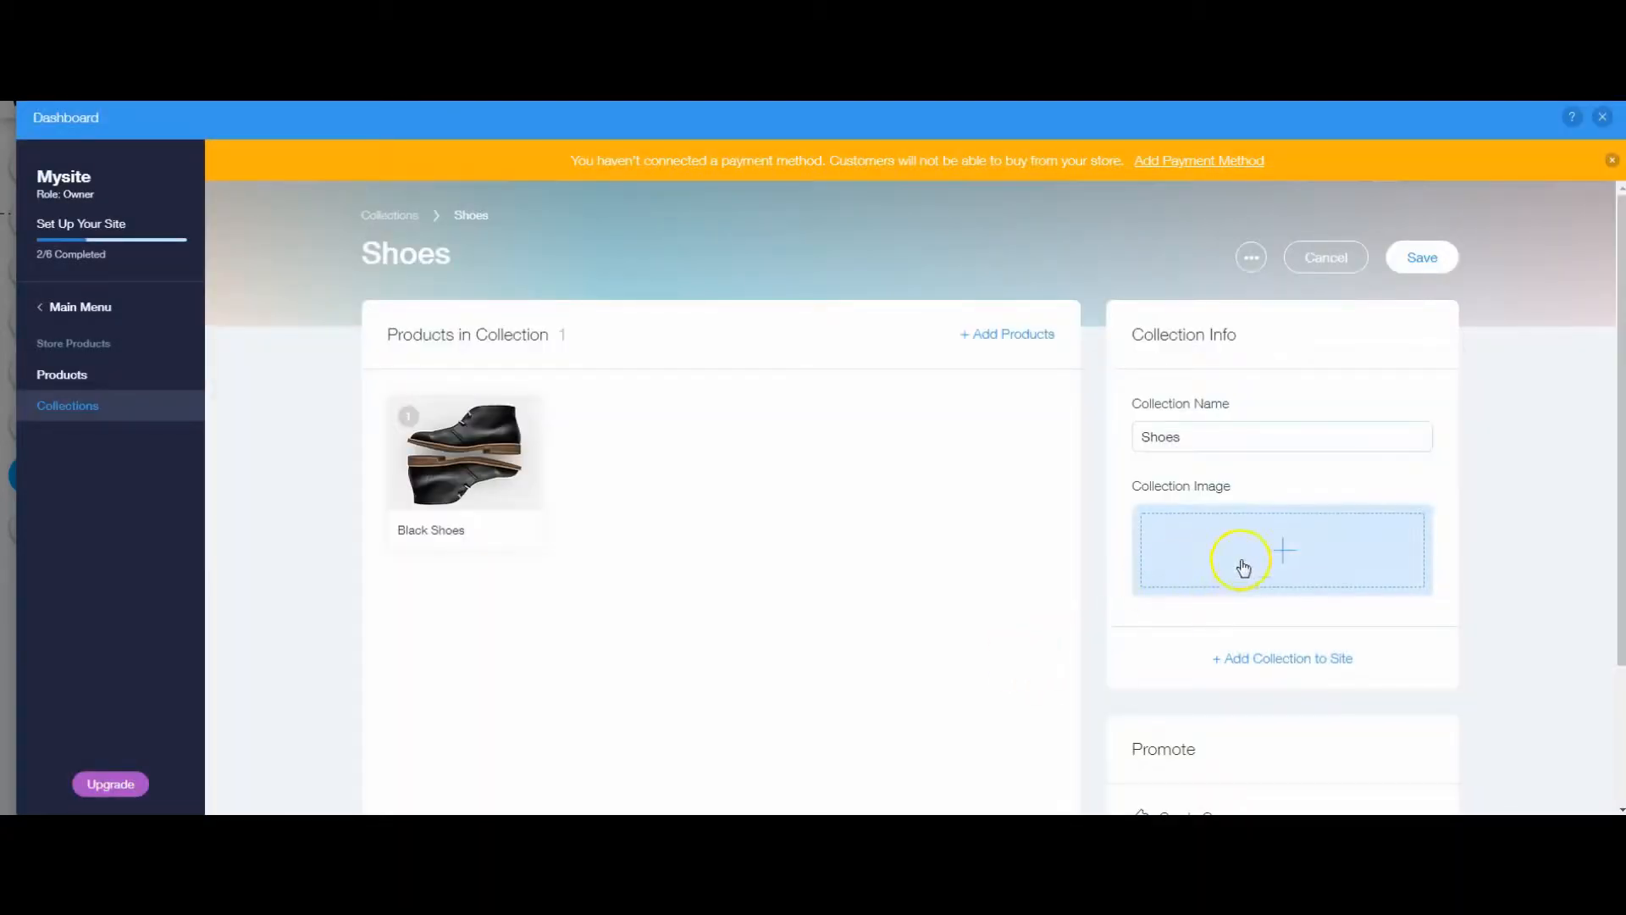
pyautogui.moveTo(1253, 564)
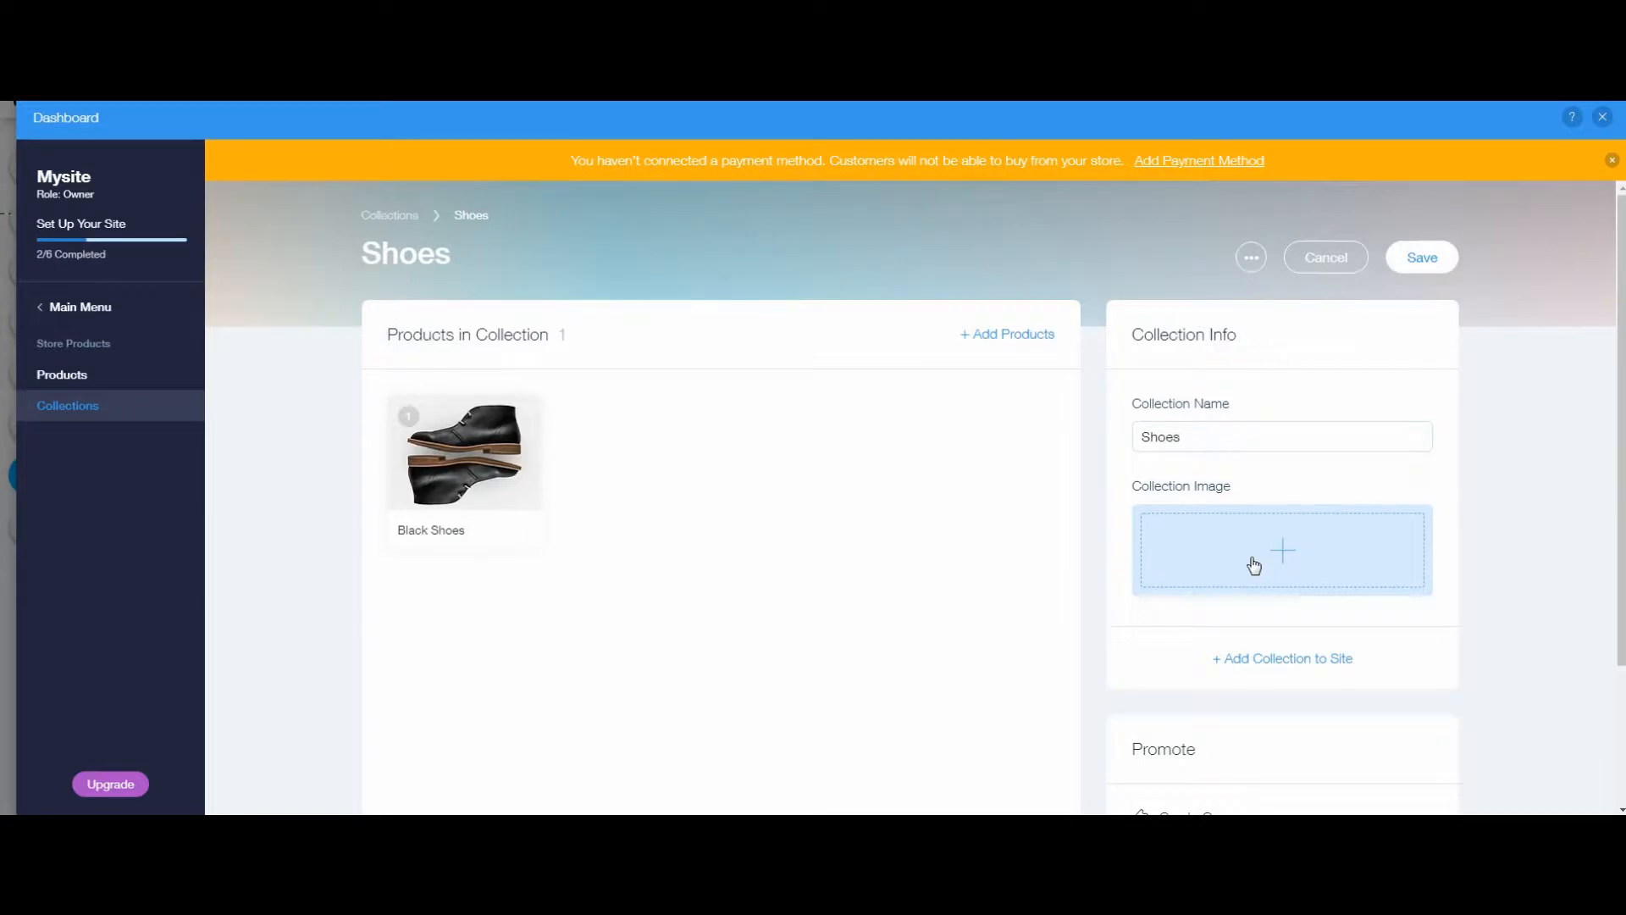
pyautogui.scroll(-3)
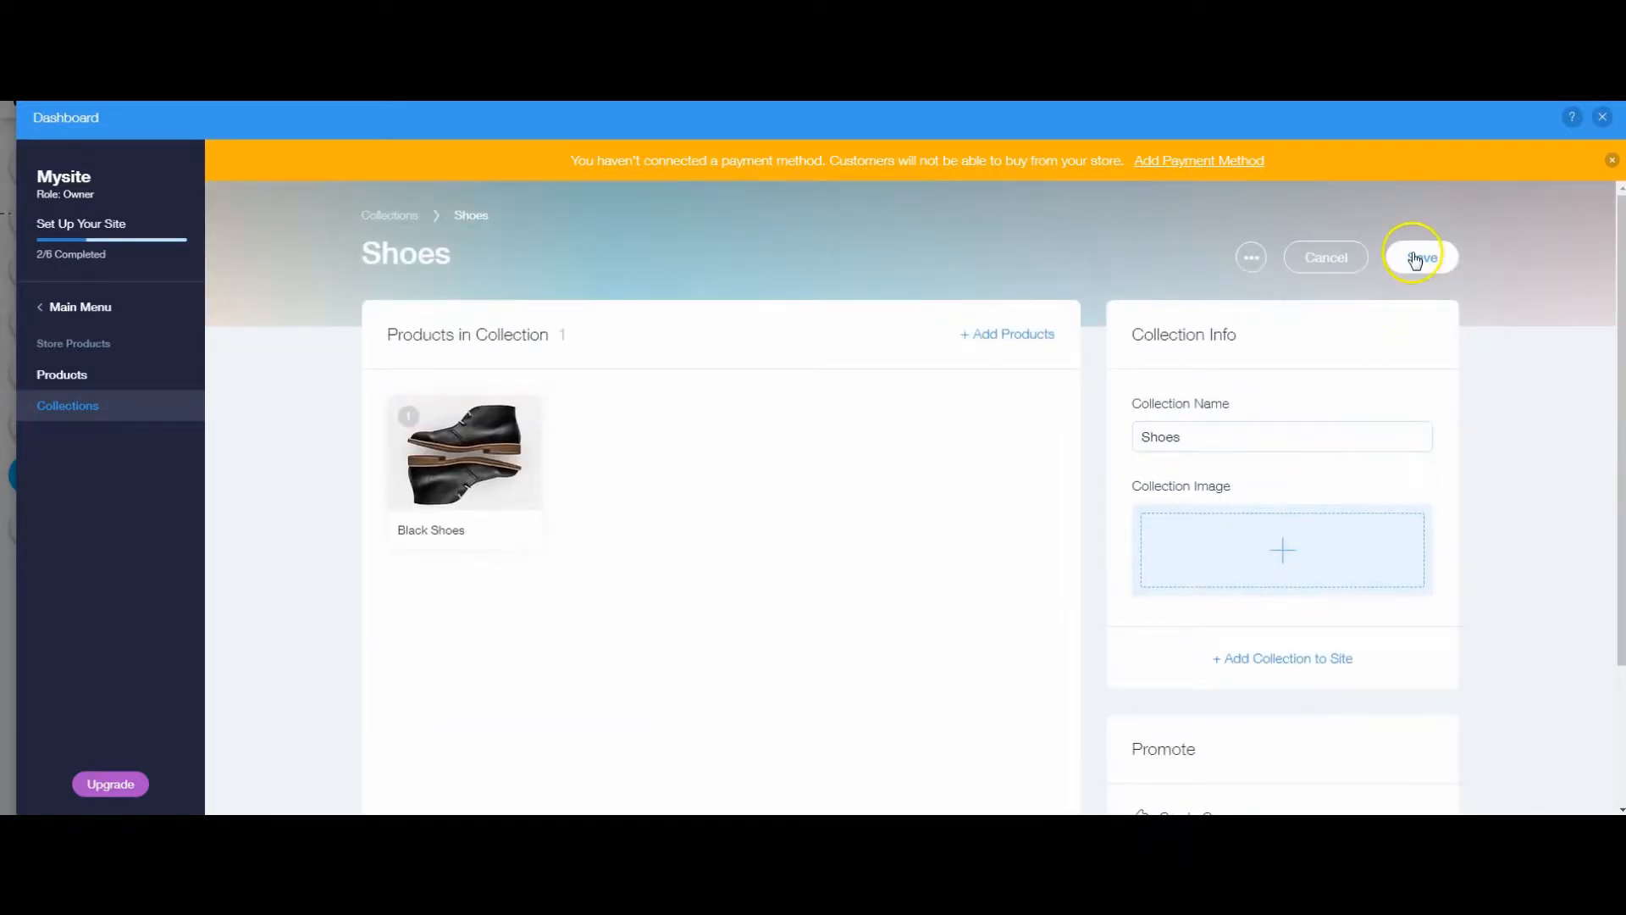
# - Save the Shoes collection and create a new 'Shoes' page for it in the editor
pyautogui.click(1419, 257)
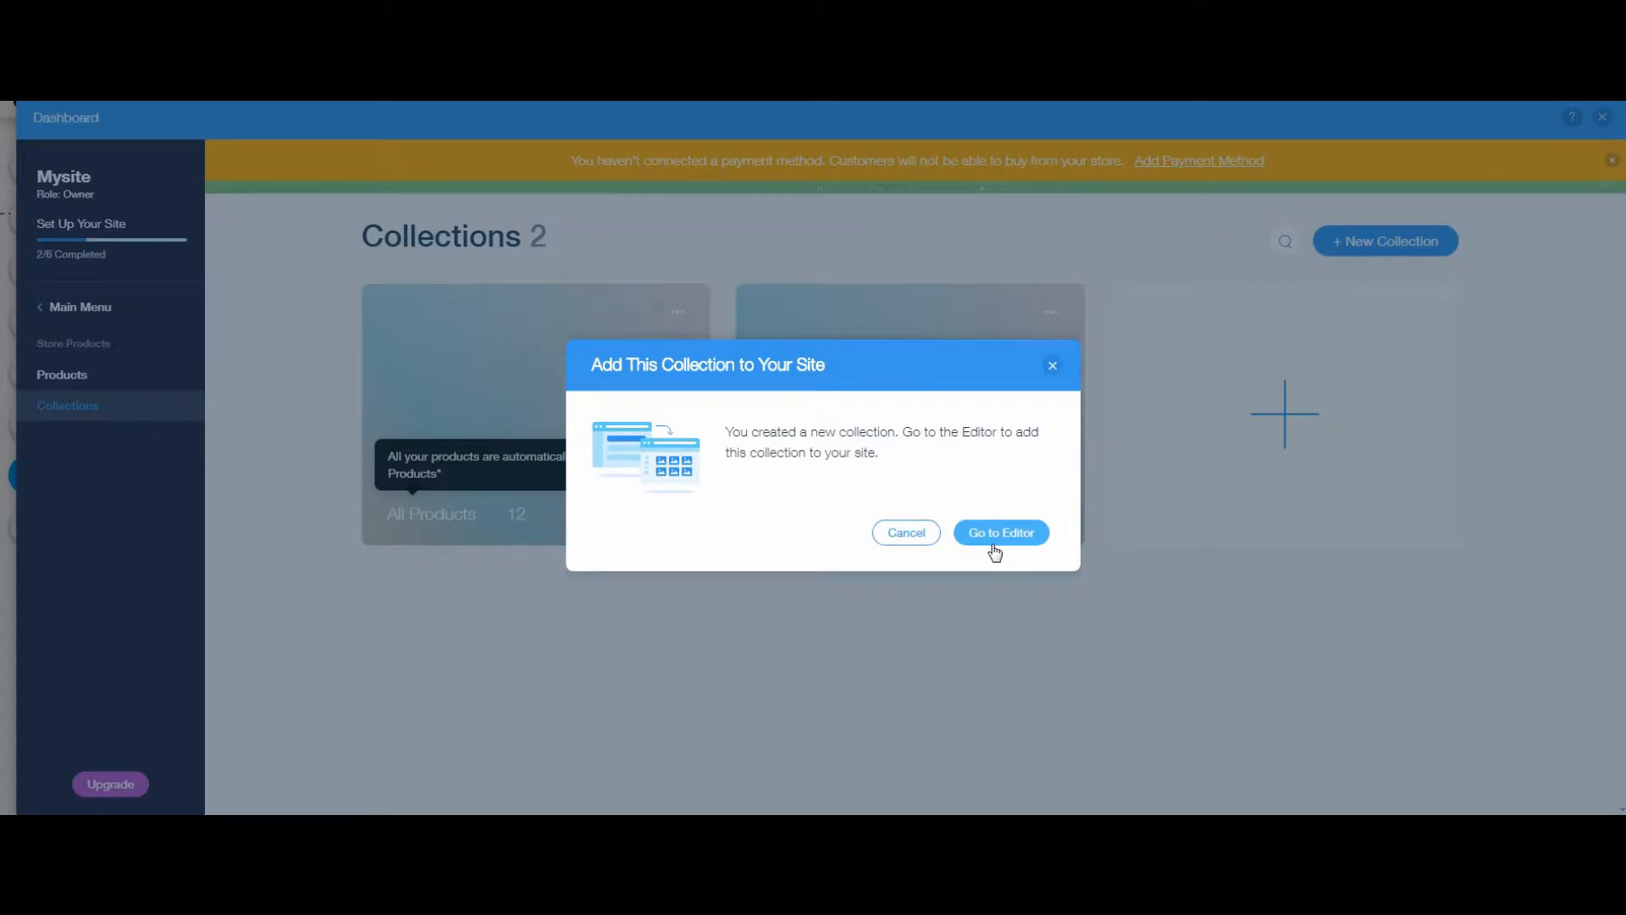
pyautogui.click(1000, 532)
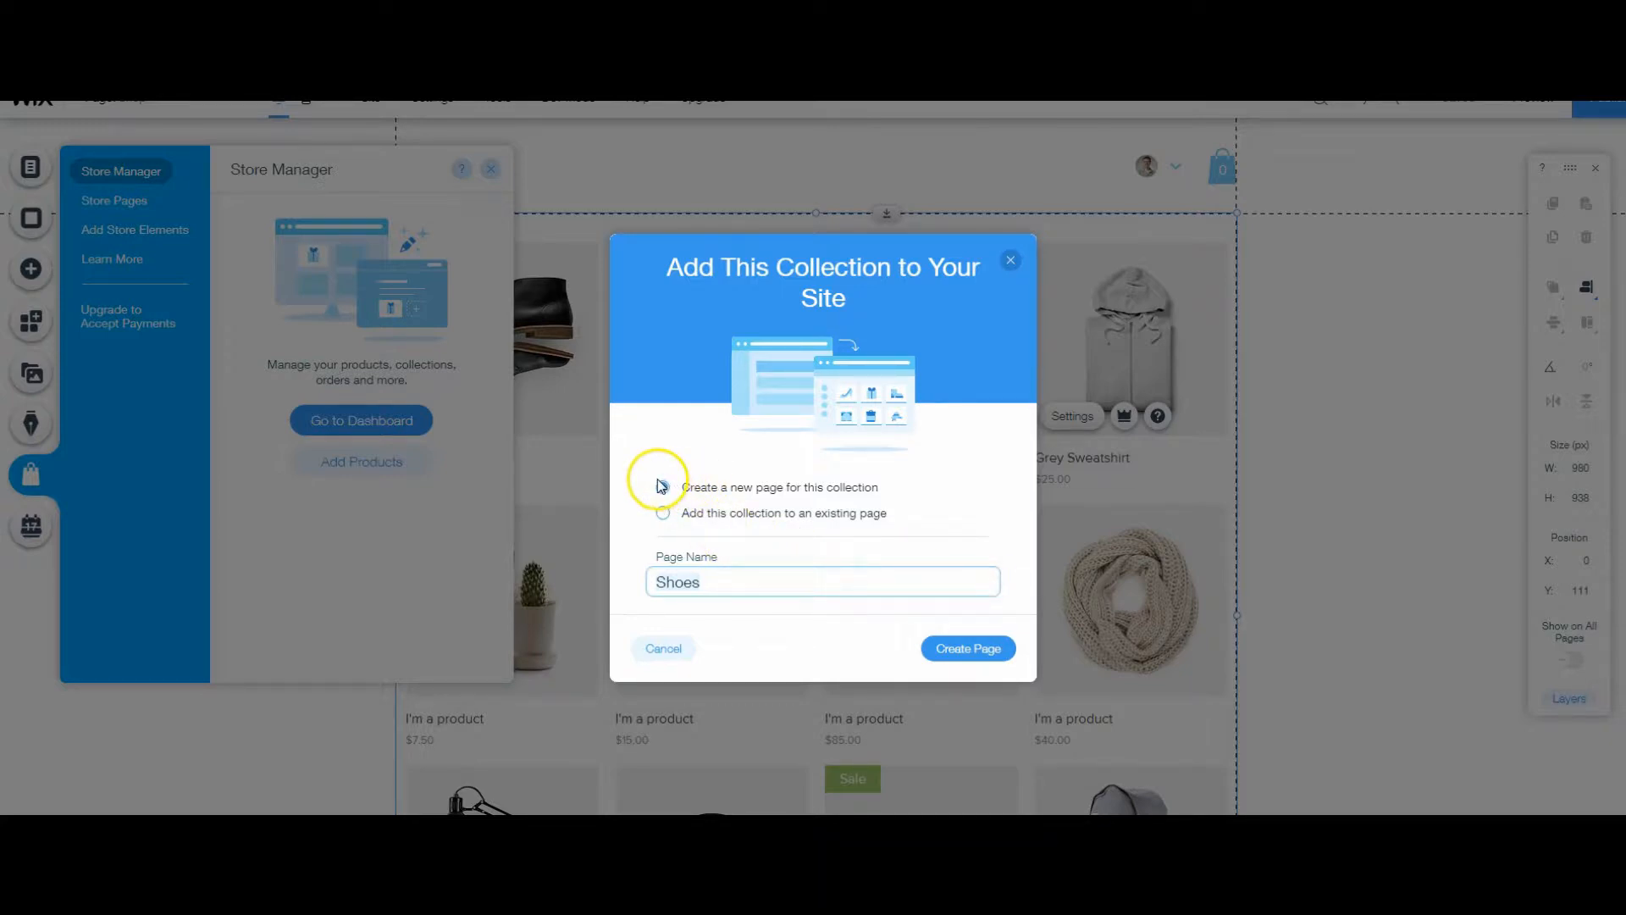
pyautogui.click(663, 486)
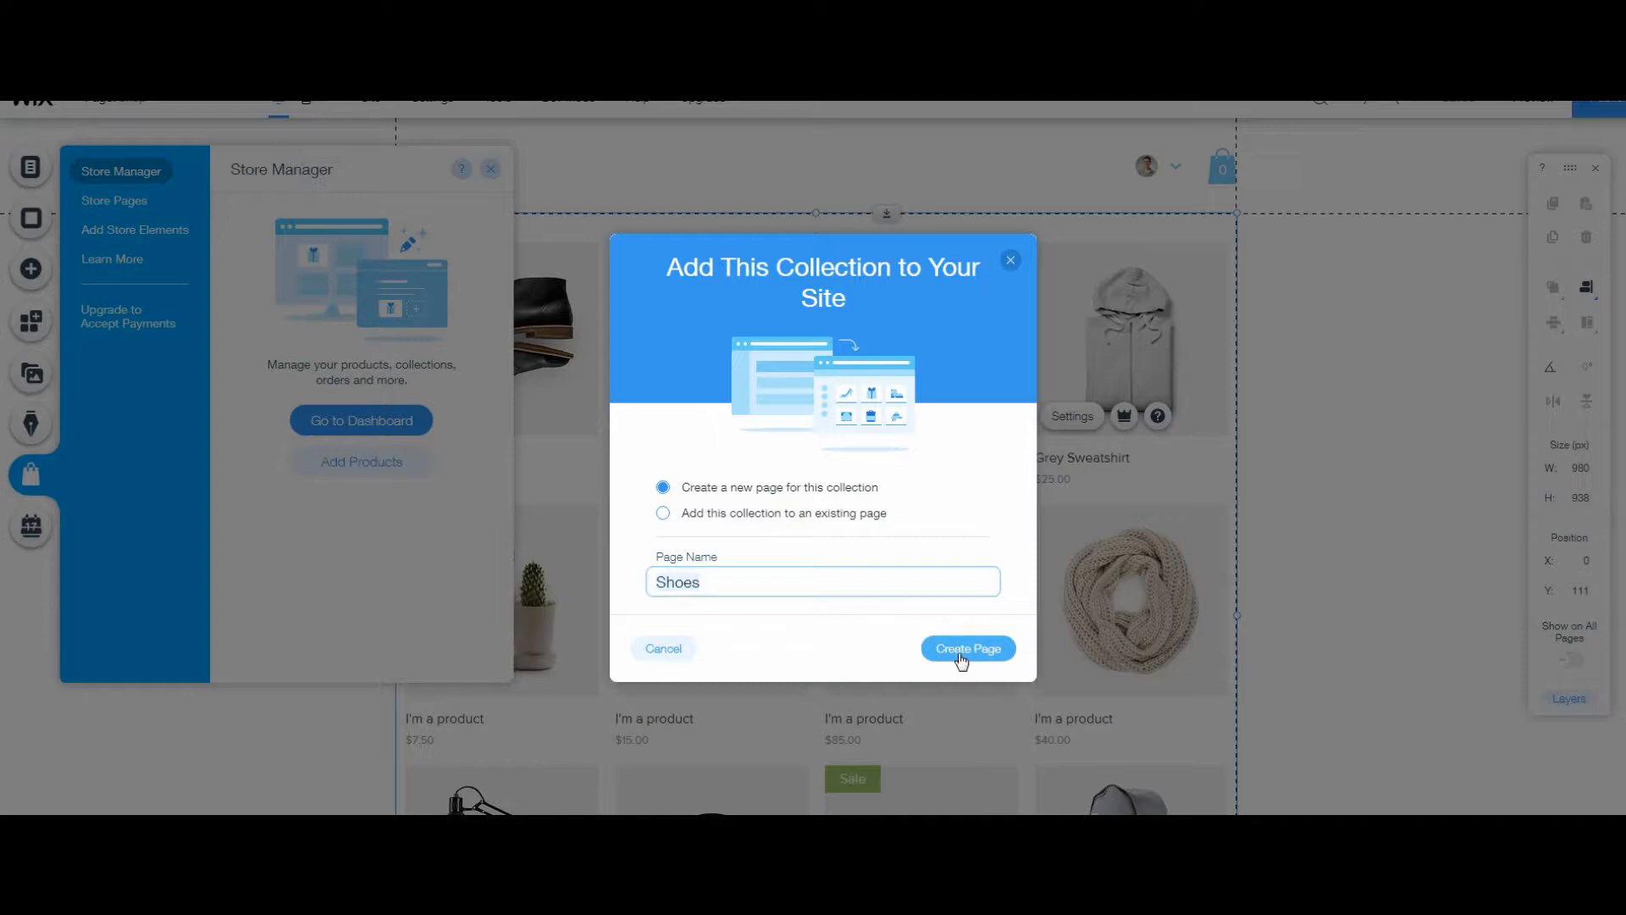
pyautogui.click(967, 648)
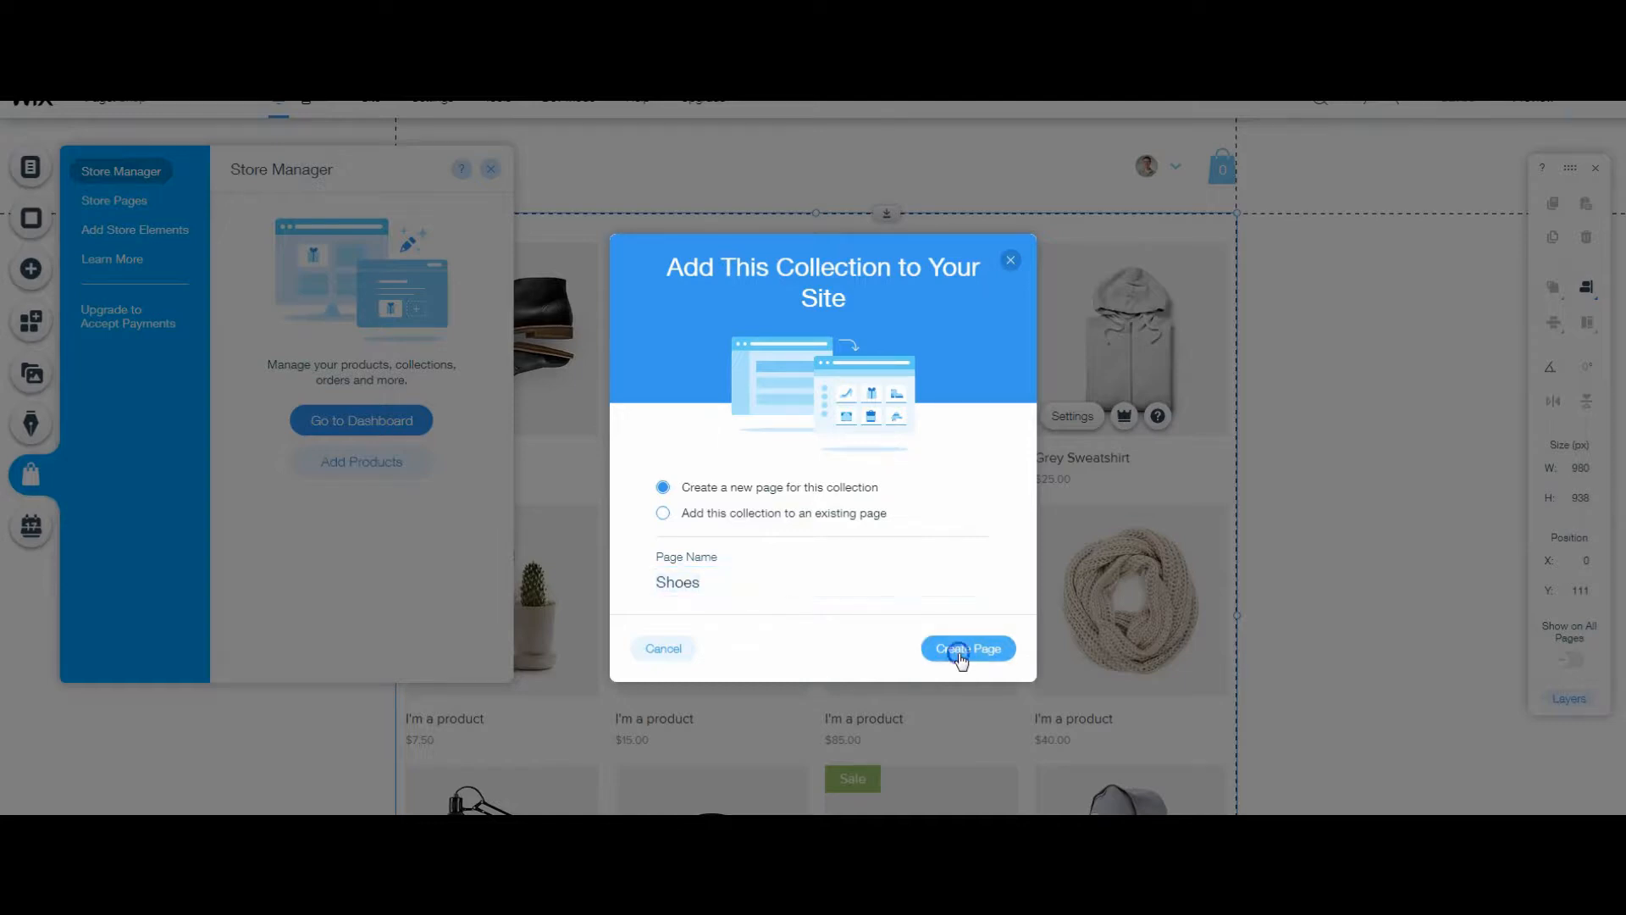
pyautogui.click(966, 647)
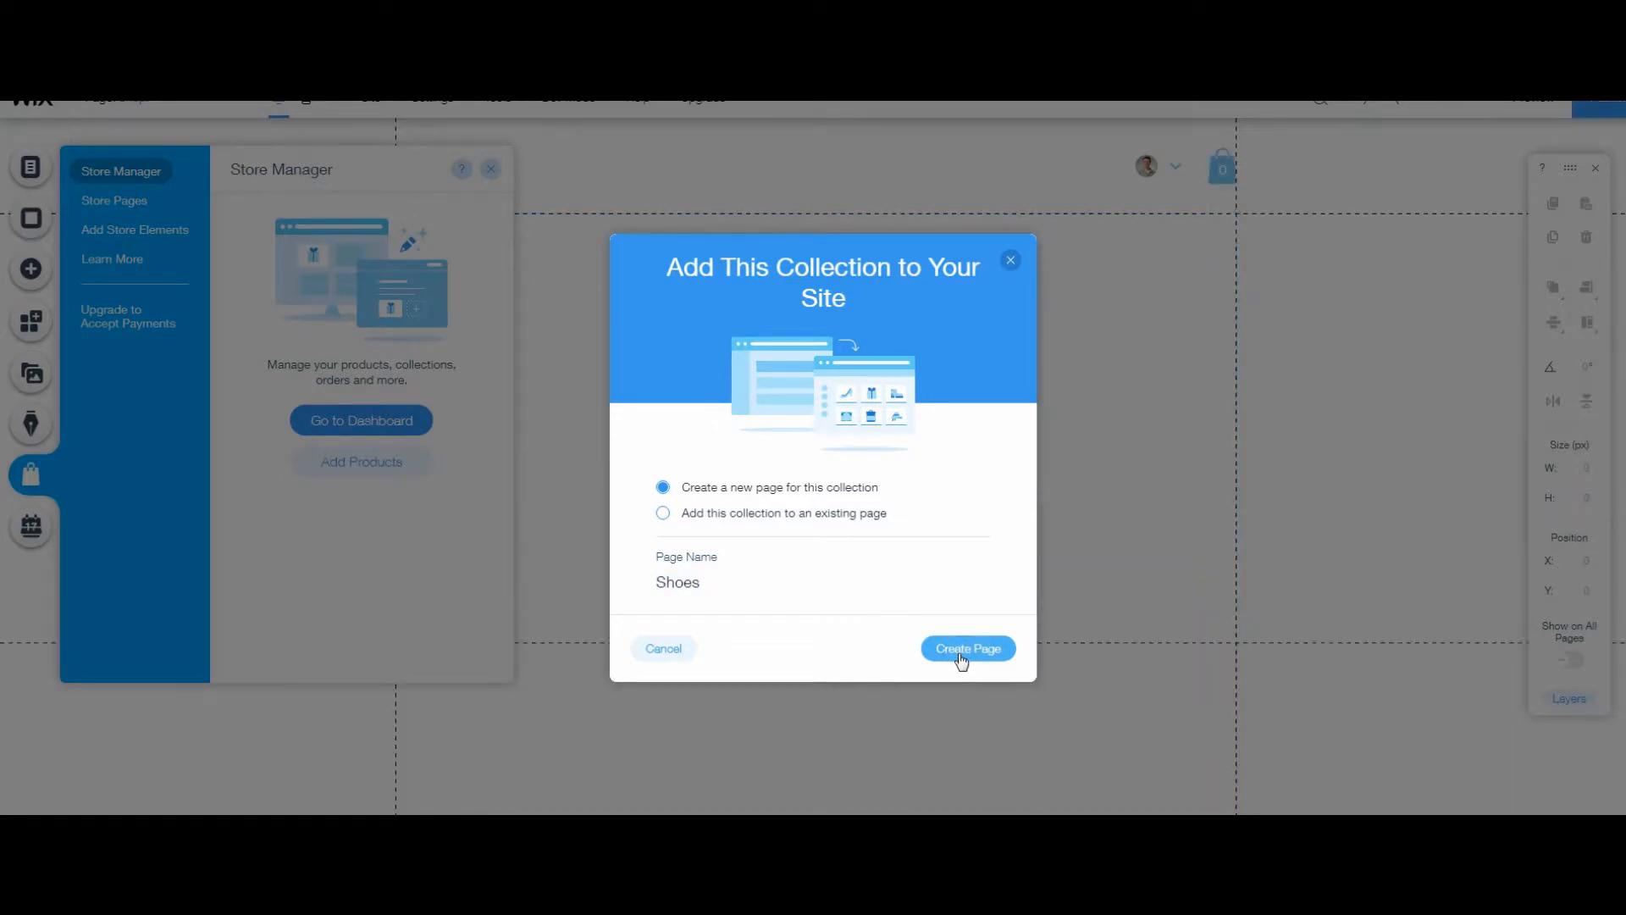
pyautogui.click(965, 648)
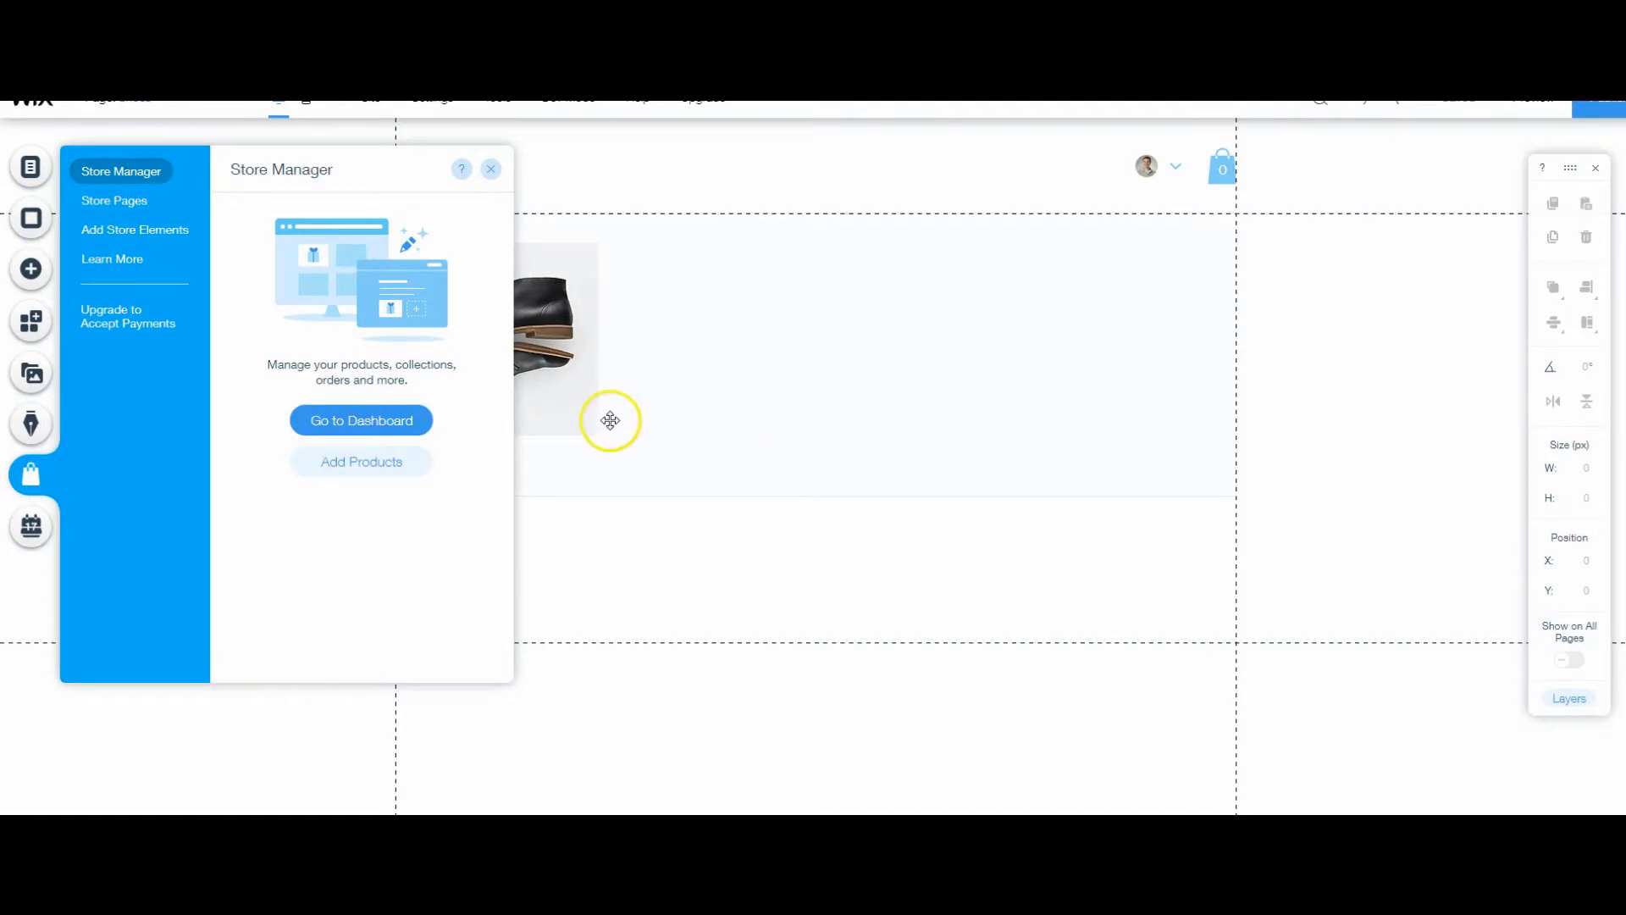
# - Nest the Shoes page under Shop in the site pages, then return to the store dashboard
pyautogui.click(491, 169)
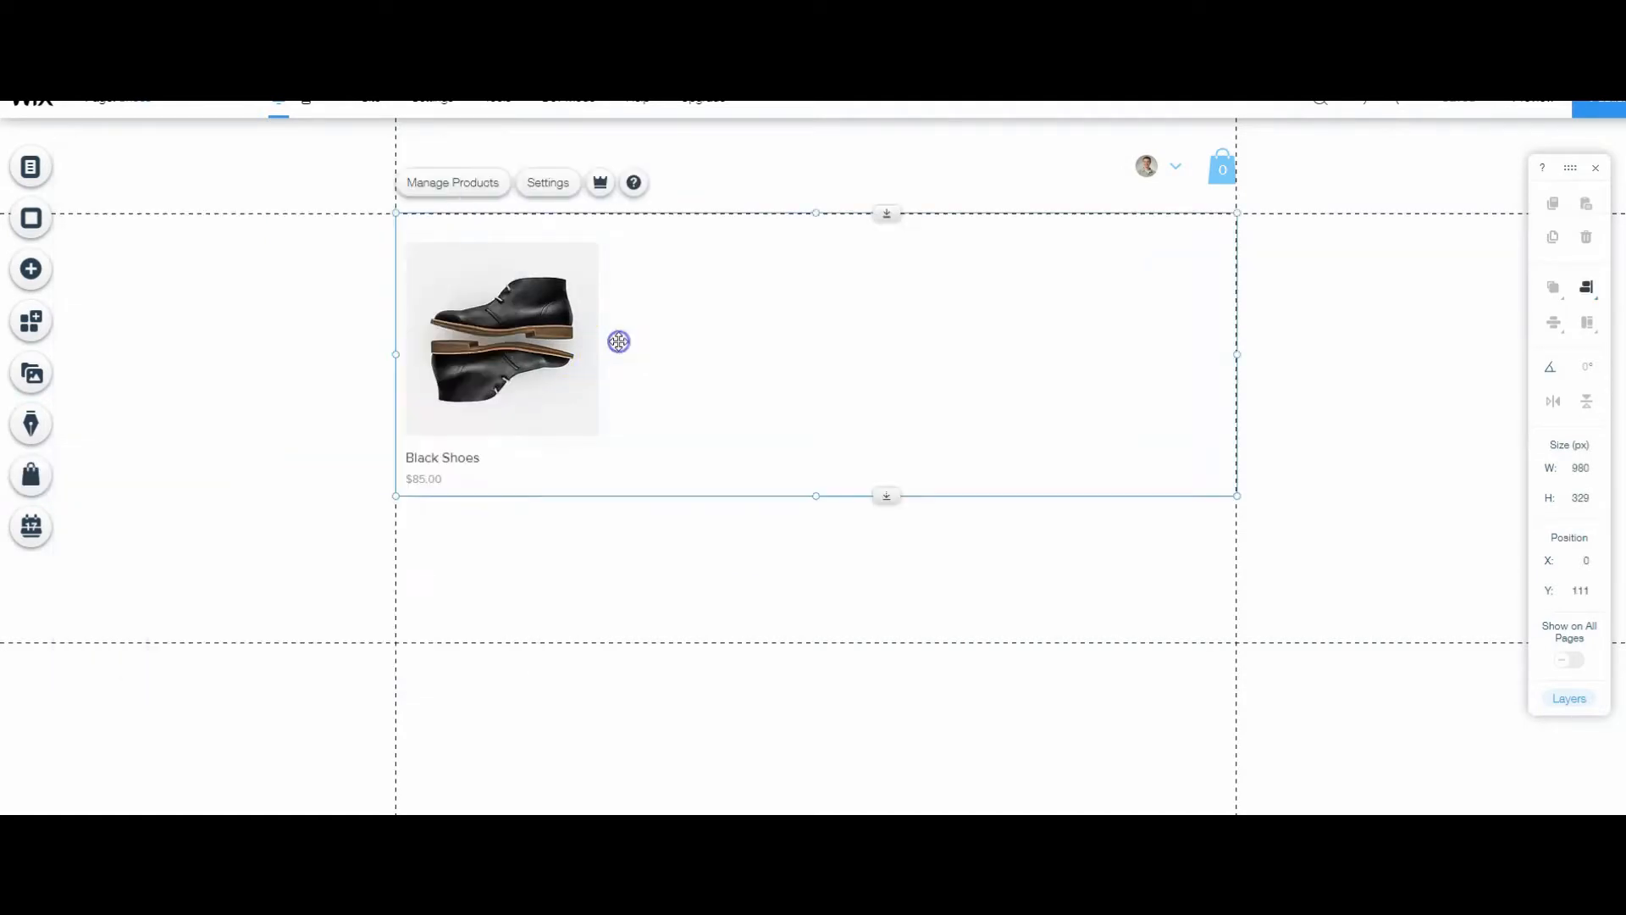
pyautogui.click(120, 98)
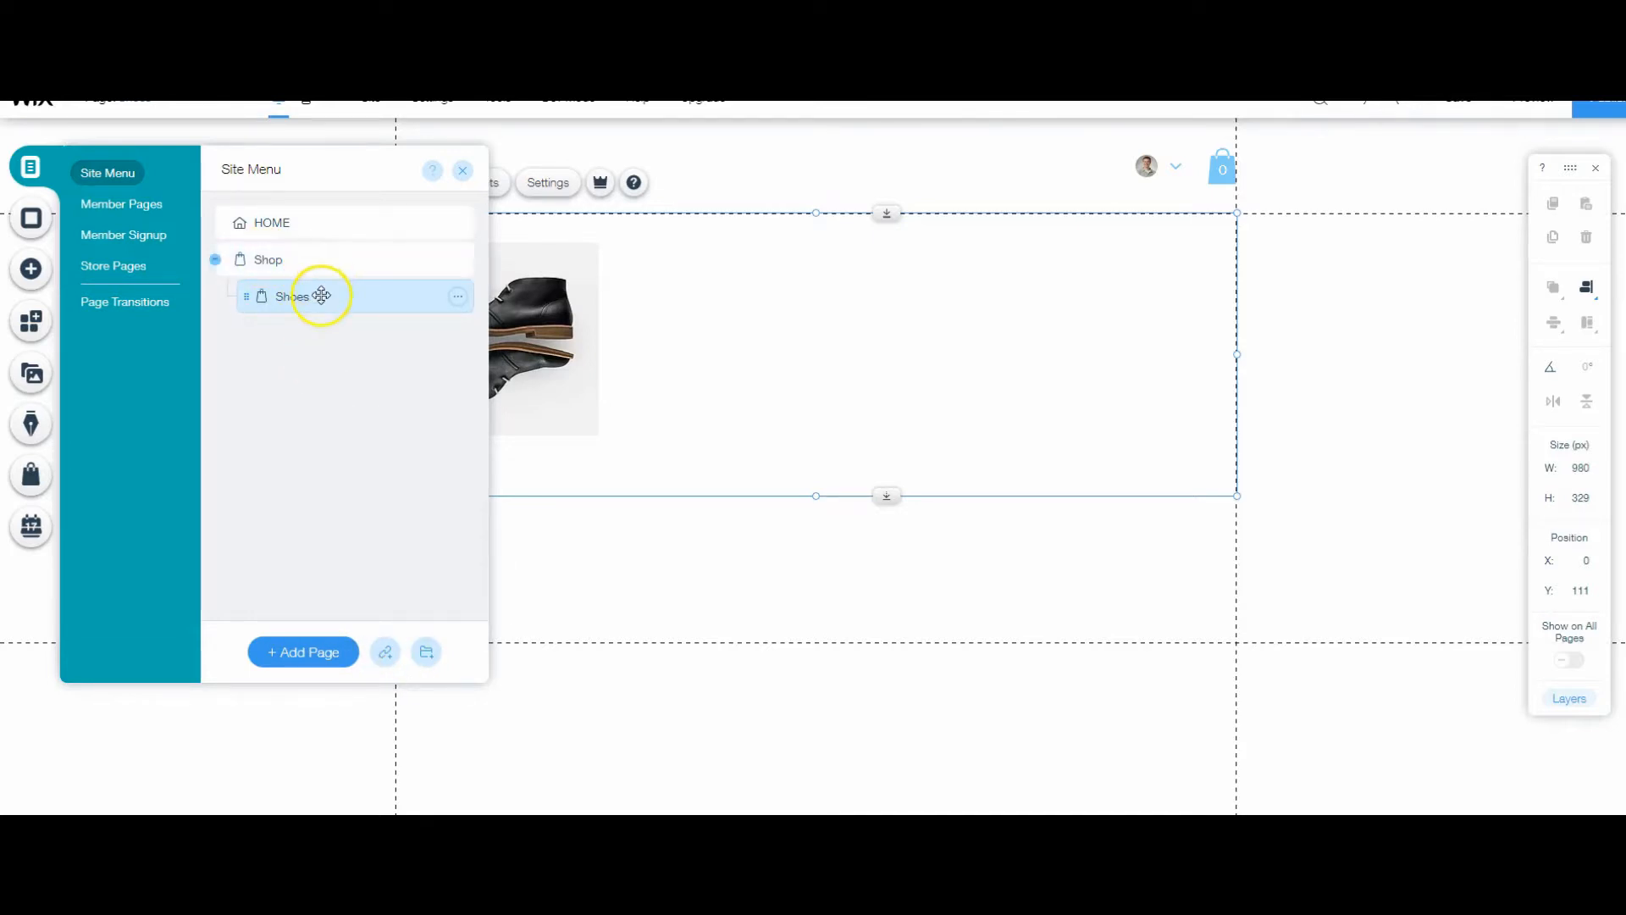
pyautogui.moveTo(320, 311)
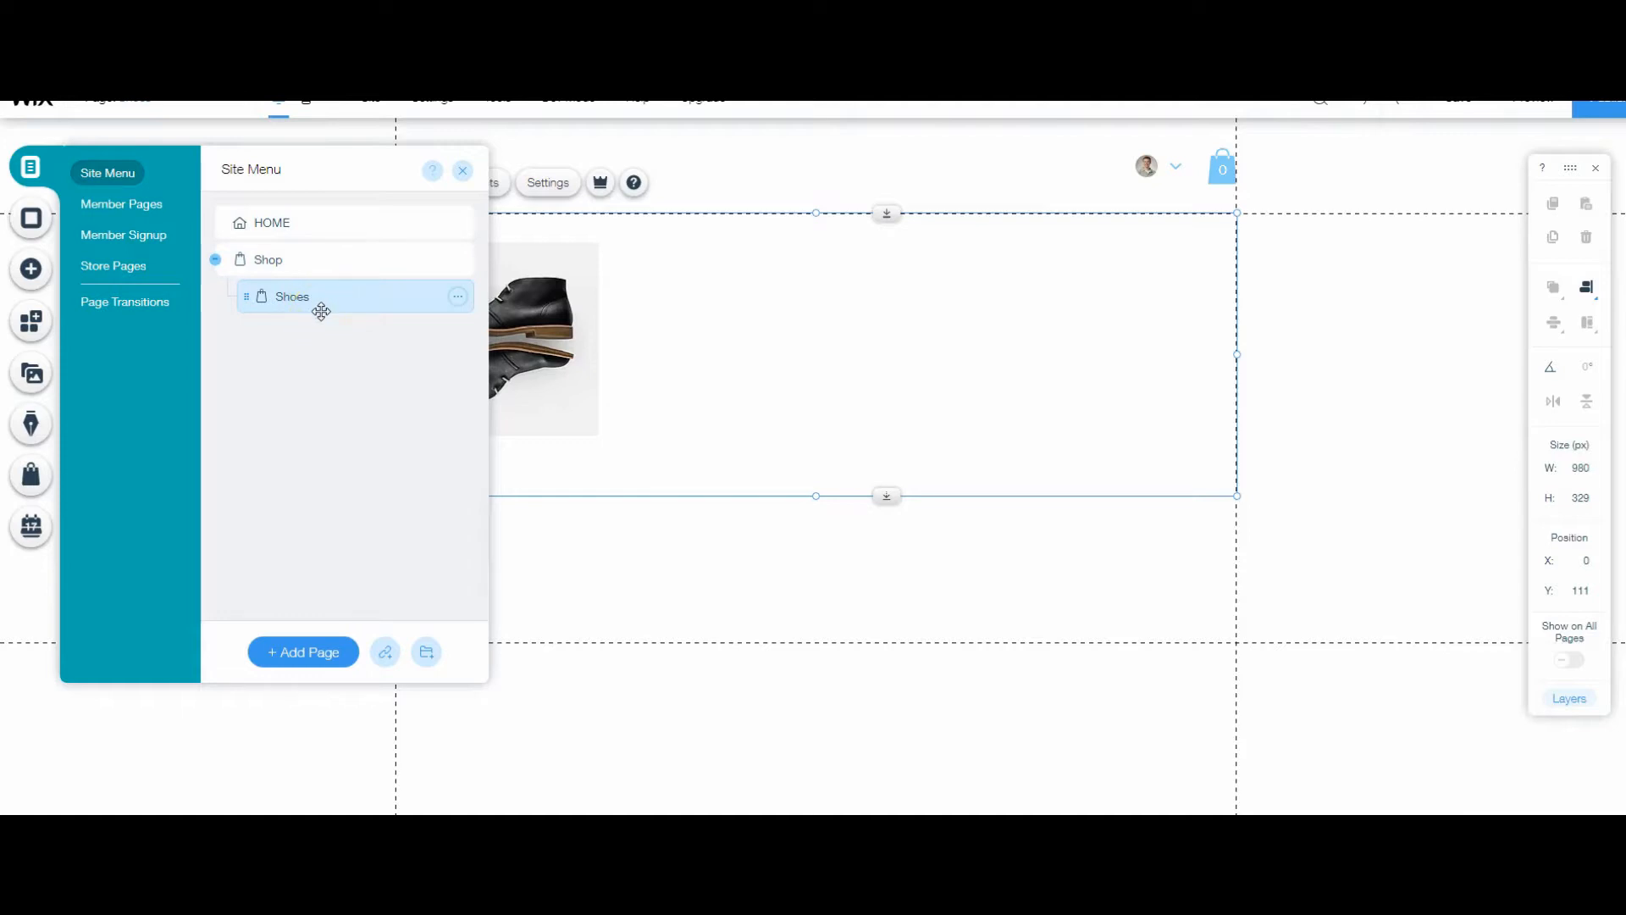
pyautogui.moveTo(440, 601)
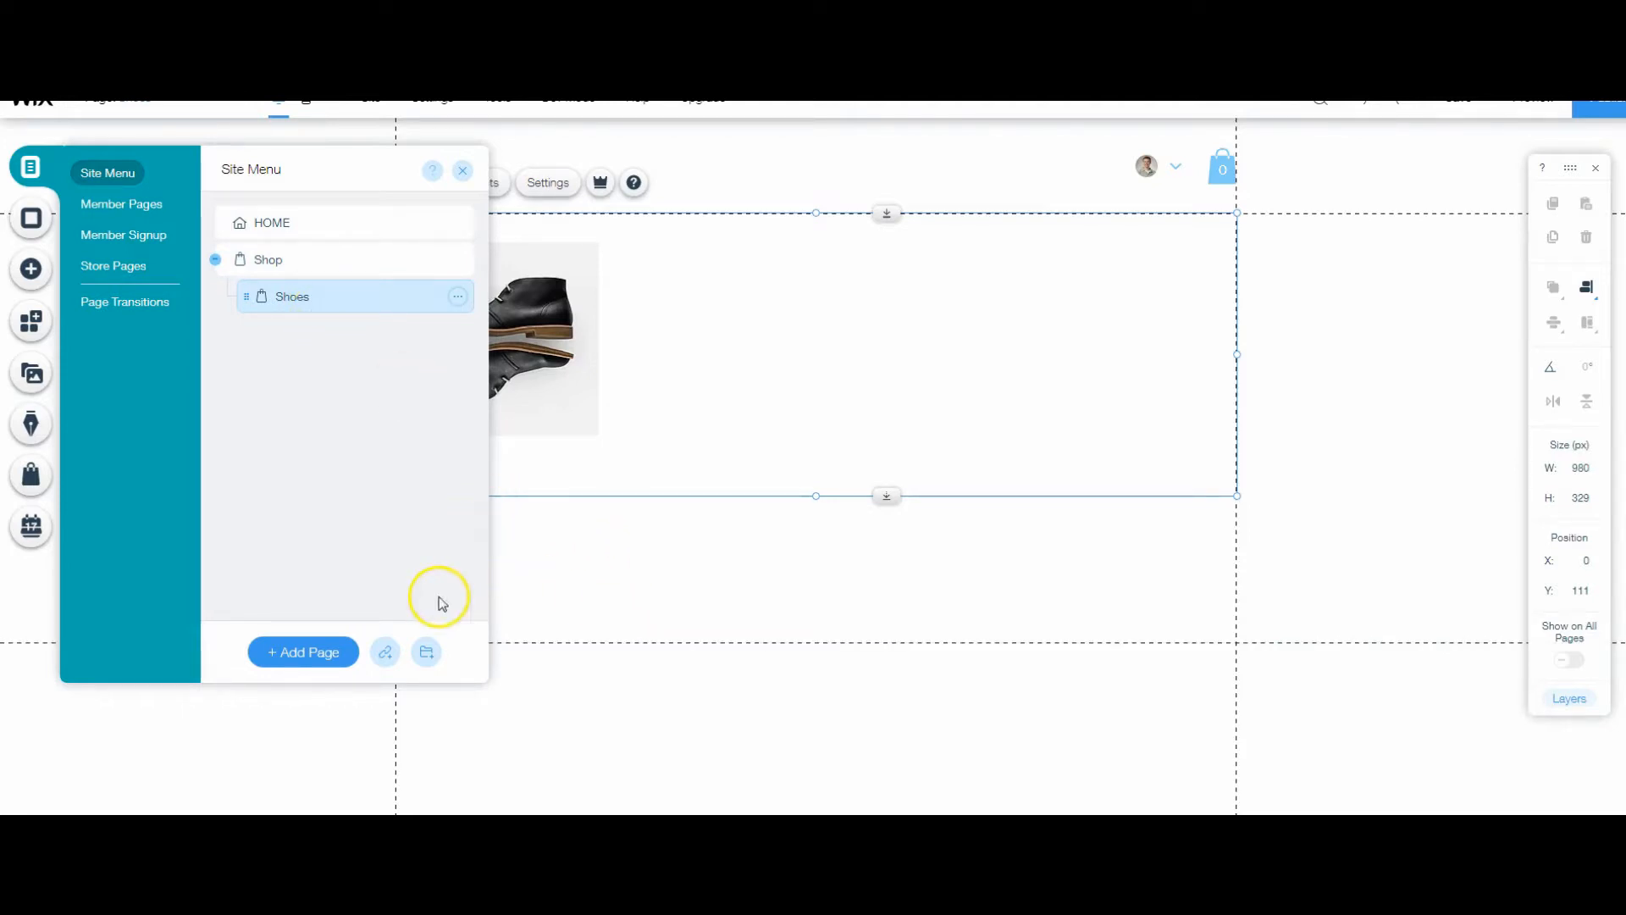
pyautogui.moveTo(642, 629)
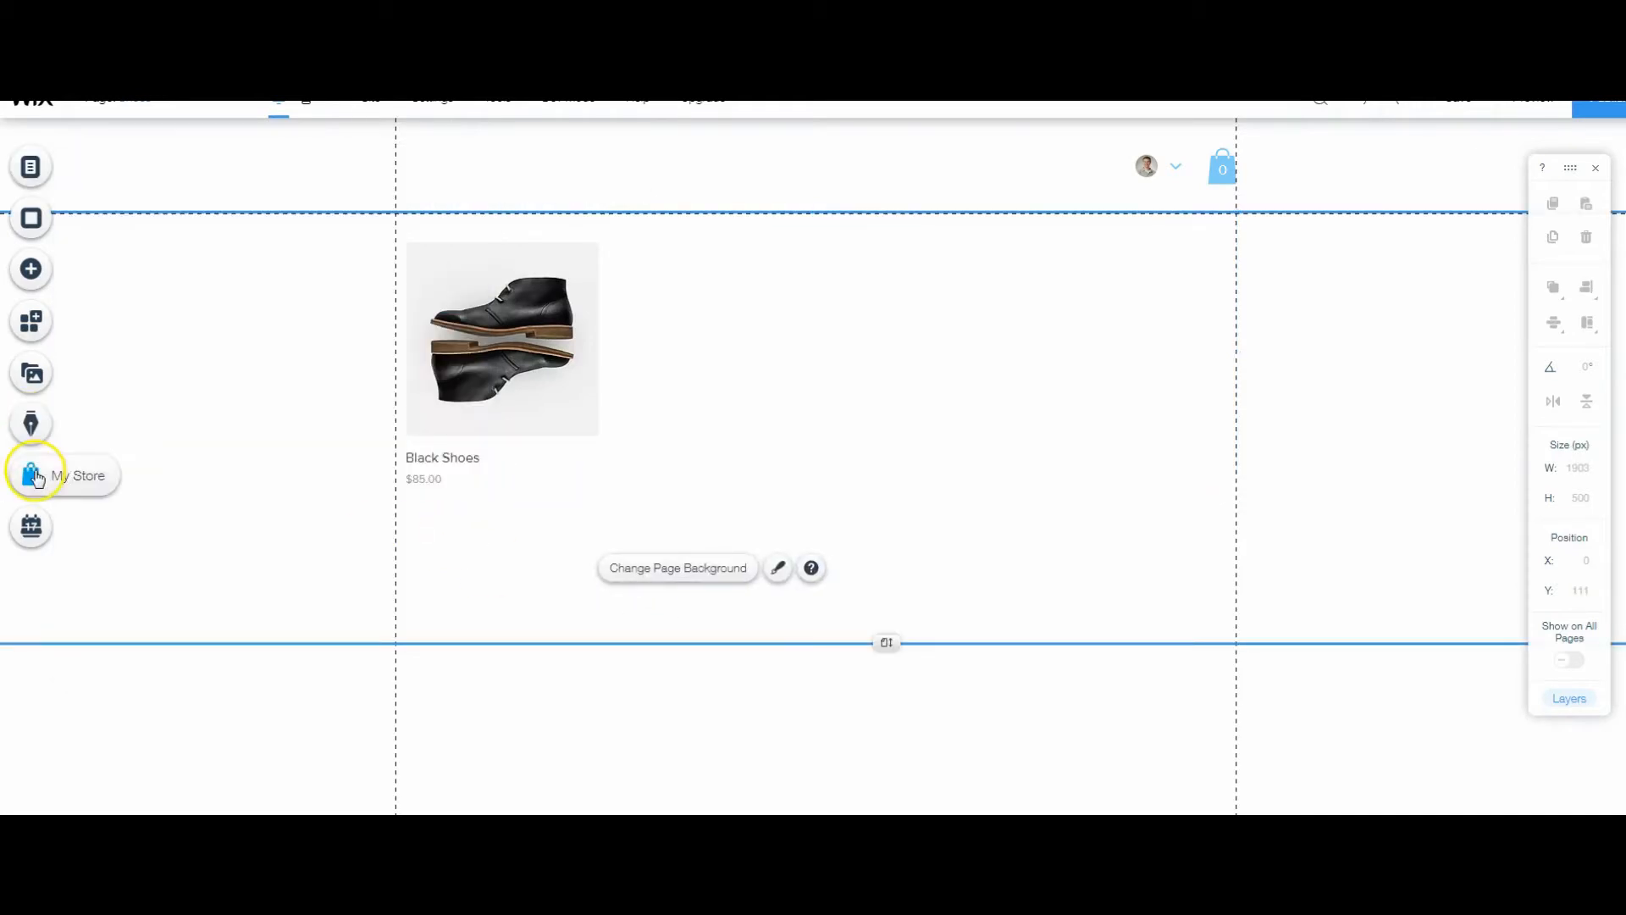
pyautogui.click(30, 474)
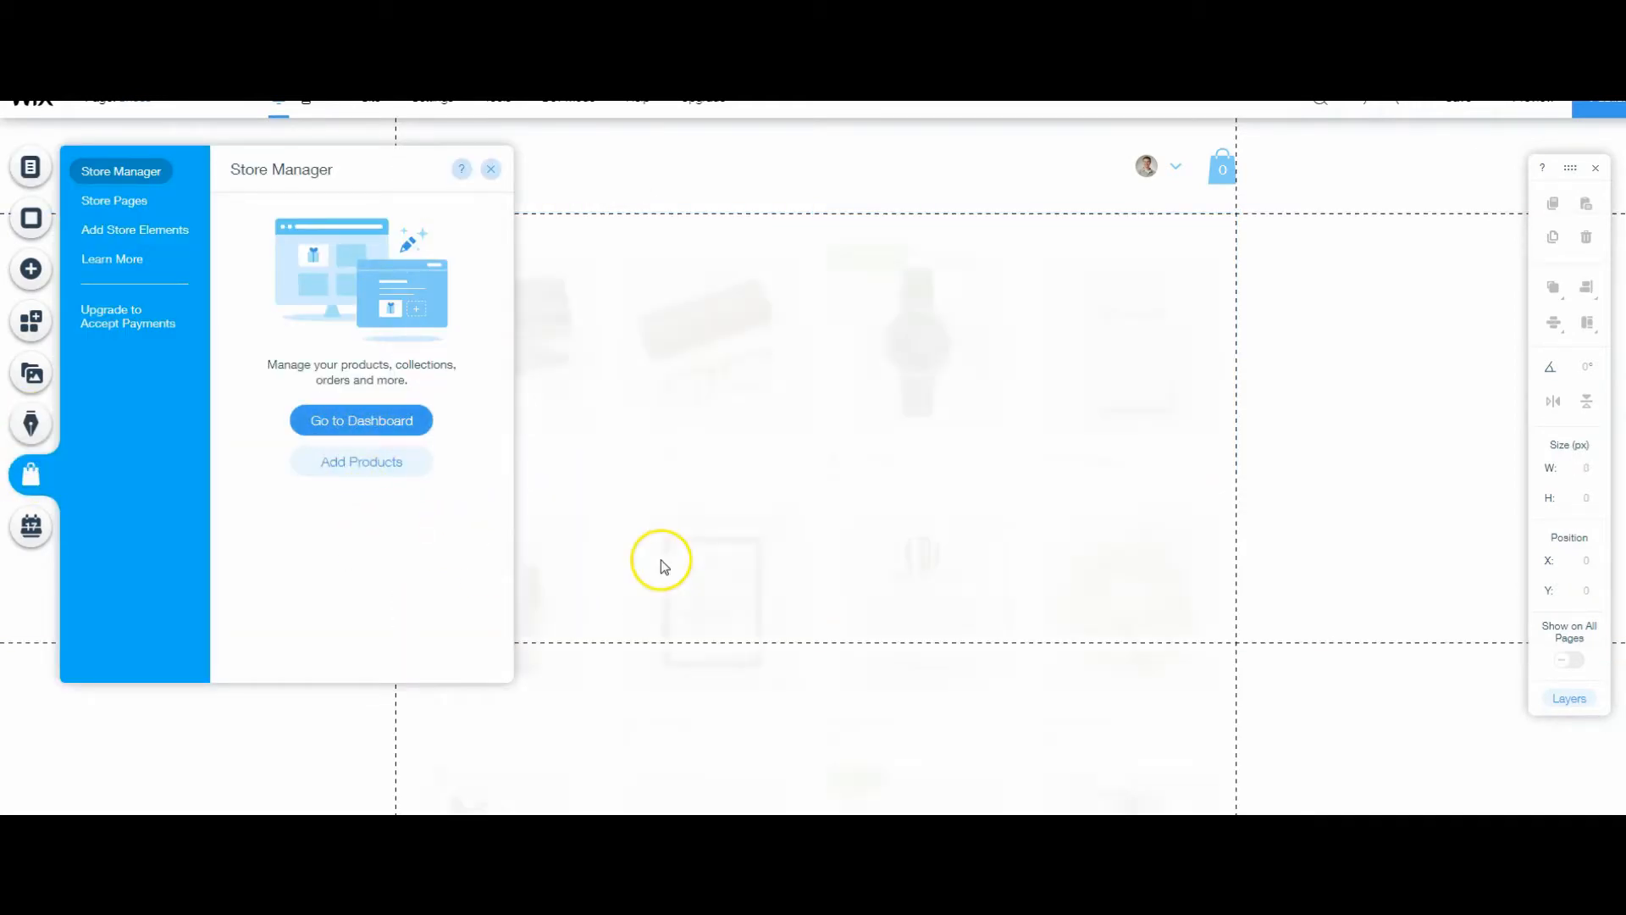
pyautogui.click(360, 420)
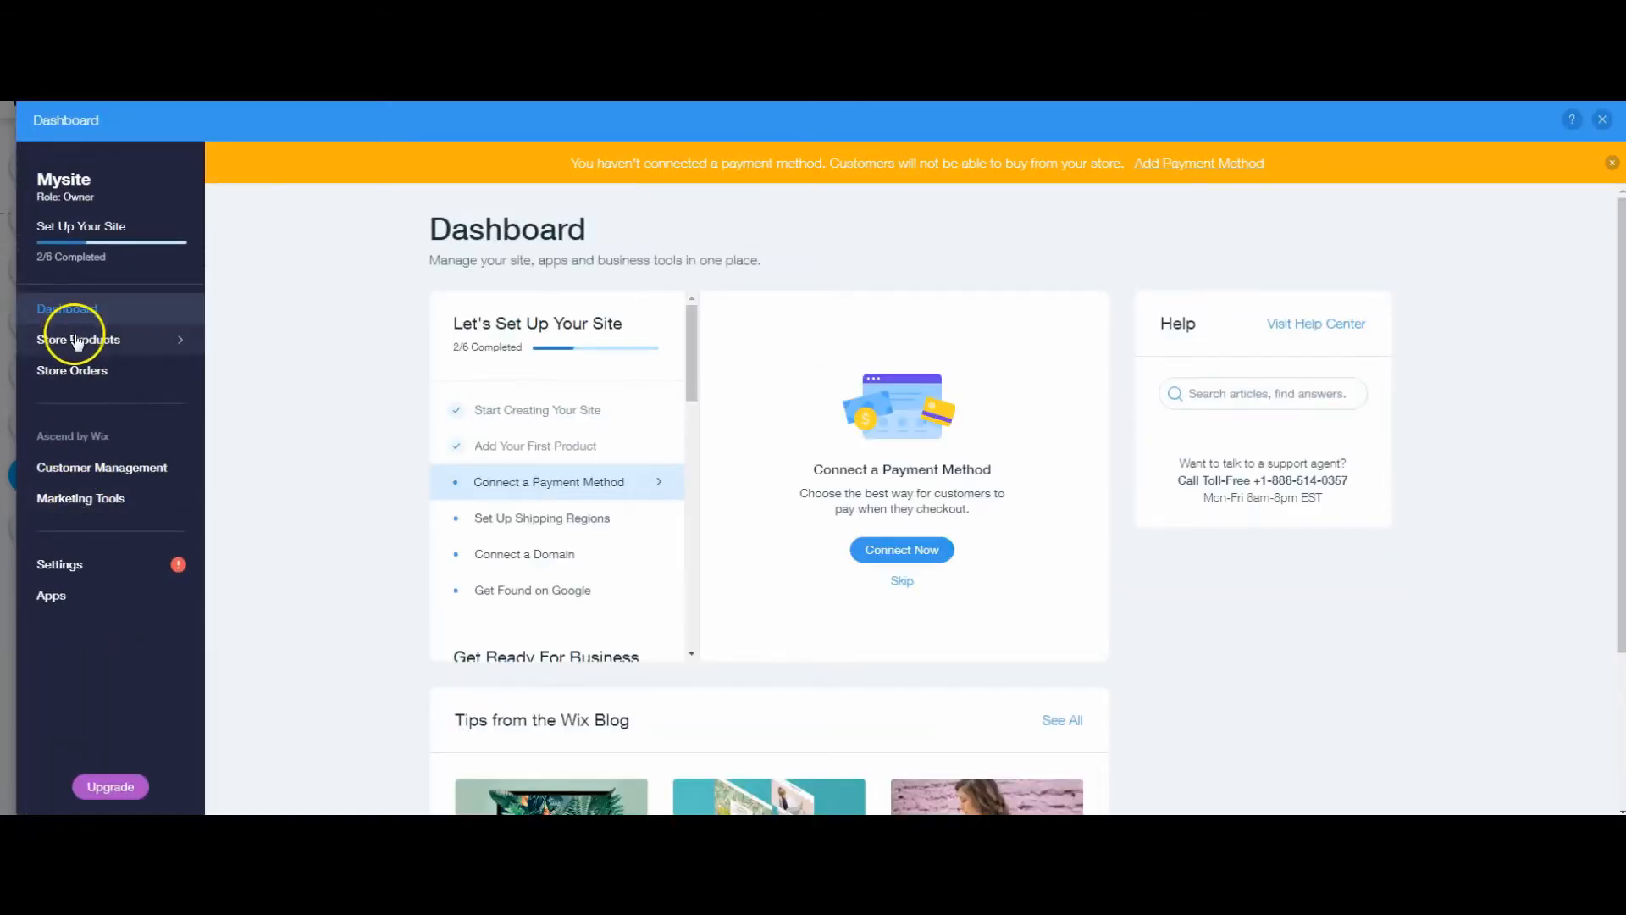
# - Create and save a 'Clothing' collection containing the Grey Sweatshirt
pyautogui.click(78, 339)
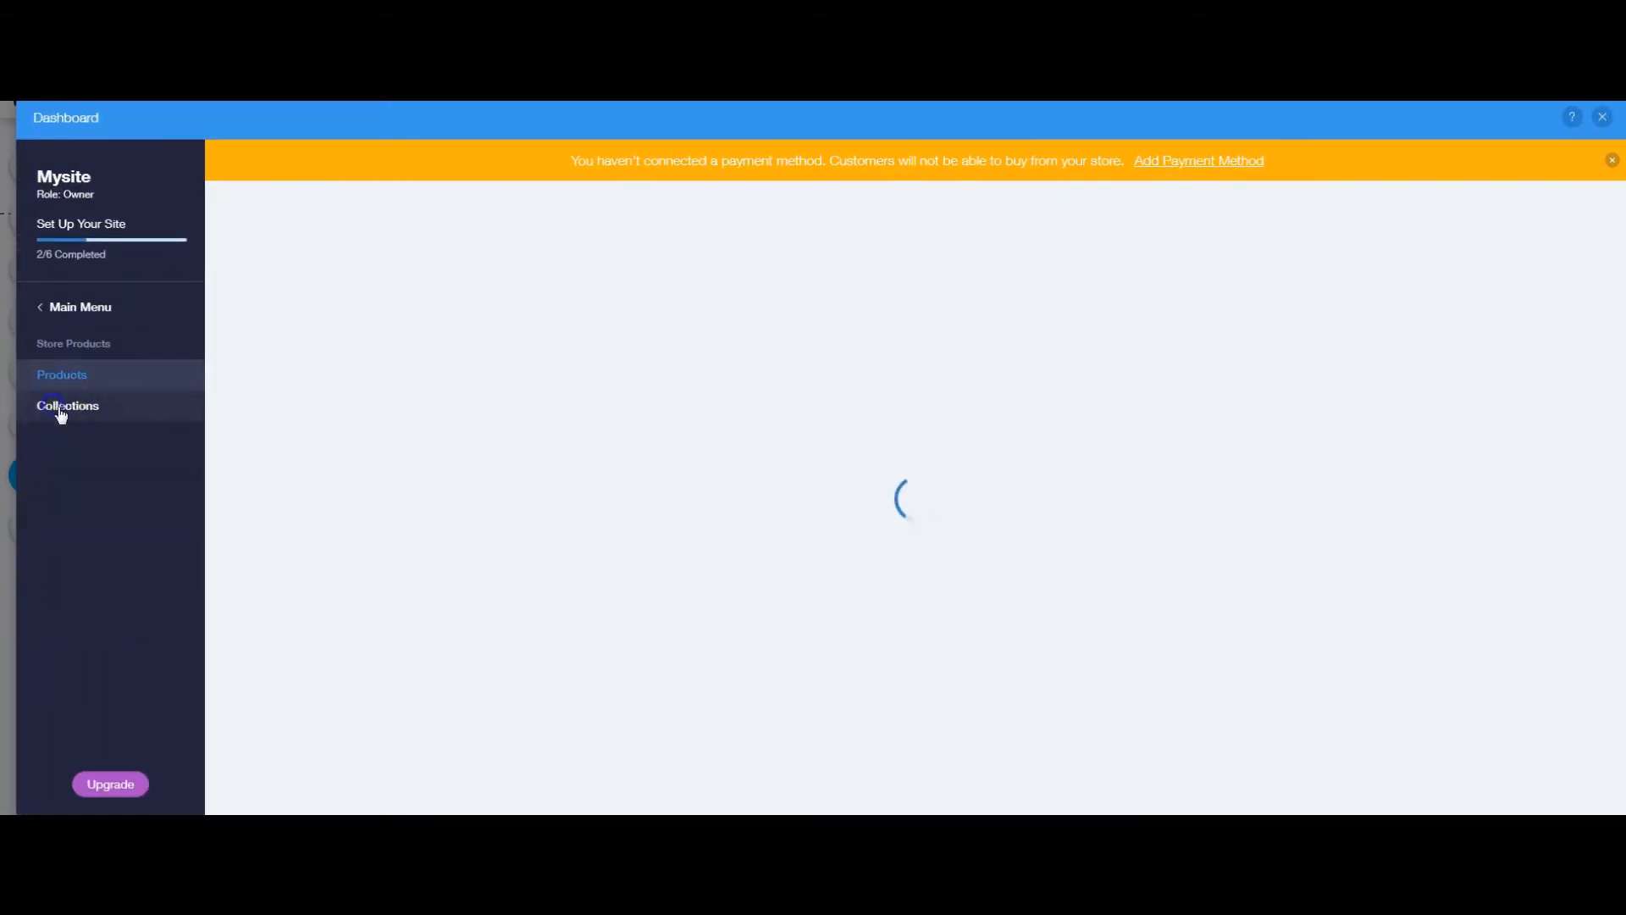
pyautogui.click(66, 406)
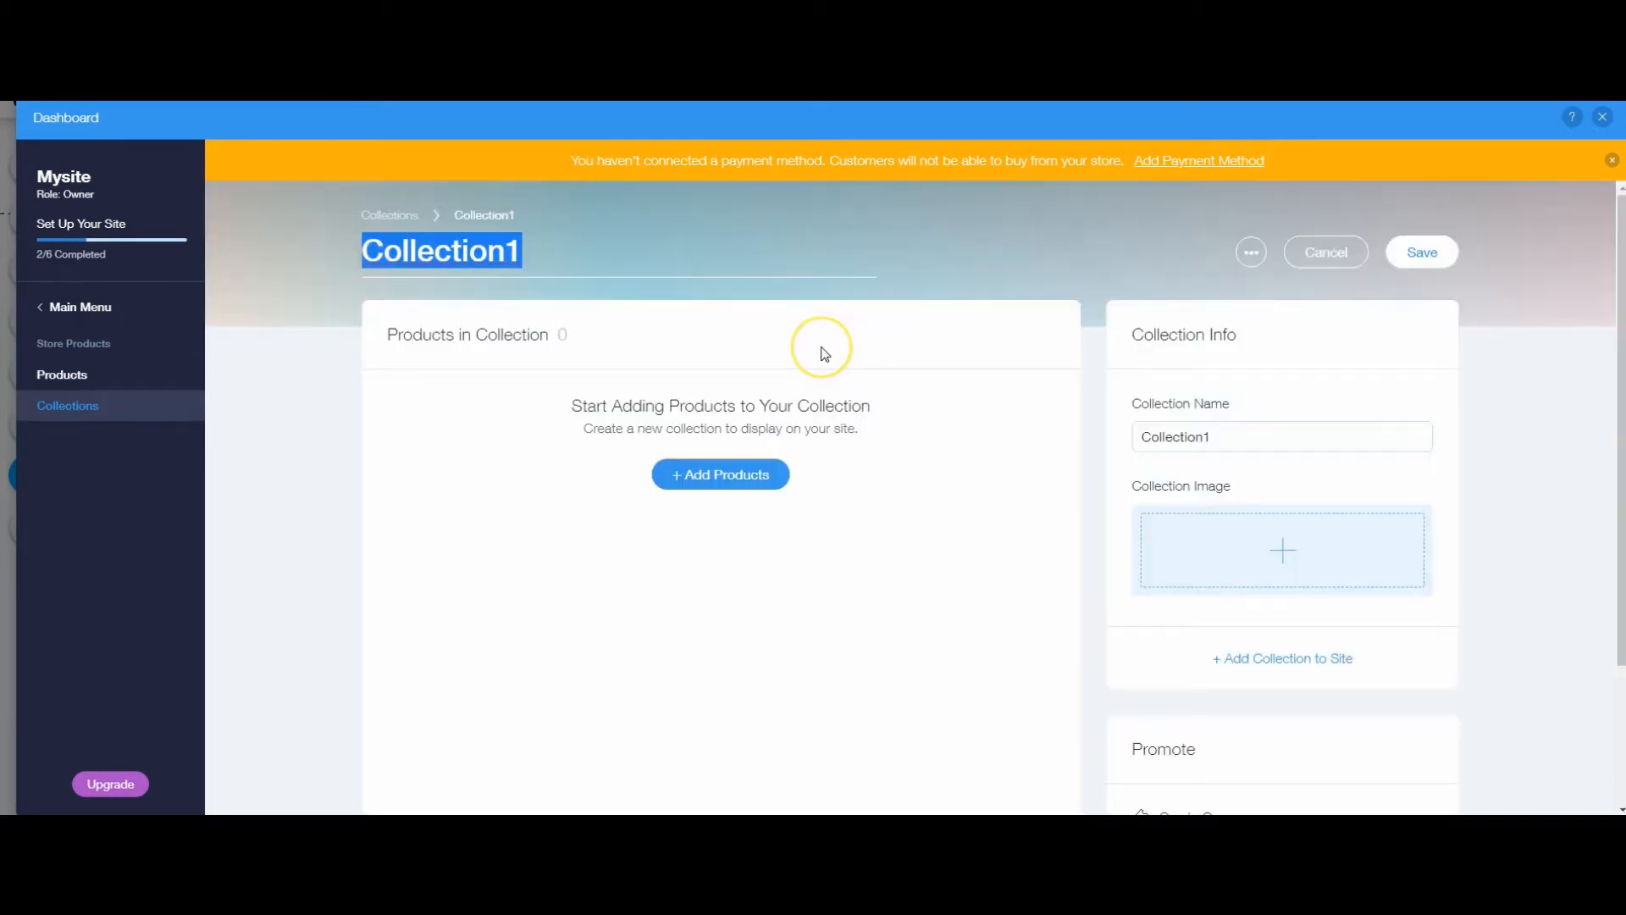
pyautogui.write('Clothin')
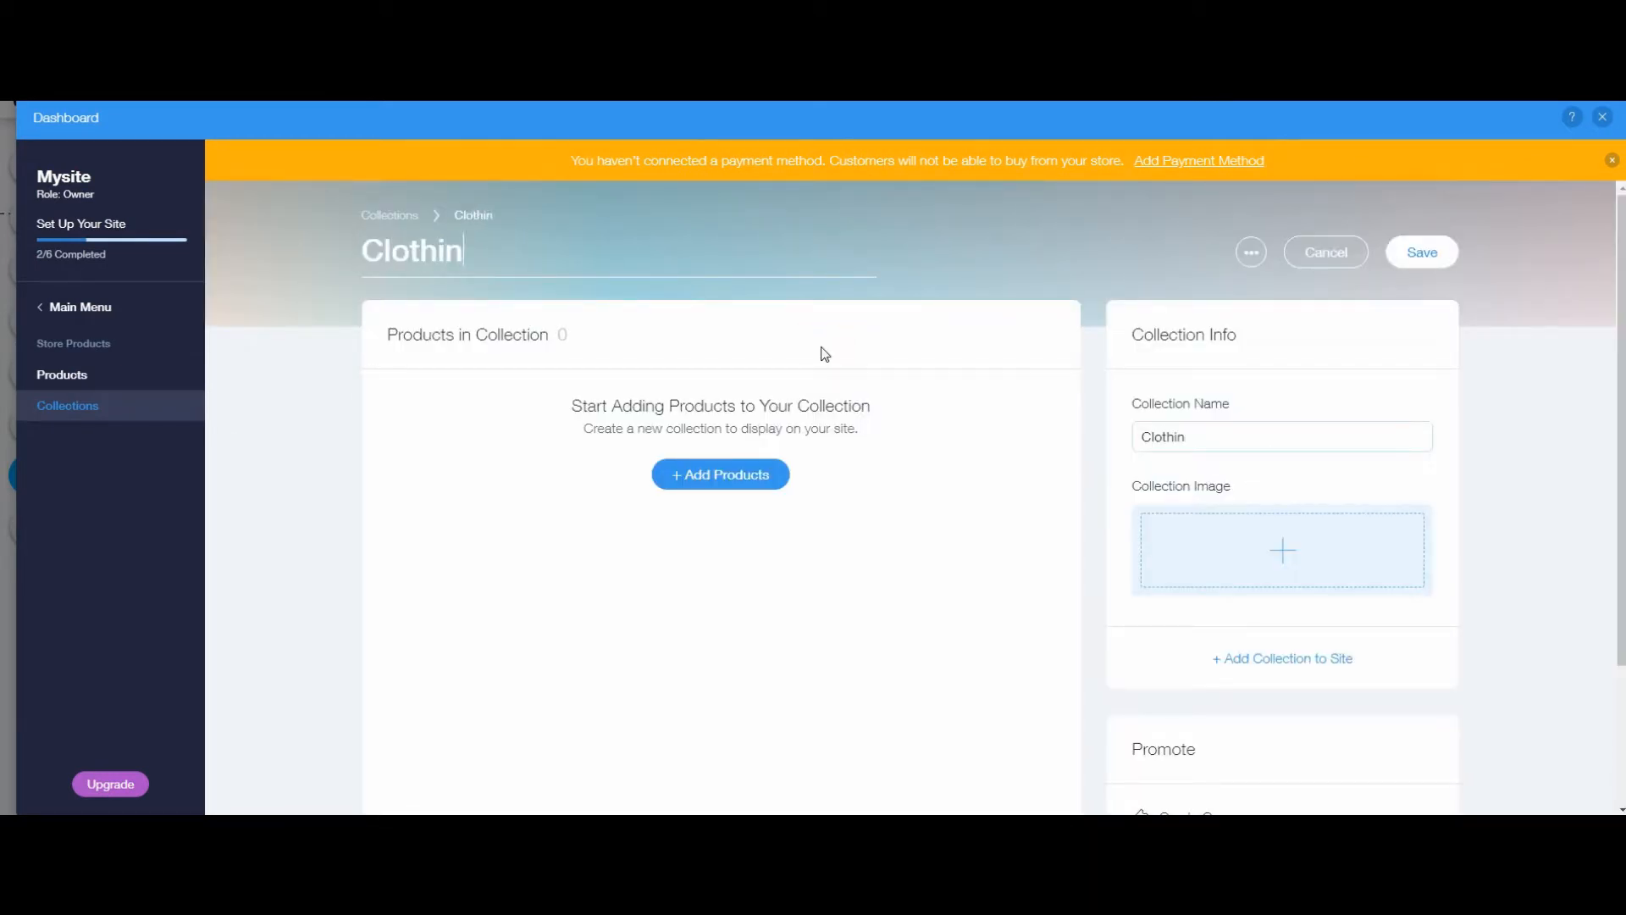
pyautogui.write('g')
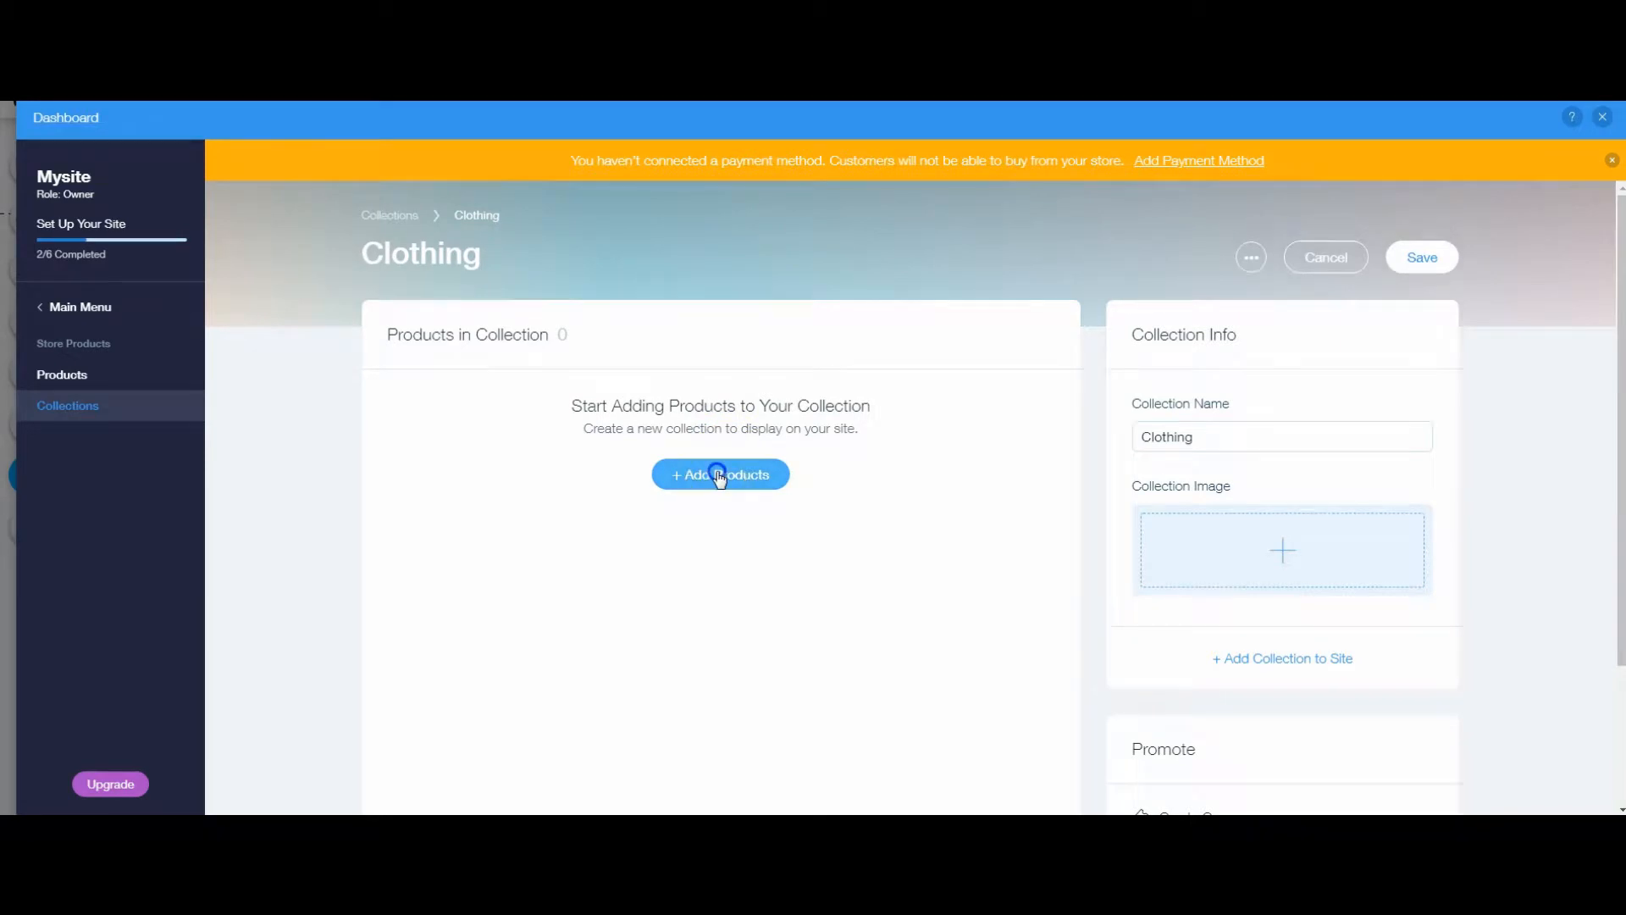
pyautogui.click(720, 474)
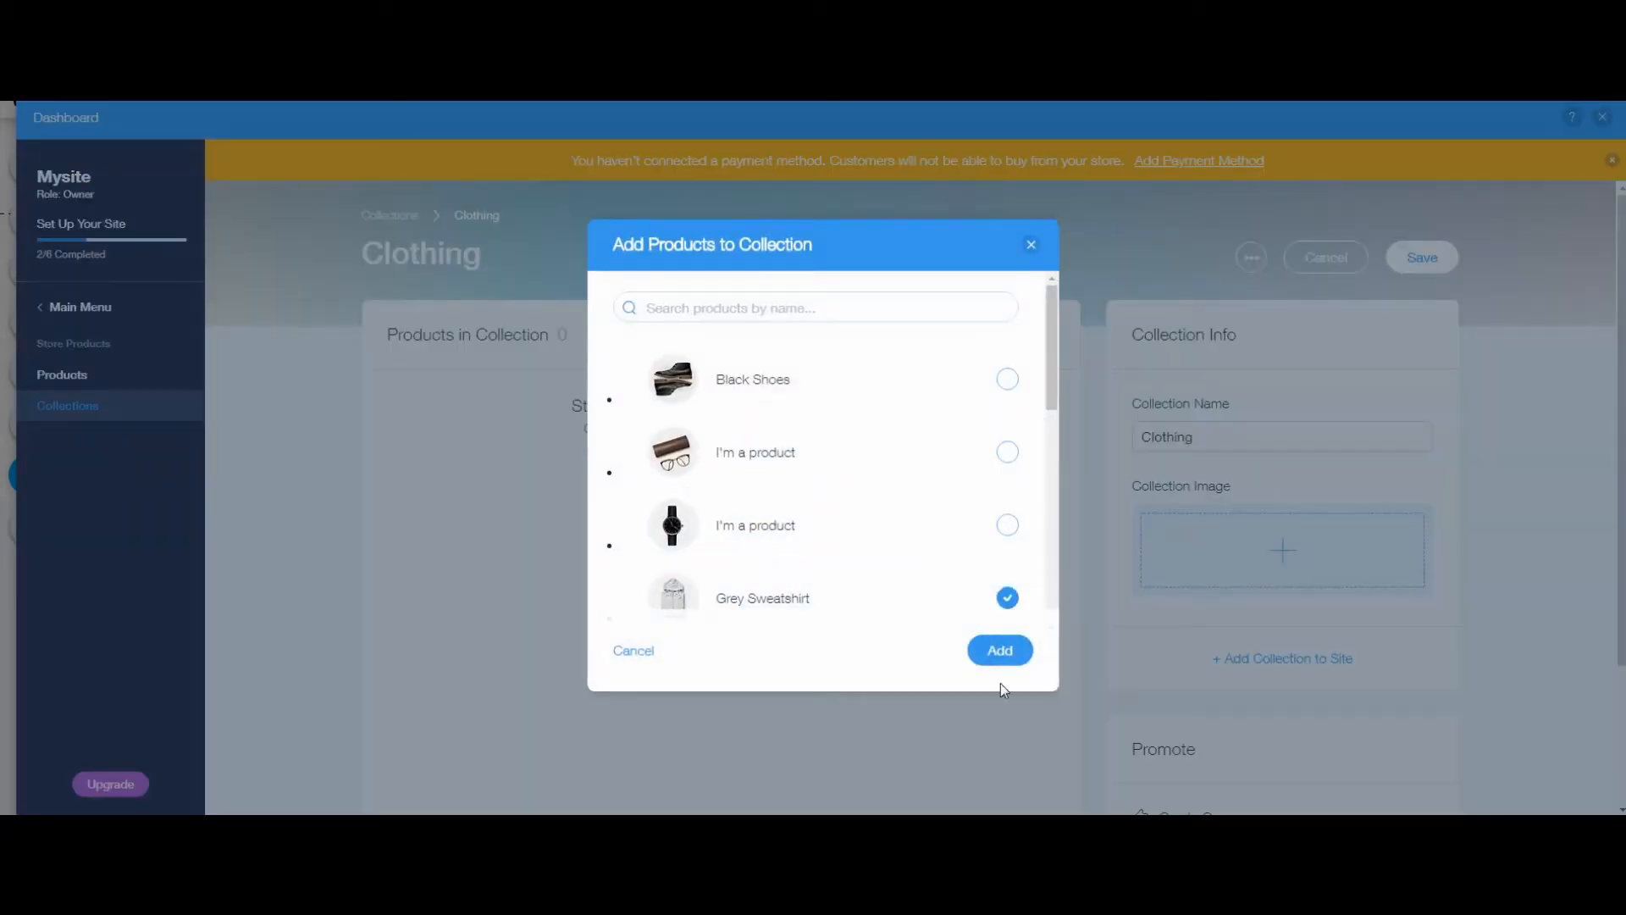
pyautogui.click(998, 650)
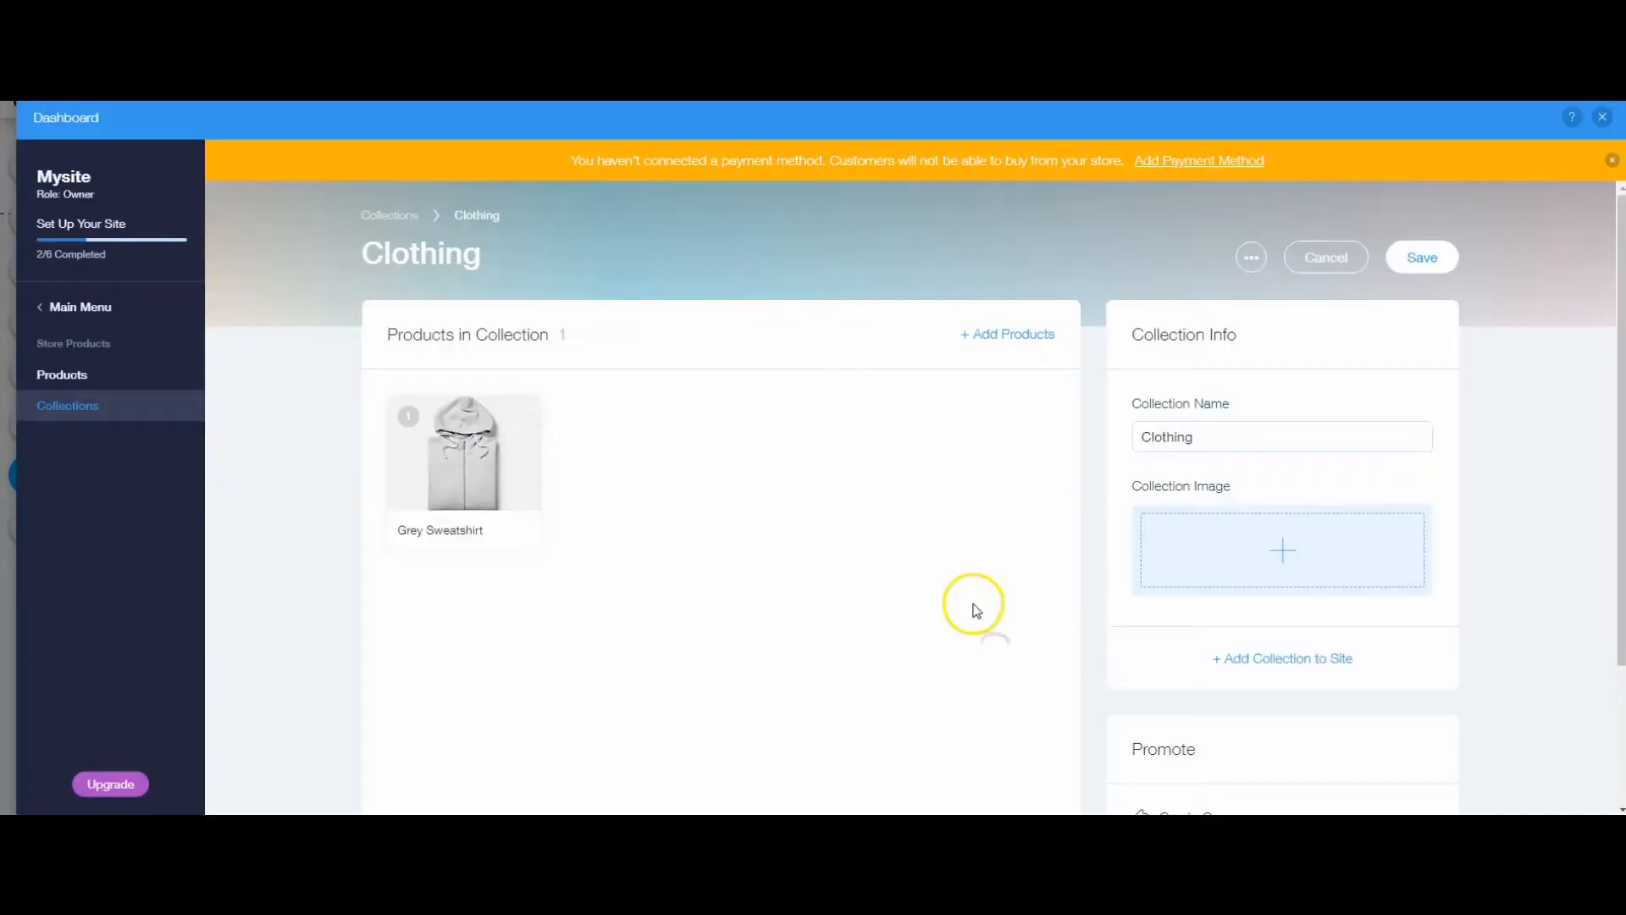
pyautogui.click(1420, 256)
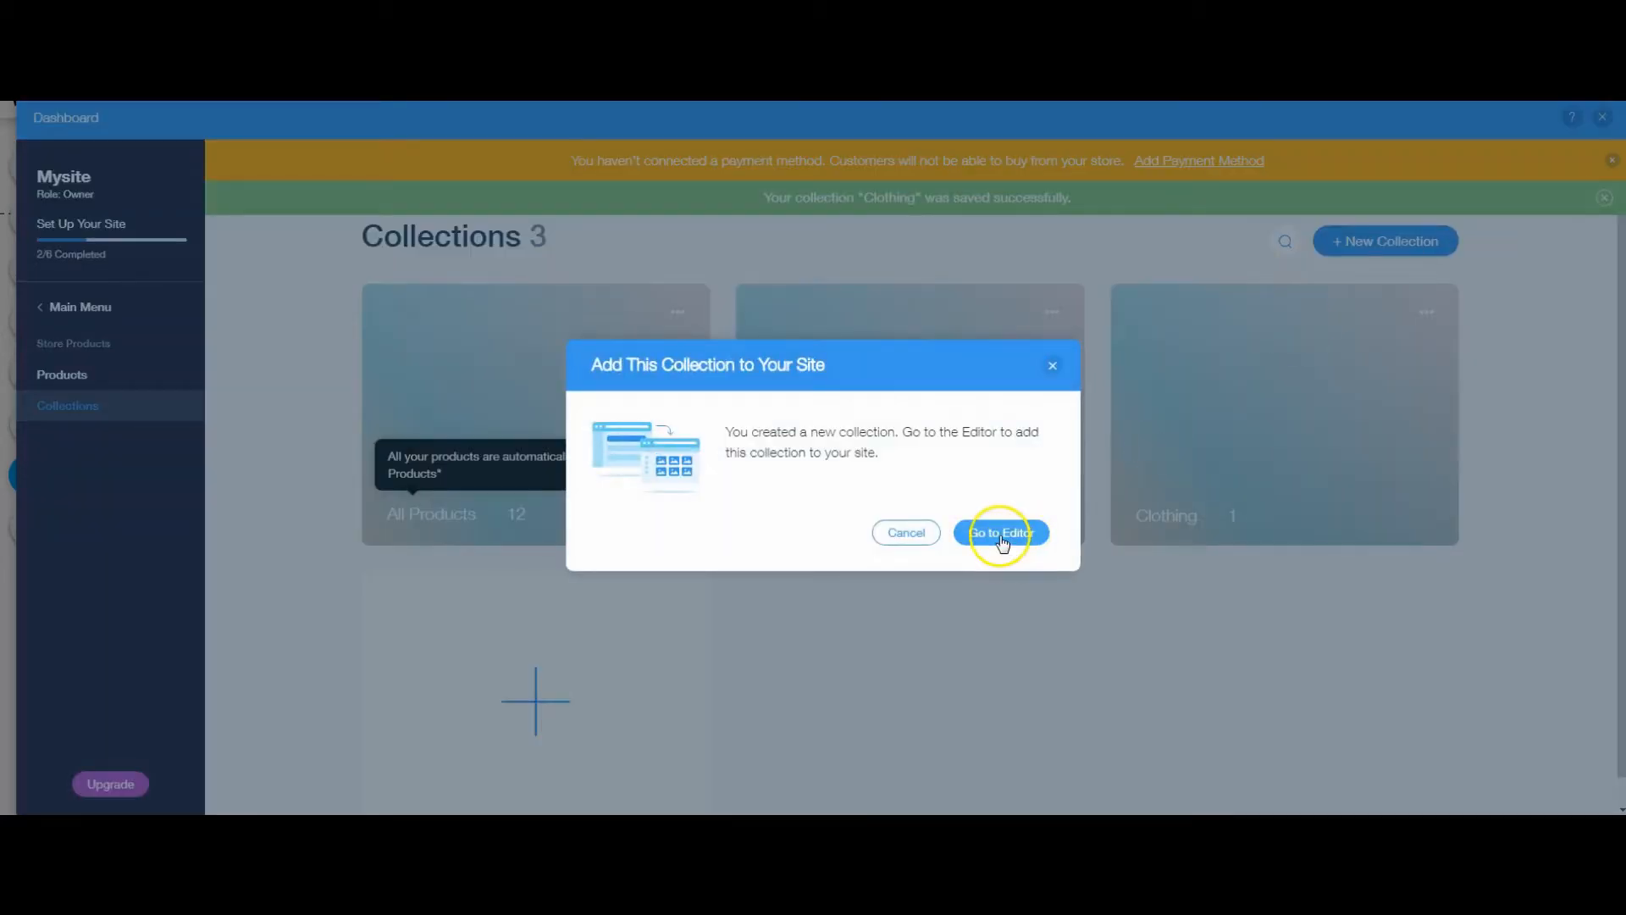
# - Create the Clothing collection page and nest it under Shop below Shoes
pyautogui.click(998, 532)
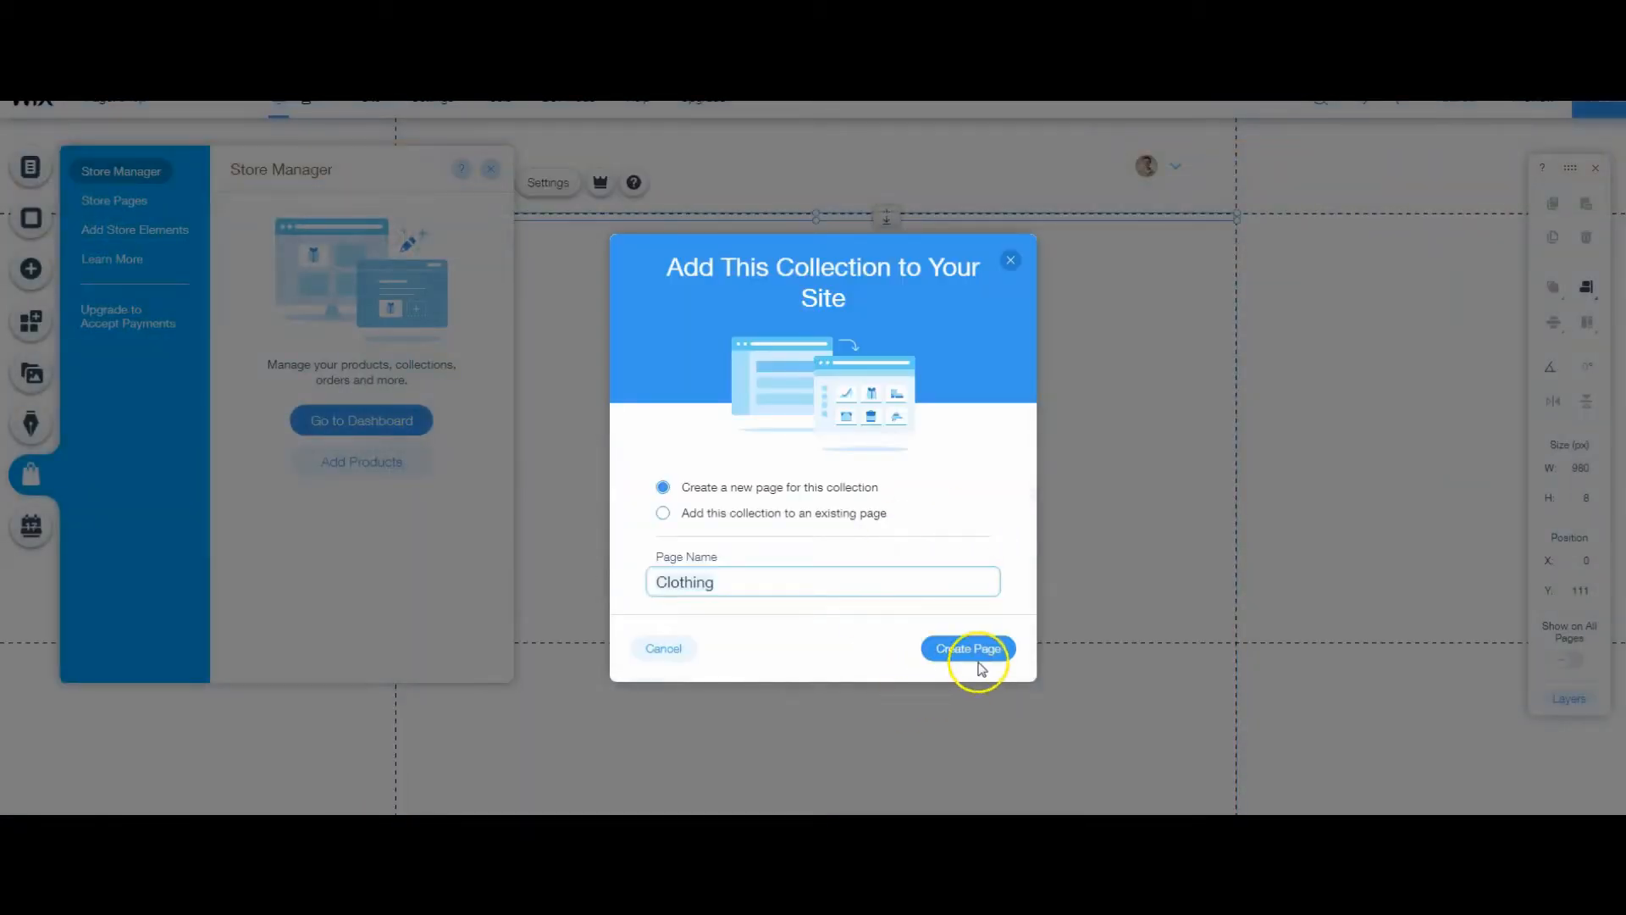
pyautogui.click(966, 647)
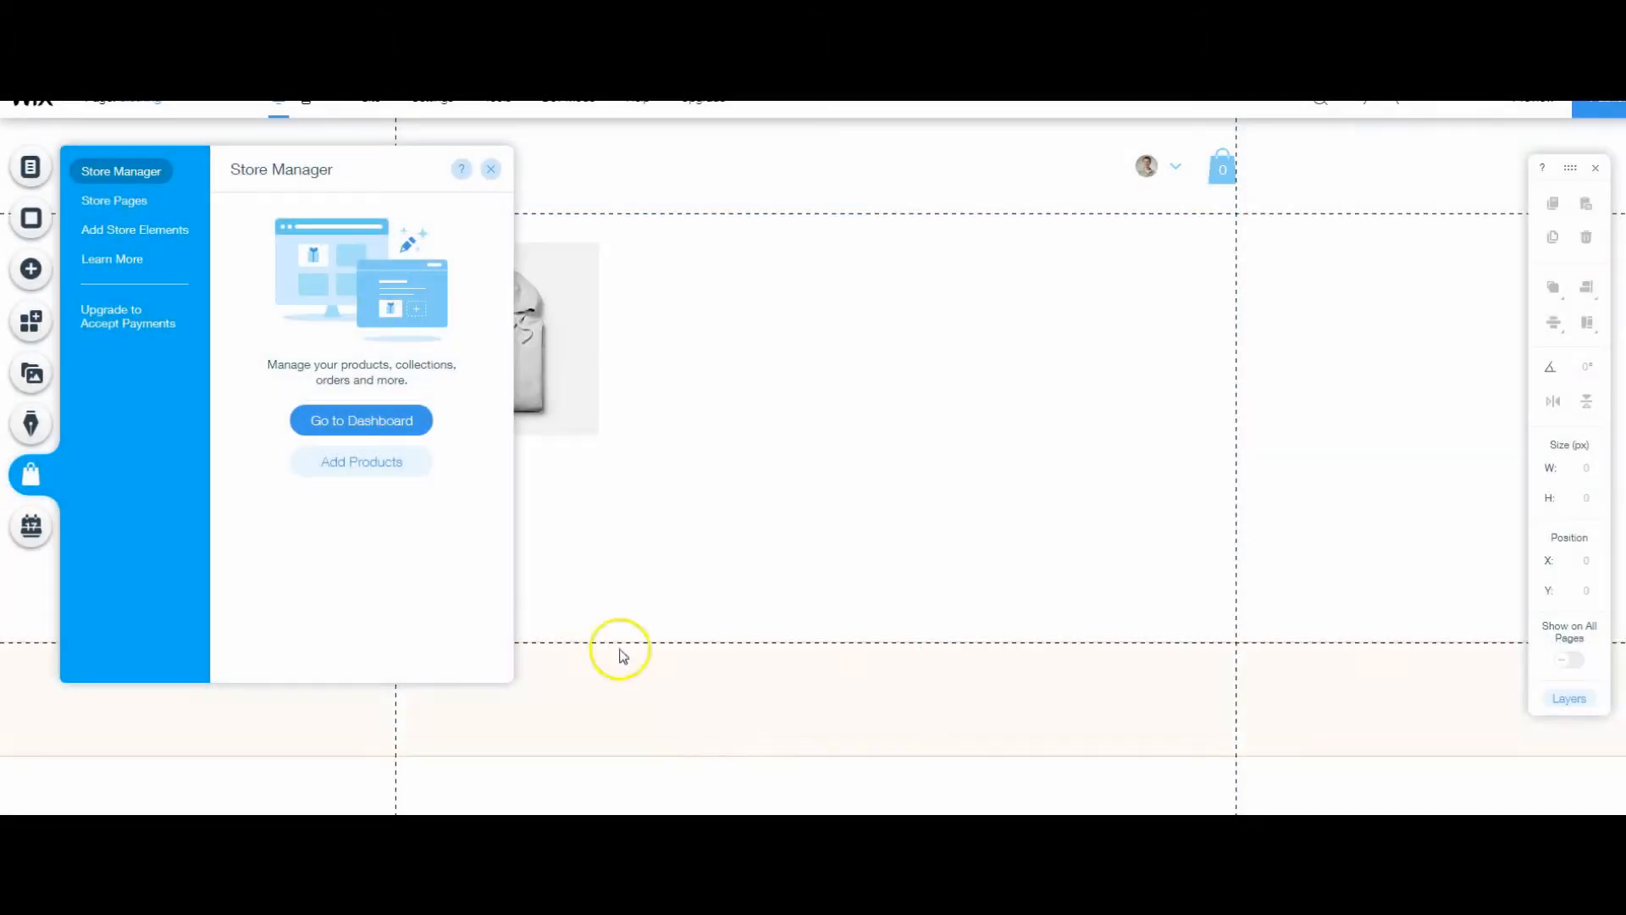
pyautogui.moveTo(218, 98)
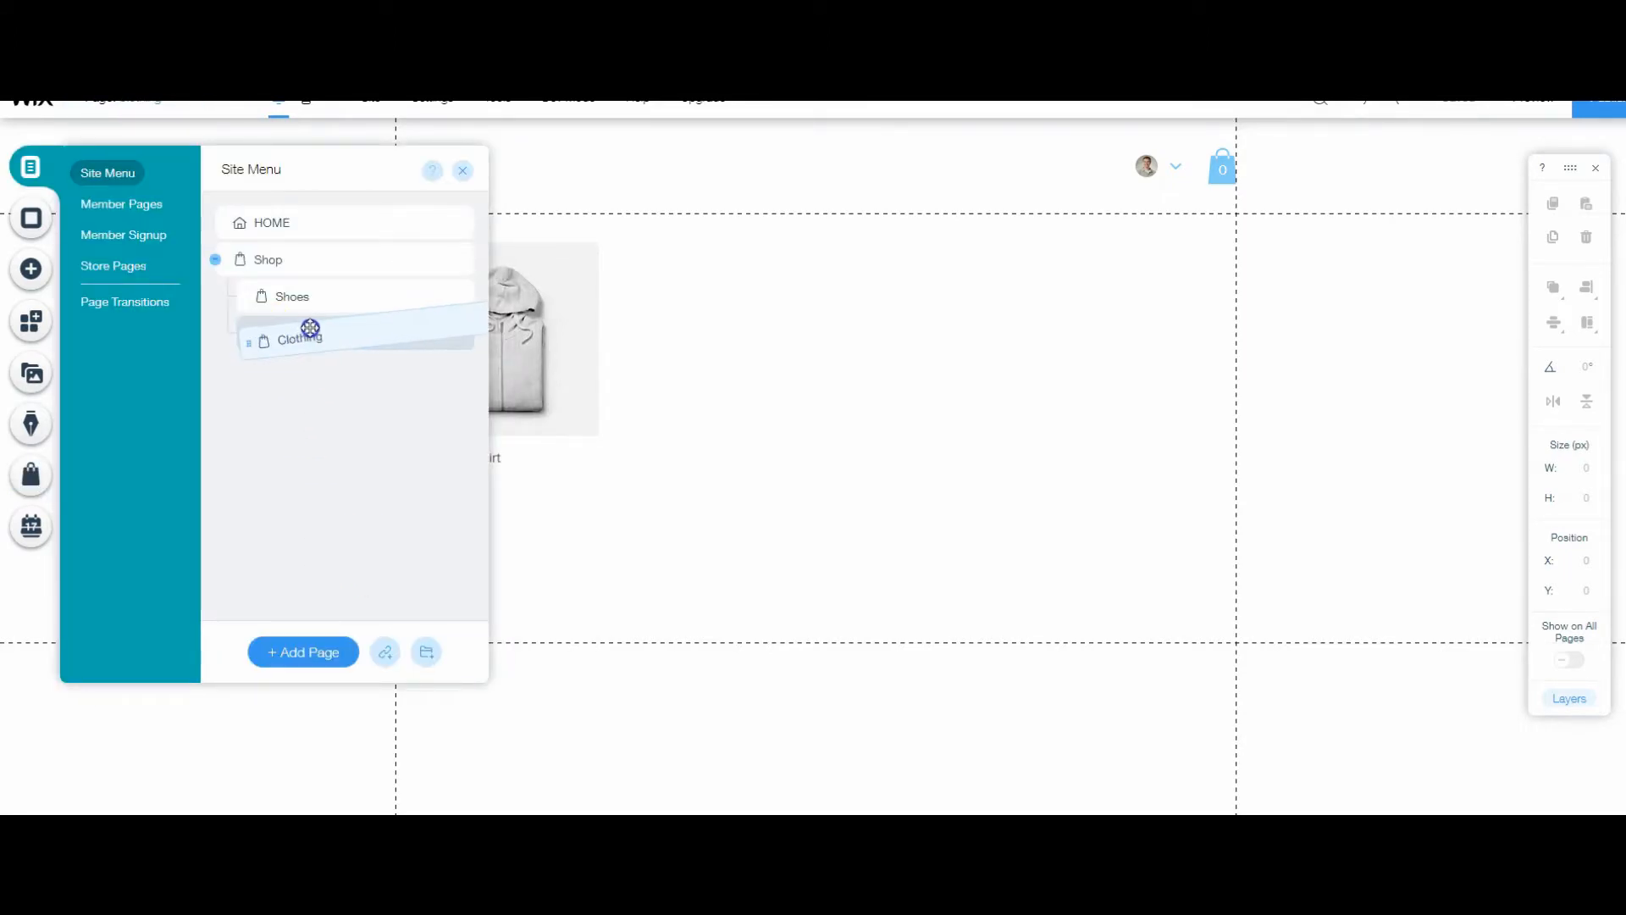
pyautogui.moveTo(301, 337); pyautogui.dragTo(297, 333)
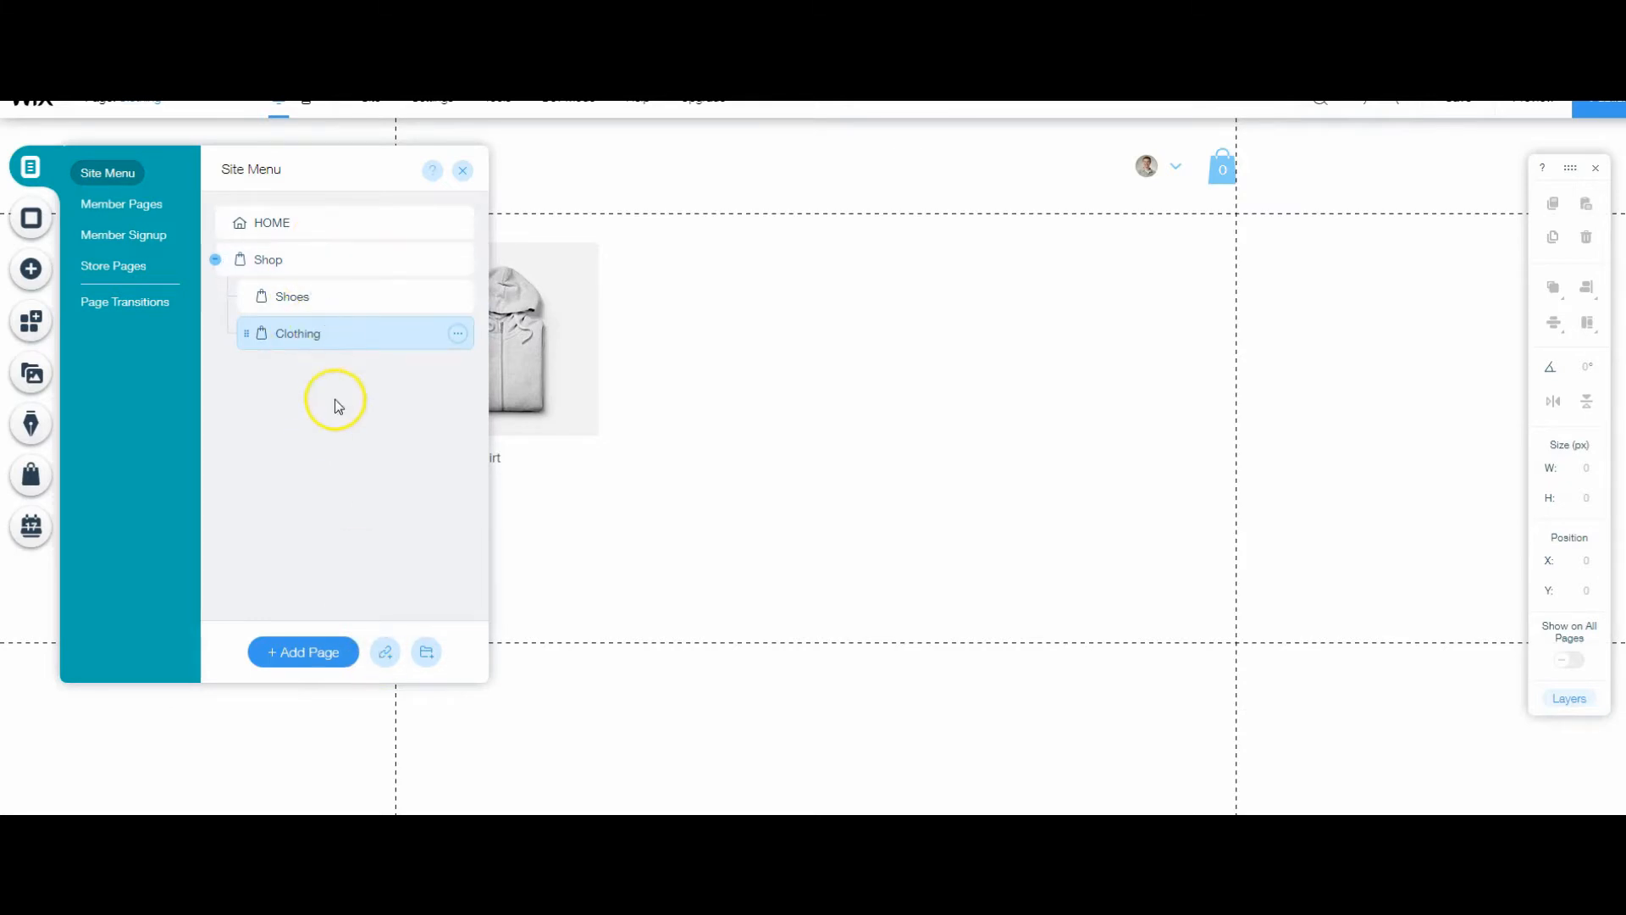
pyautogui.click(462, 170)
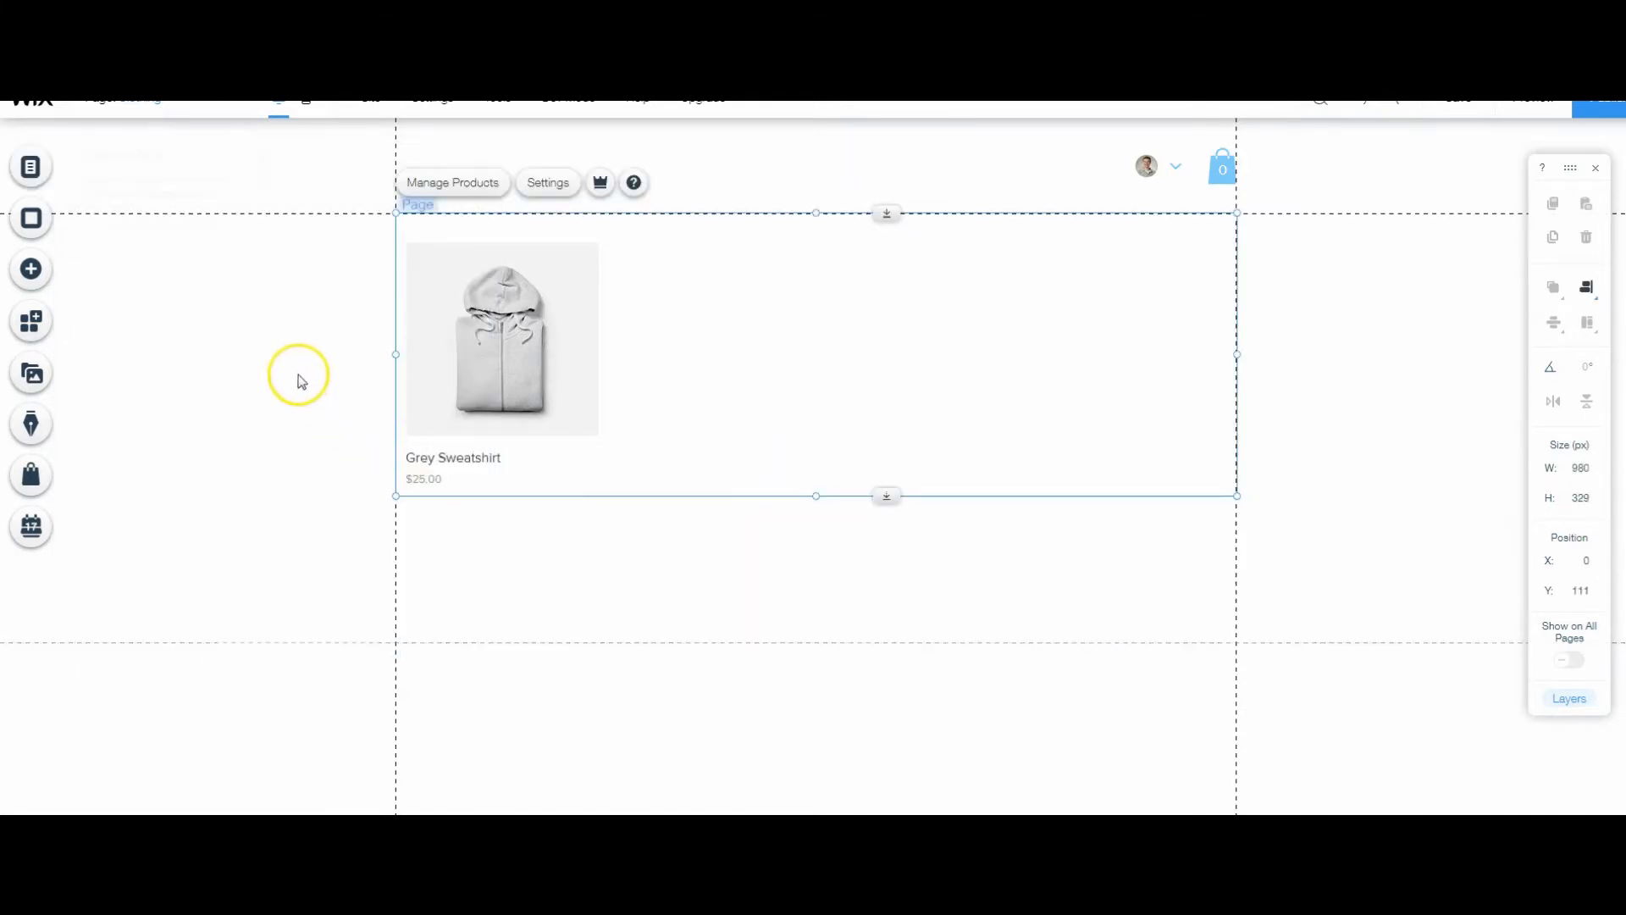
# - Switch to the HOME page and review the dashboard's three collections: All Products, Clothing, Shoes
pyautogui.click(124, 97)
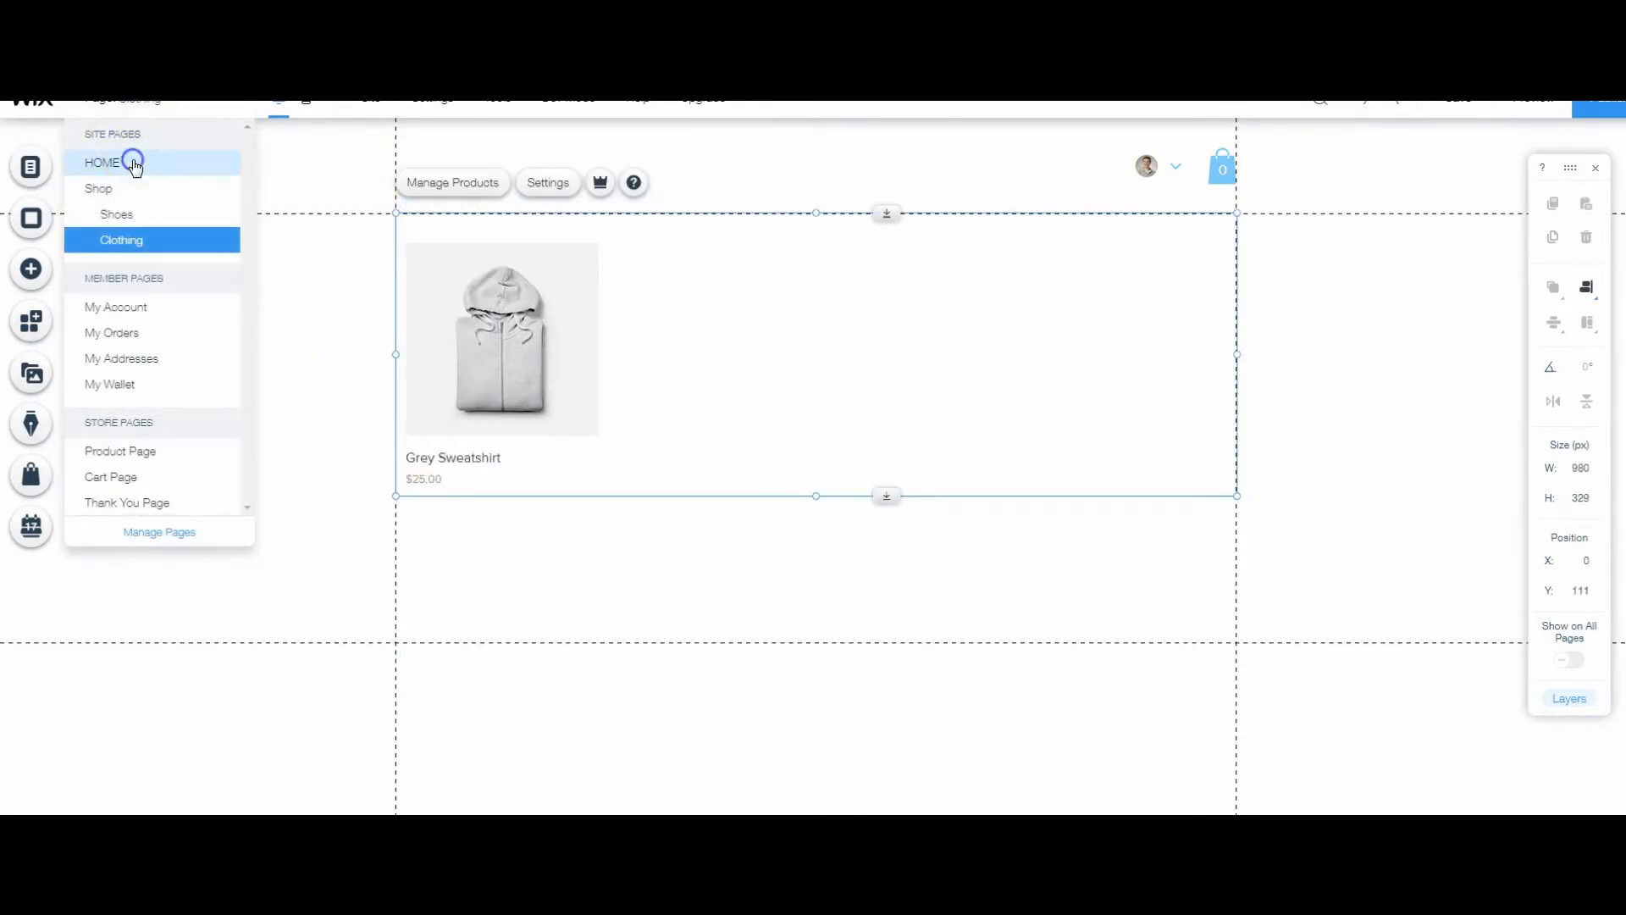
pyautogui.click(102, 162)
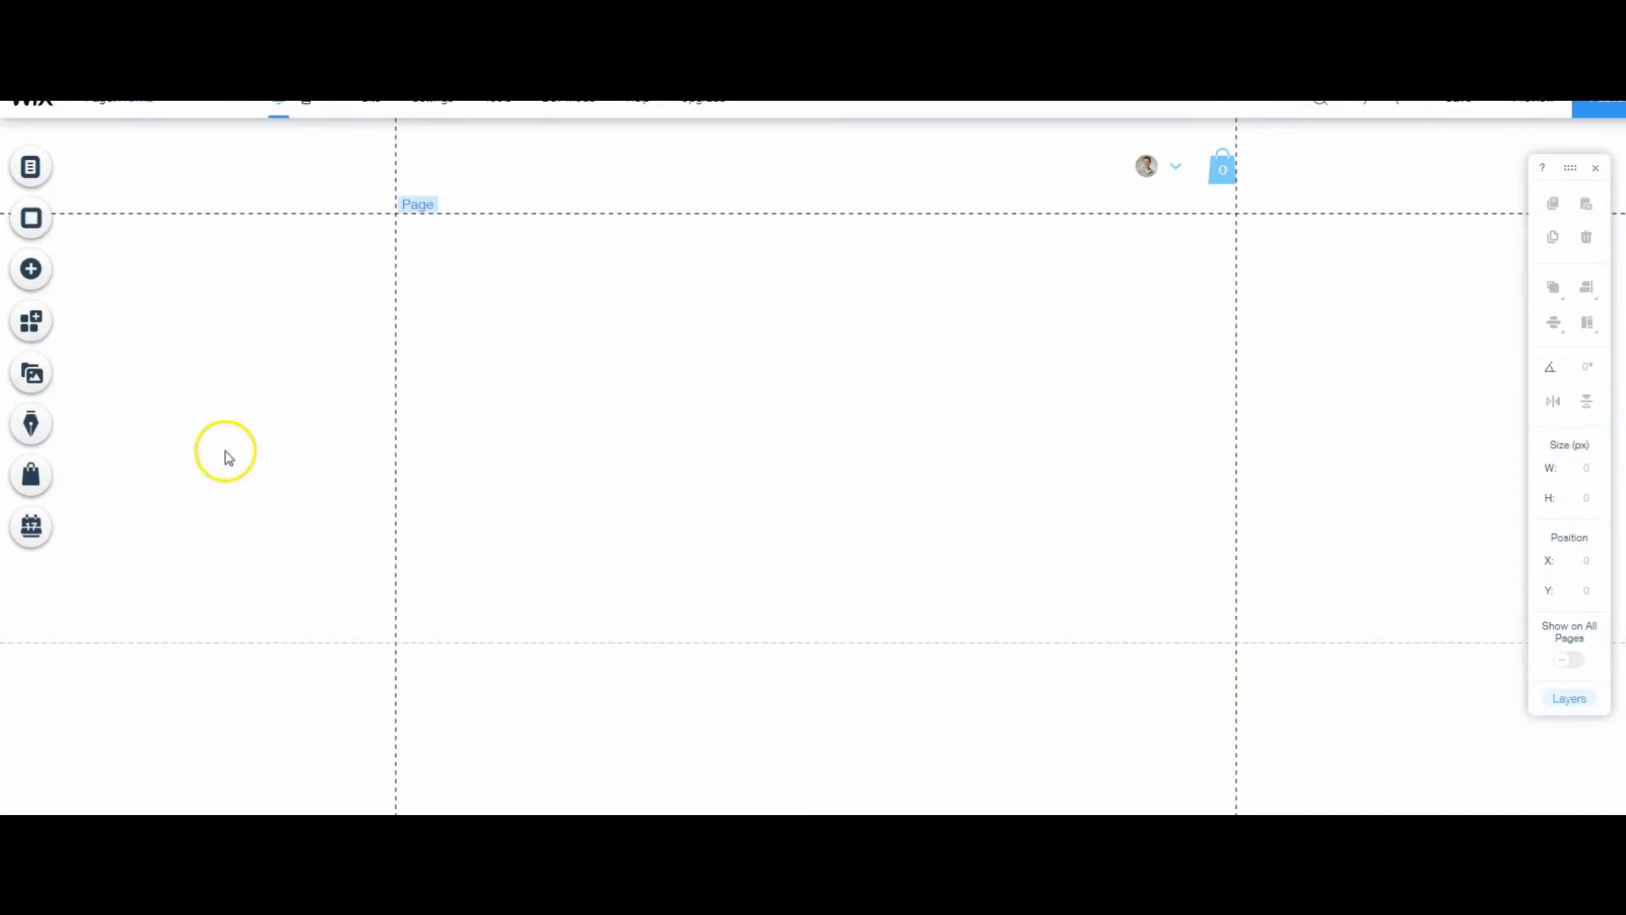
pyautogui.click(31, 474)
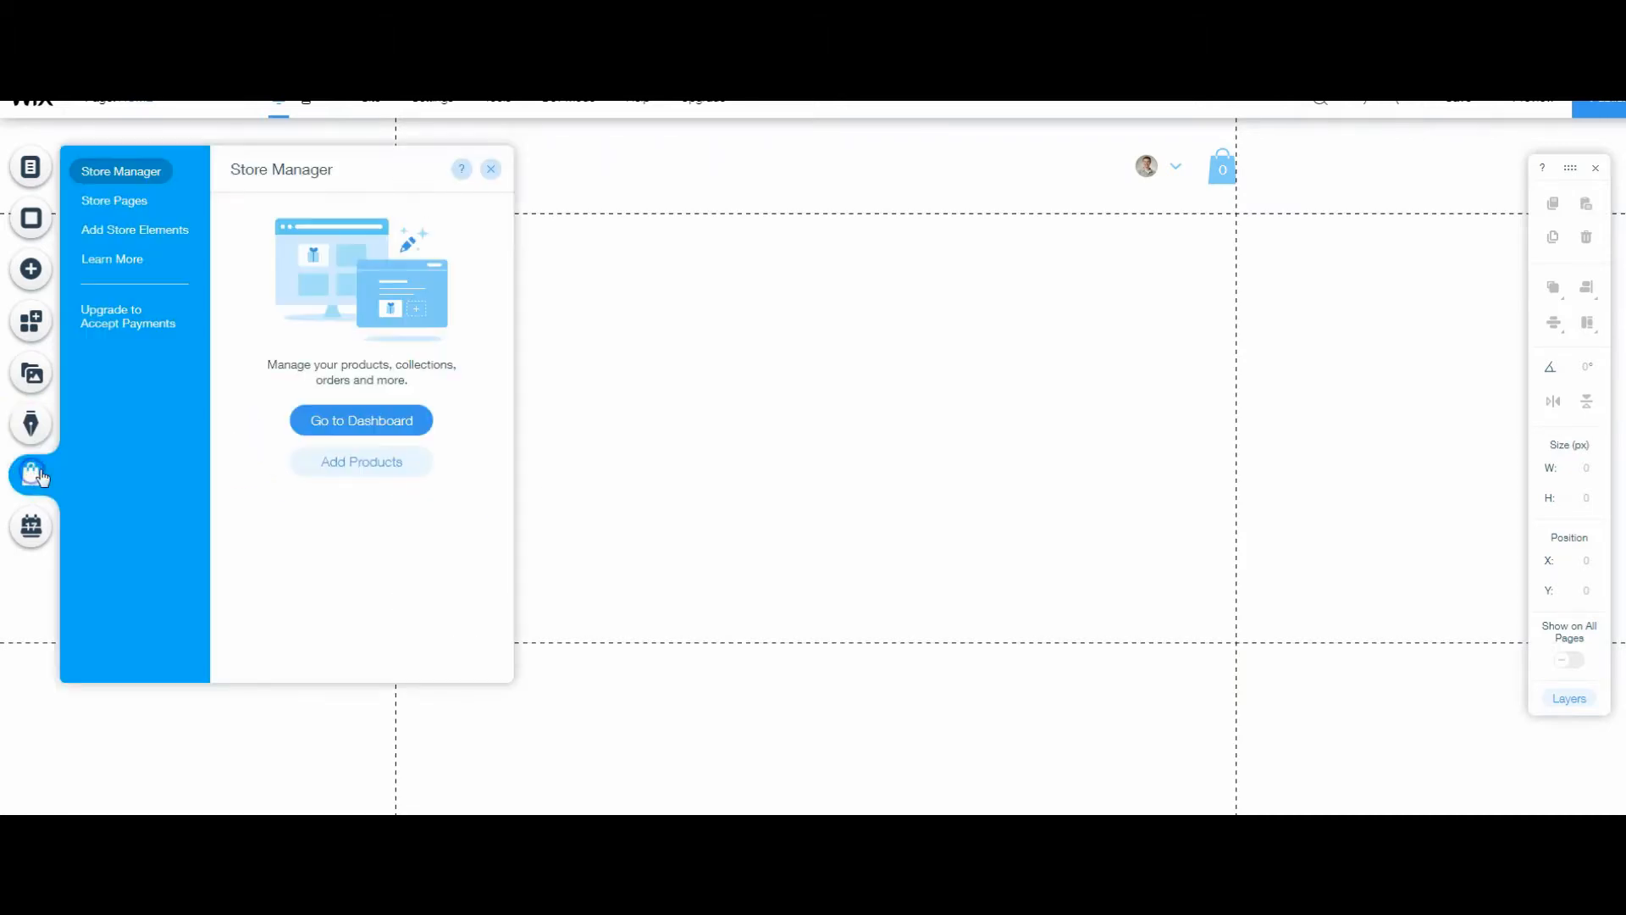
pyautogui.moveTo(361, 420)
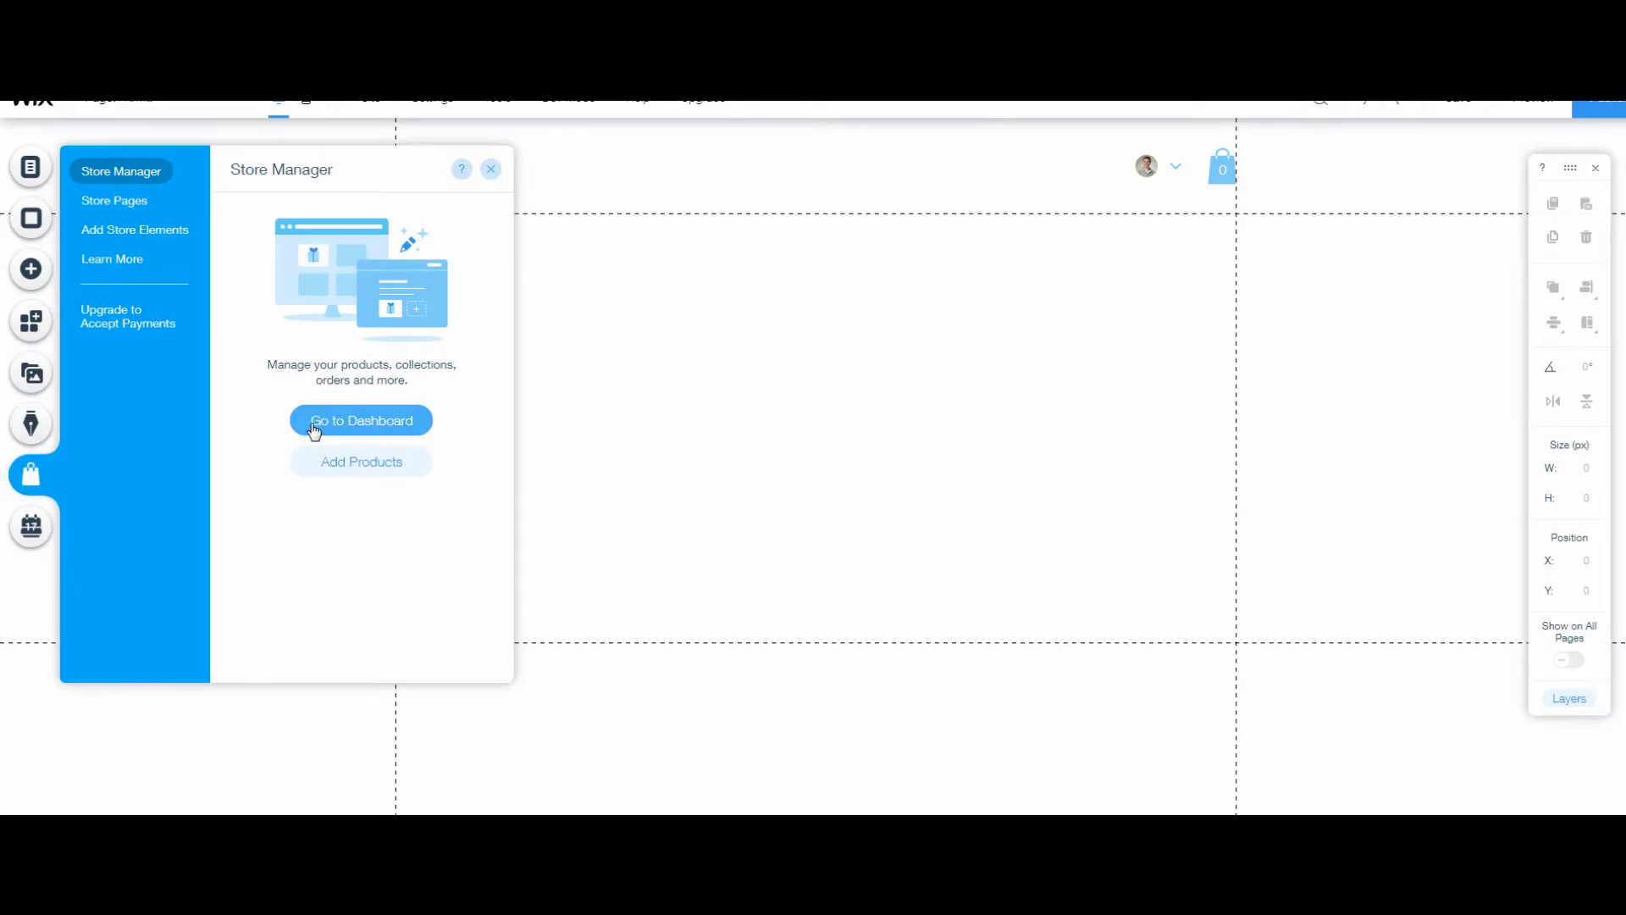
pyautogui.click(360, 420)
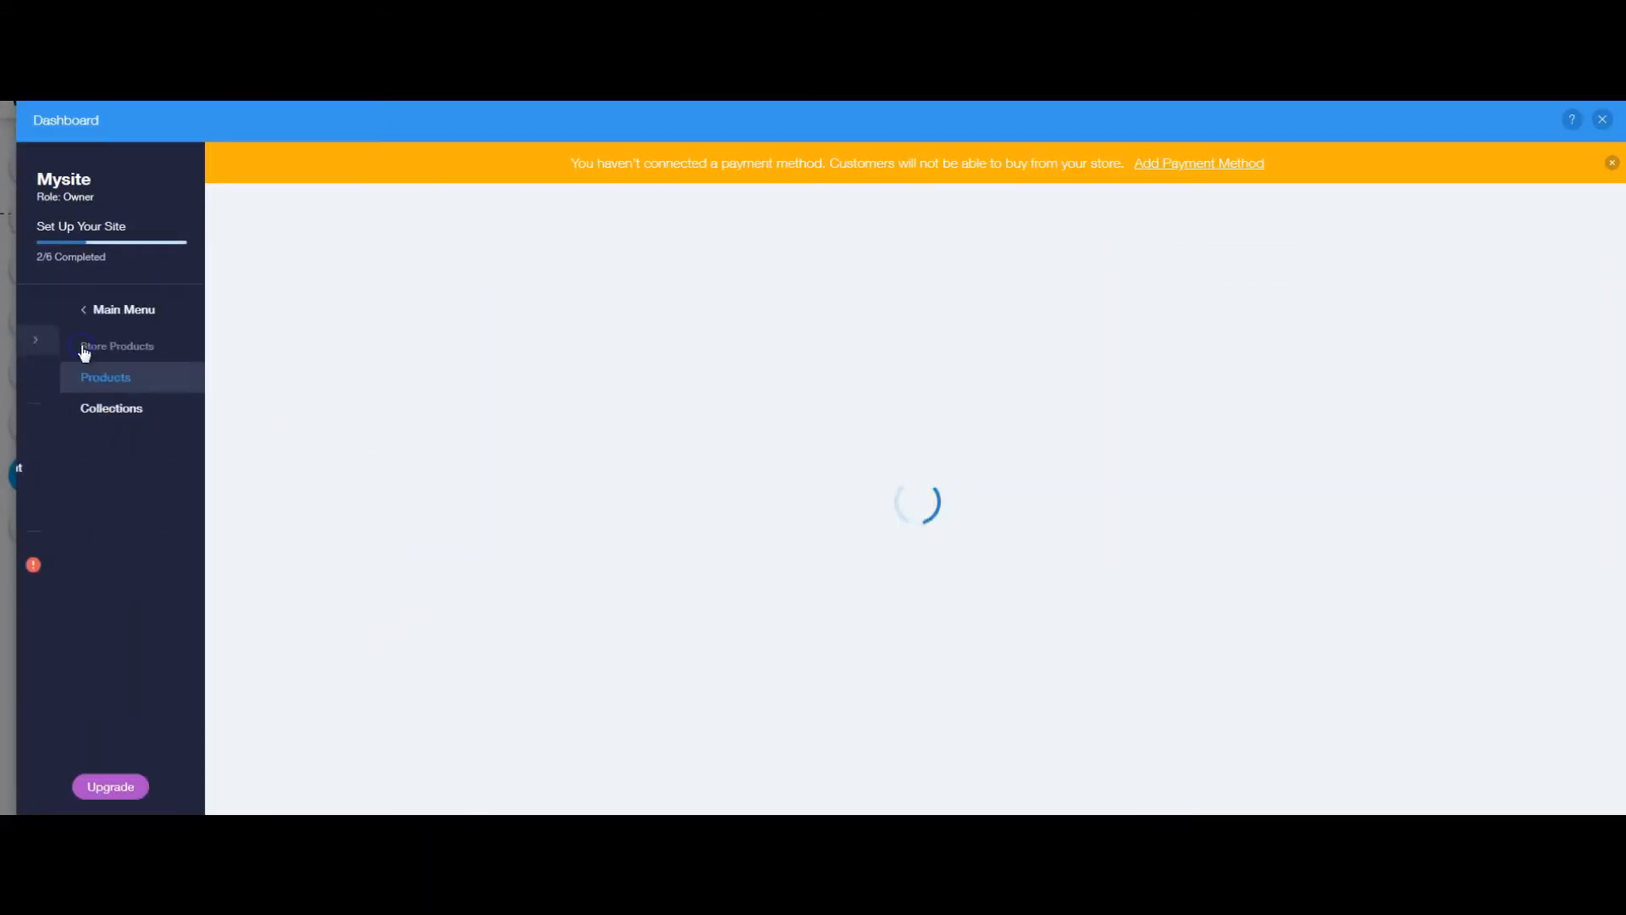
pyautogui.click(110, 407)
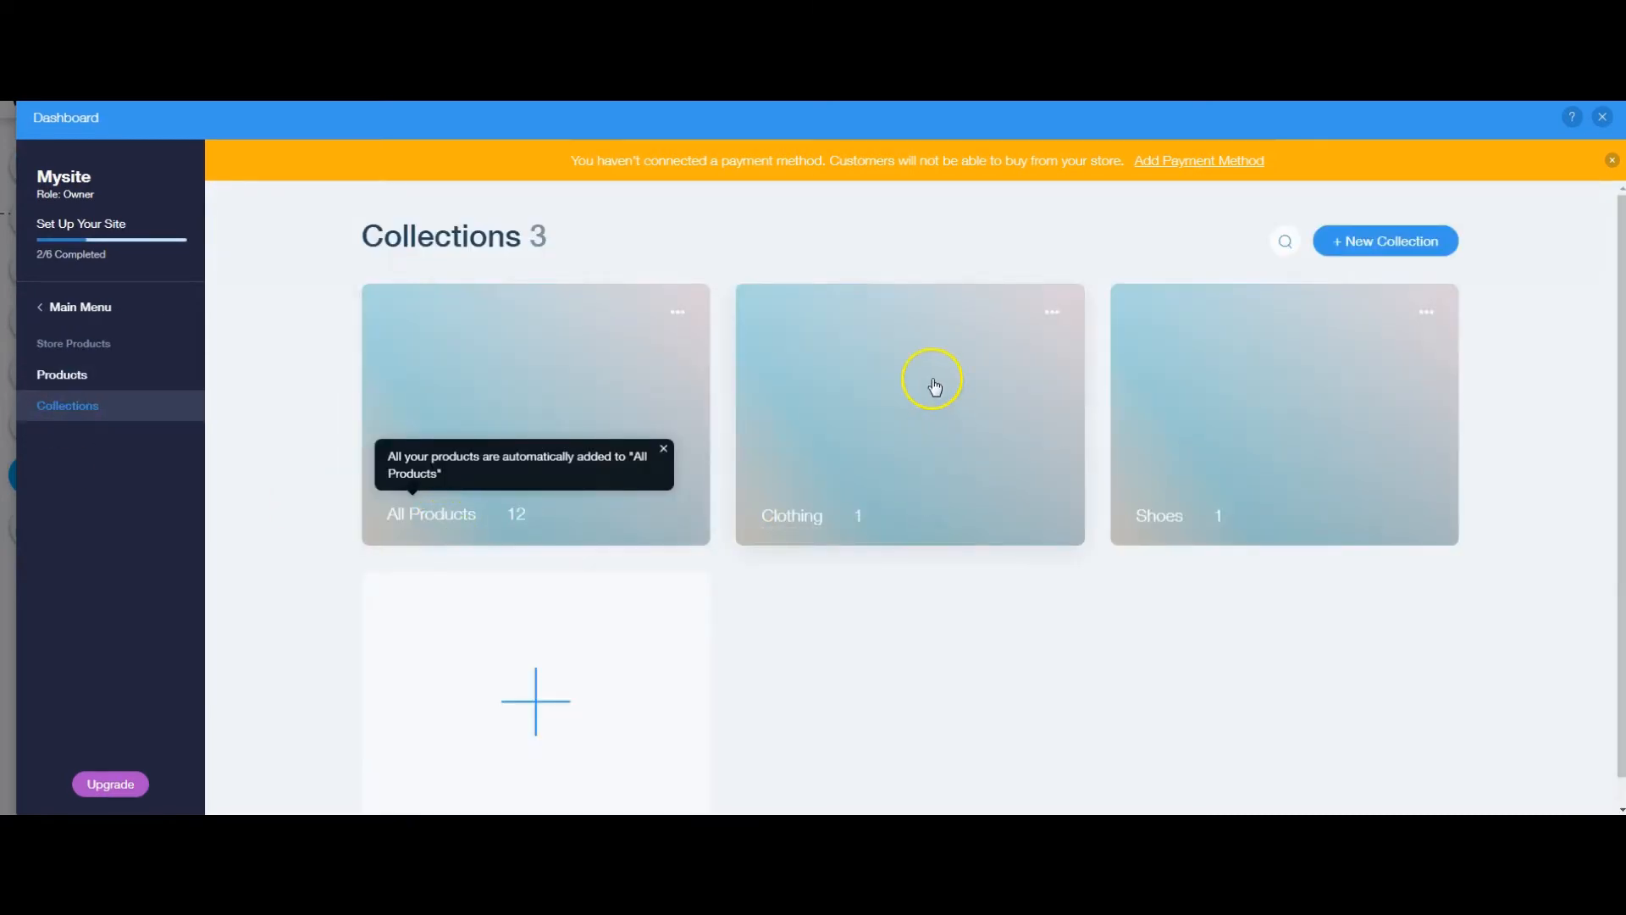
pyautogui.click(909, 413)
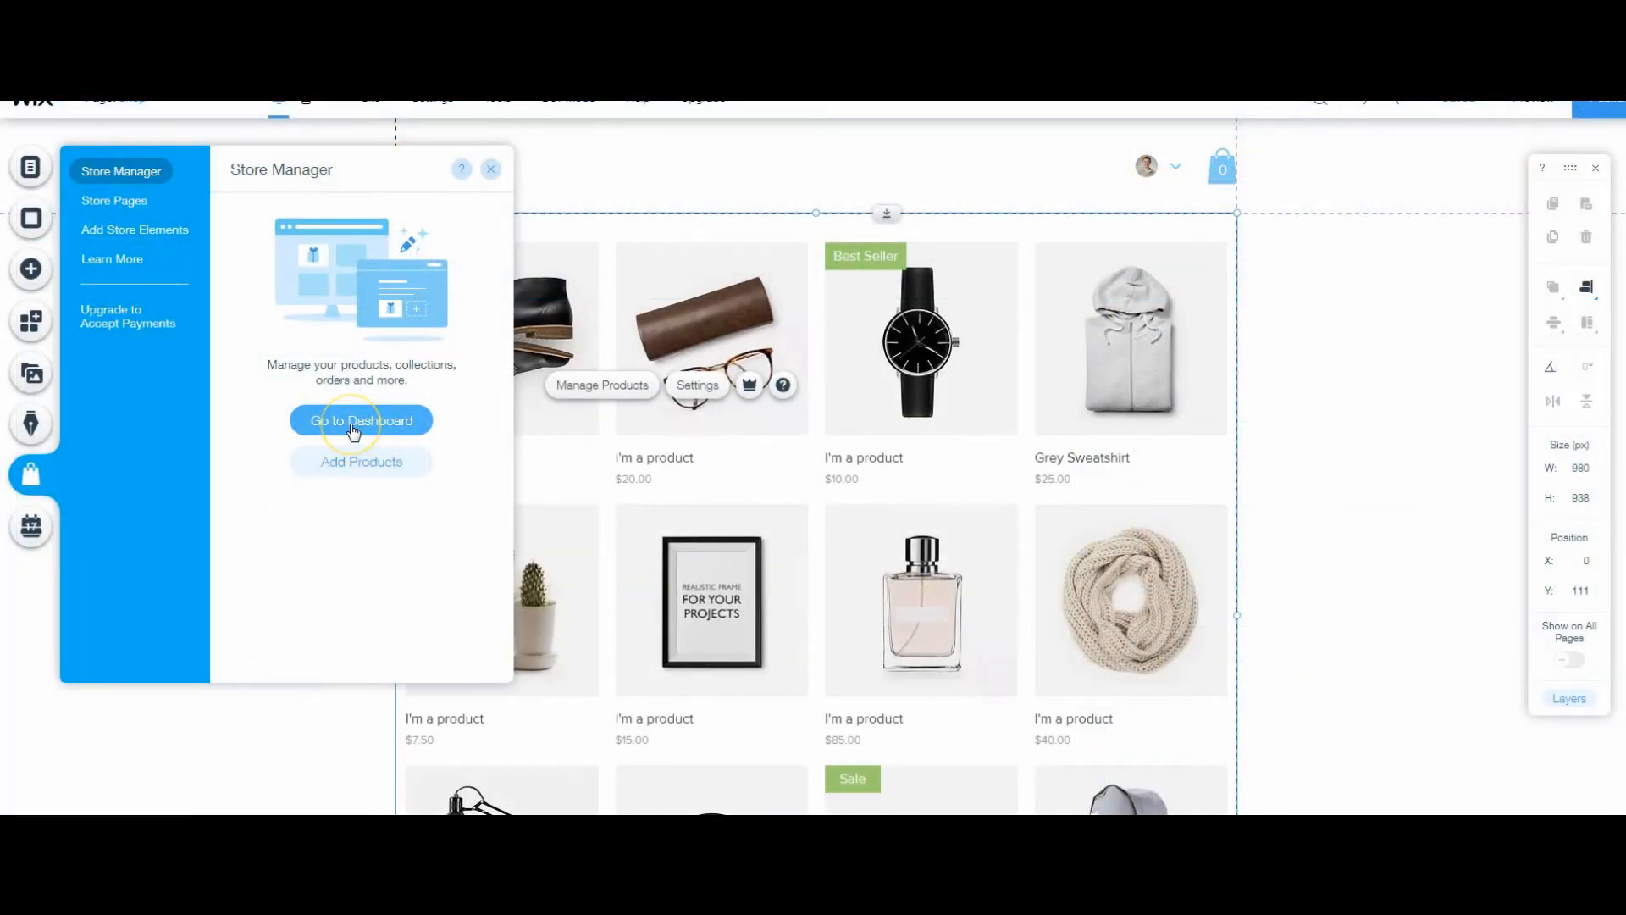
# - Open the Clothing collection in the dashboard and start adding it to the site
pyautogui.click(360, 420)
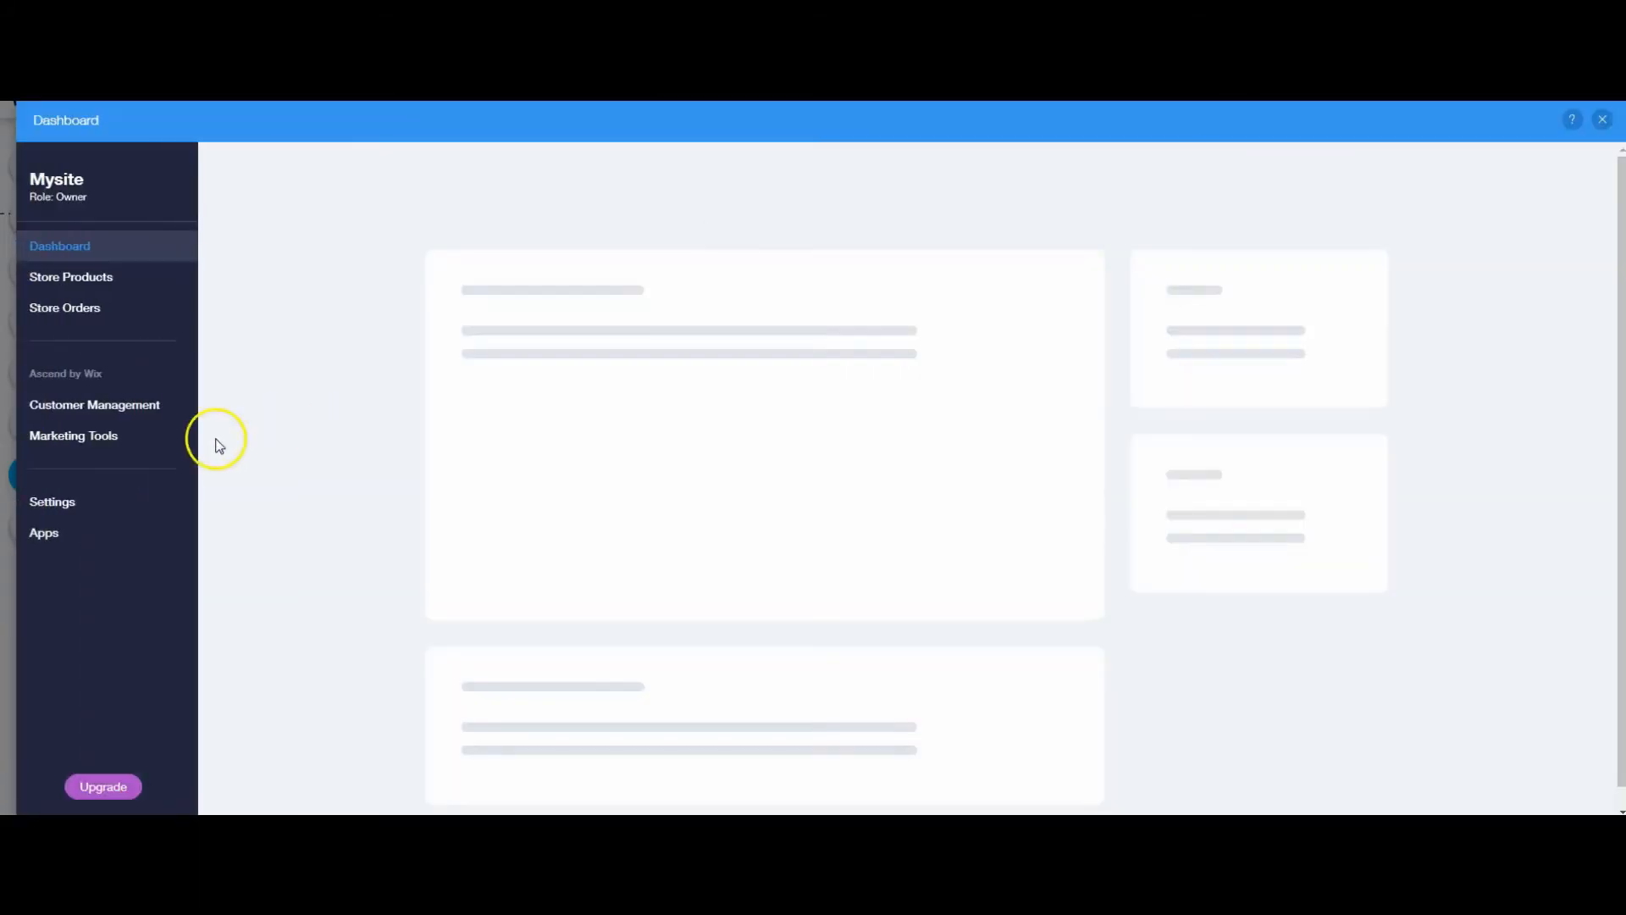
pyautogui.click(71, 277)
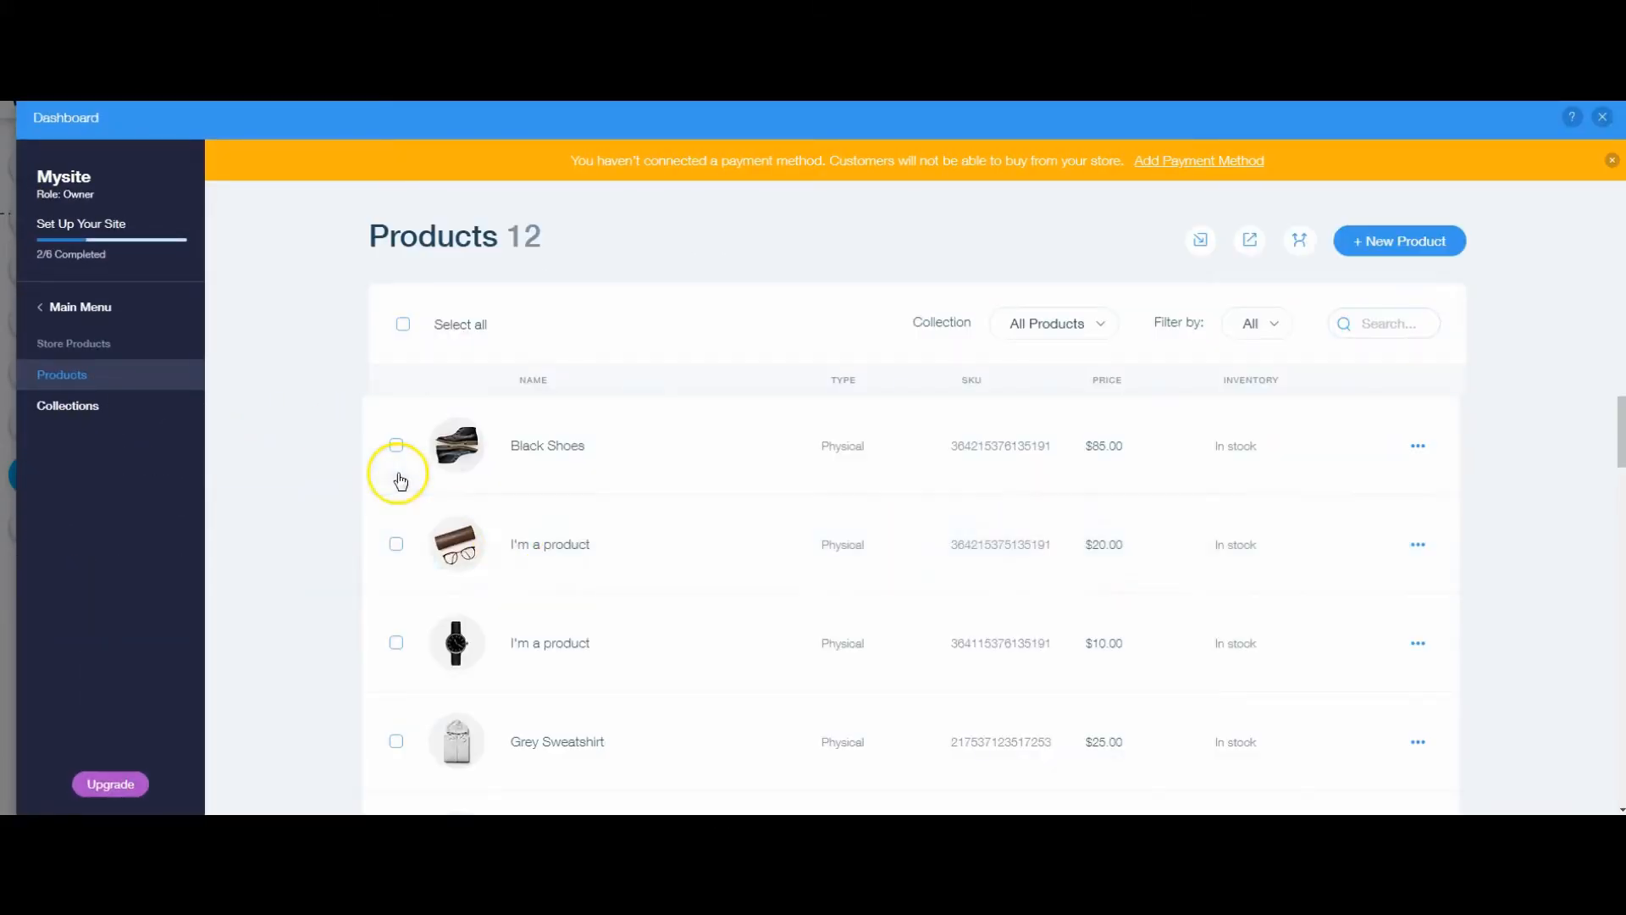
pyautogui.click(68, 405)
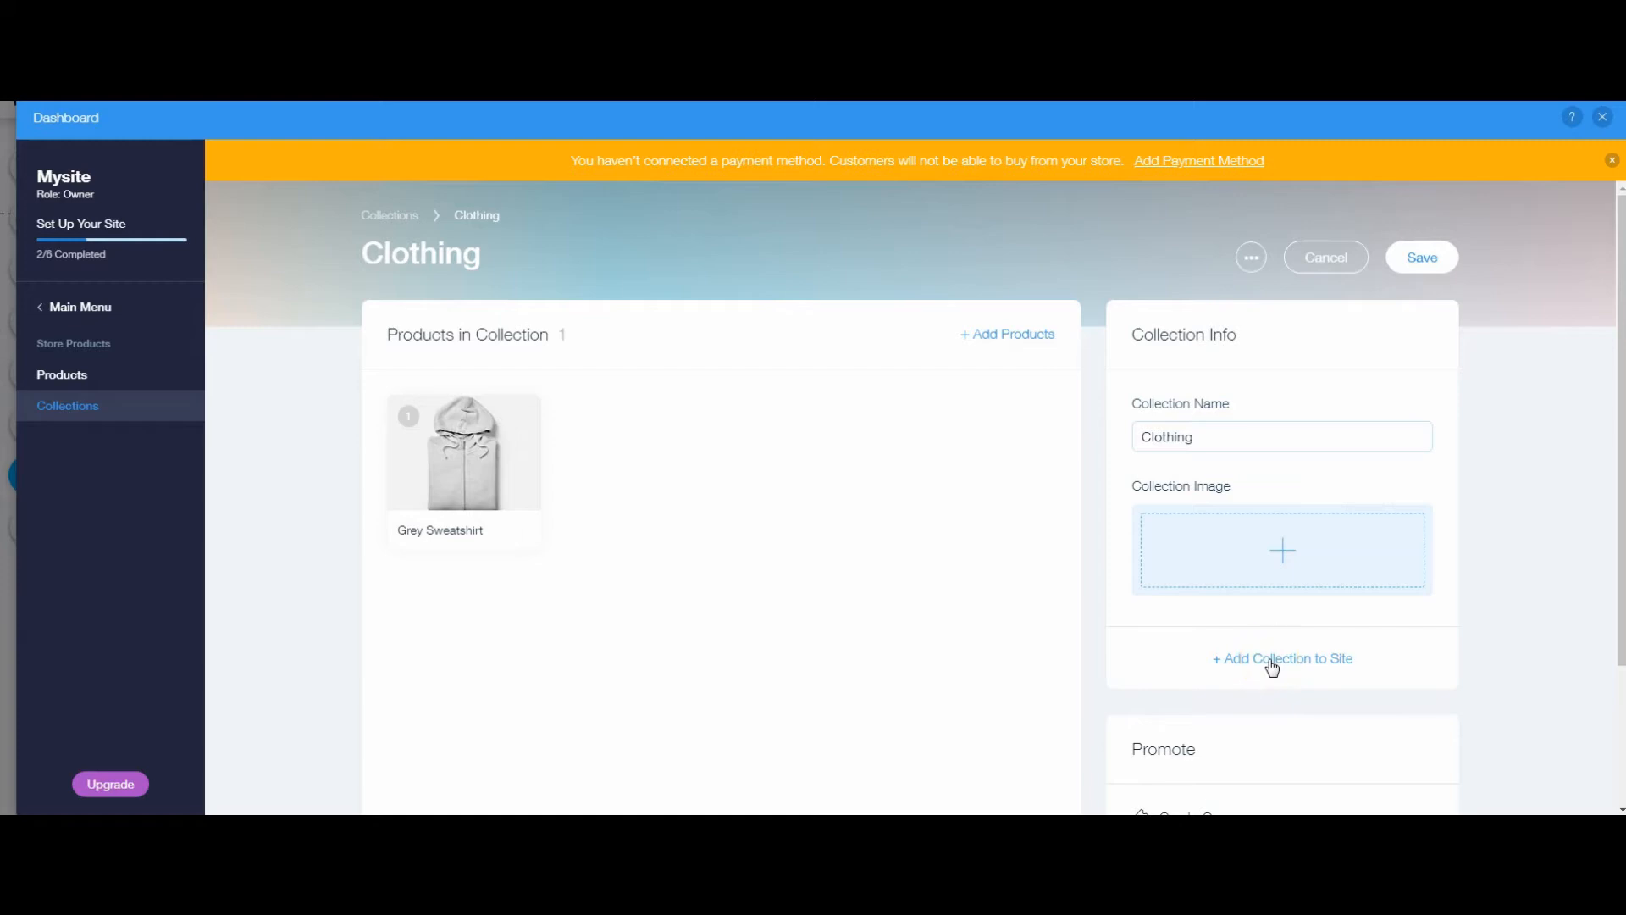
pyautogui.click(1281, 657)
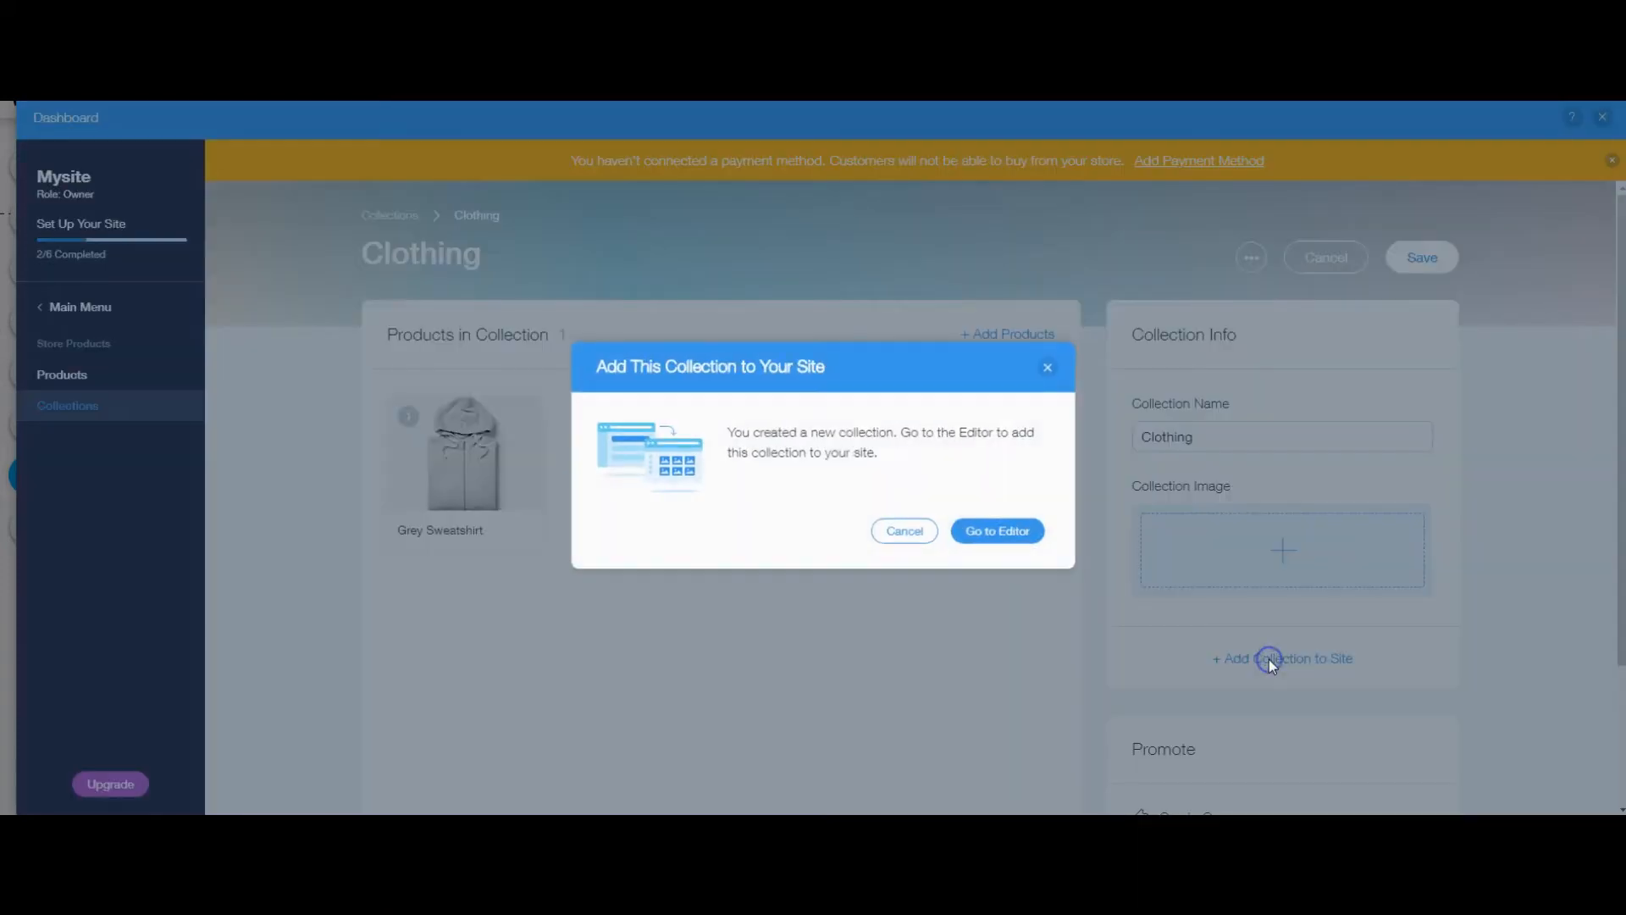
# - In the editor, add the Clothing collection to the existing HOME page
pyautogui.click(995, 531)
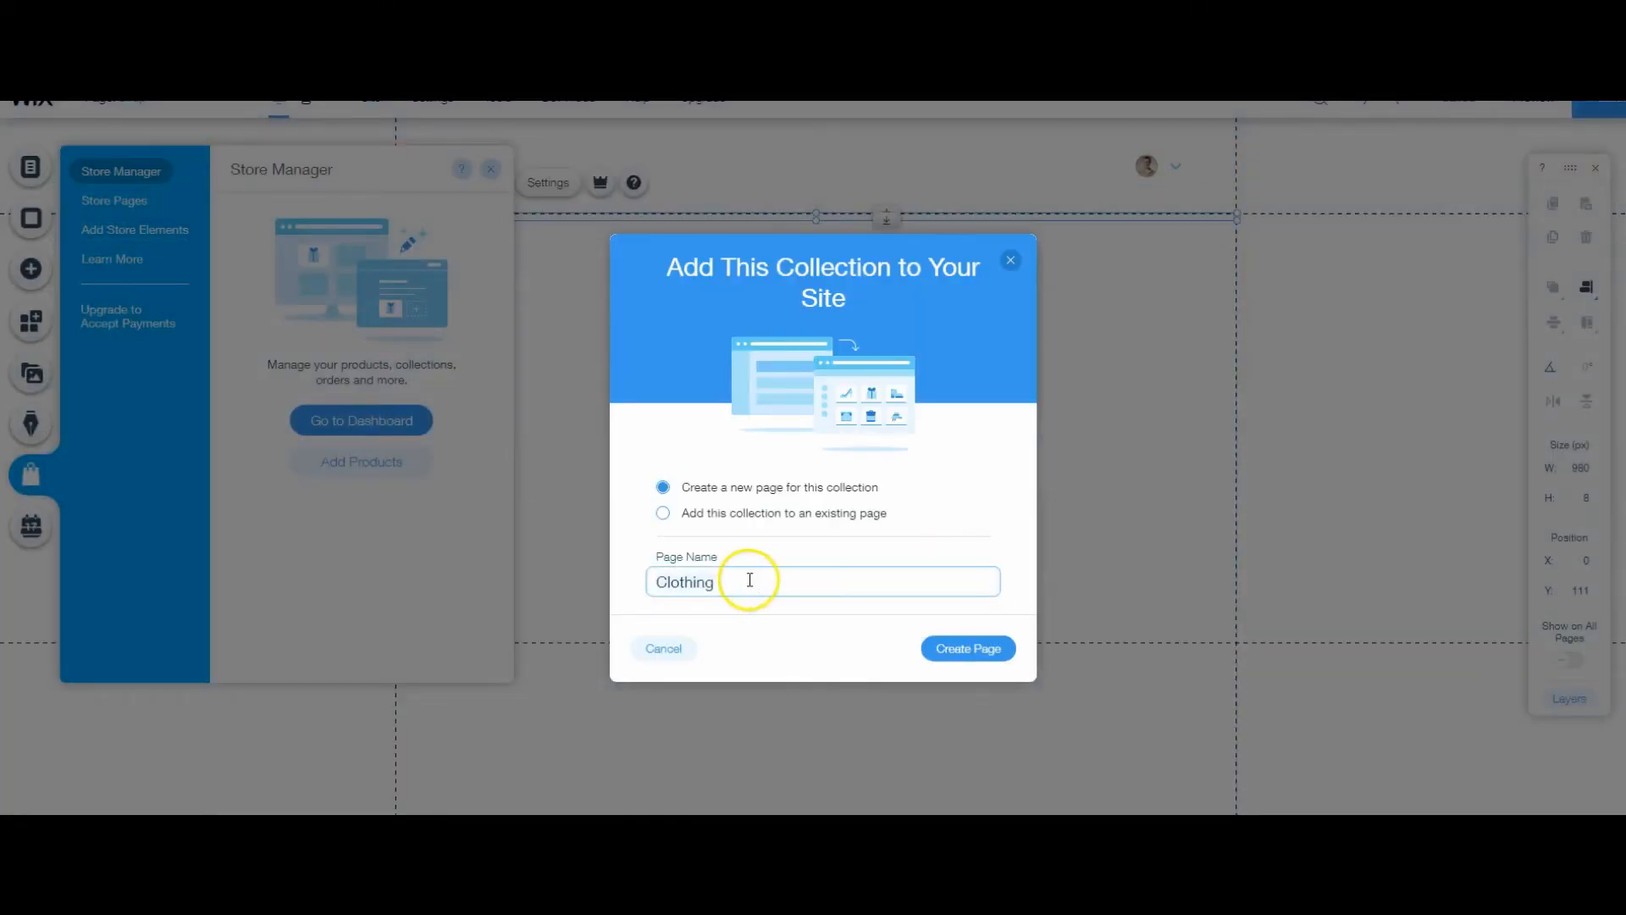
pyautogui.click(662, 512)
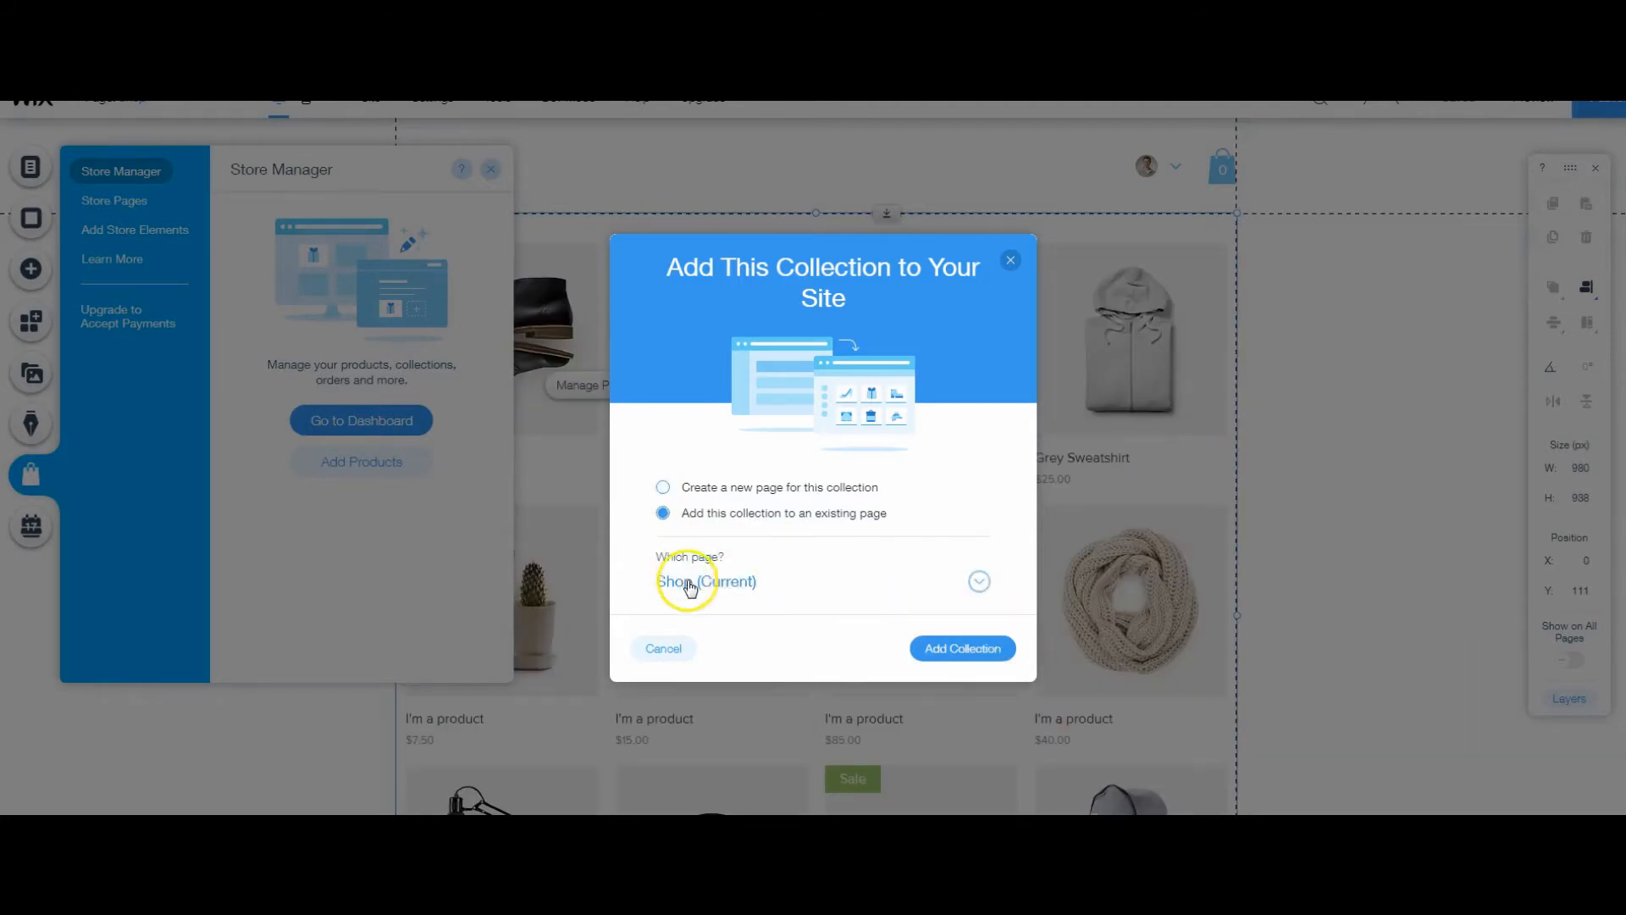
pyautogui.click(707, 581)
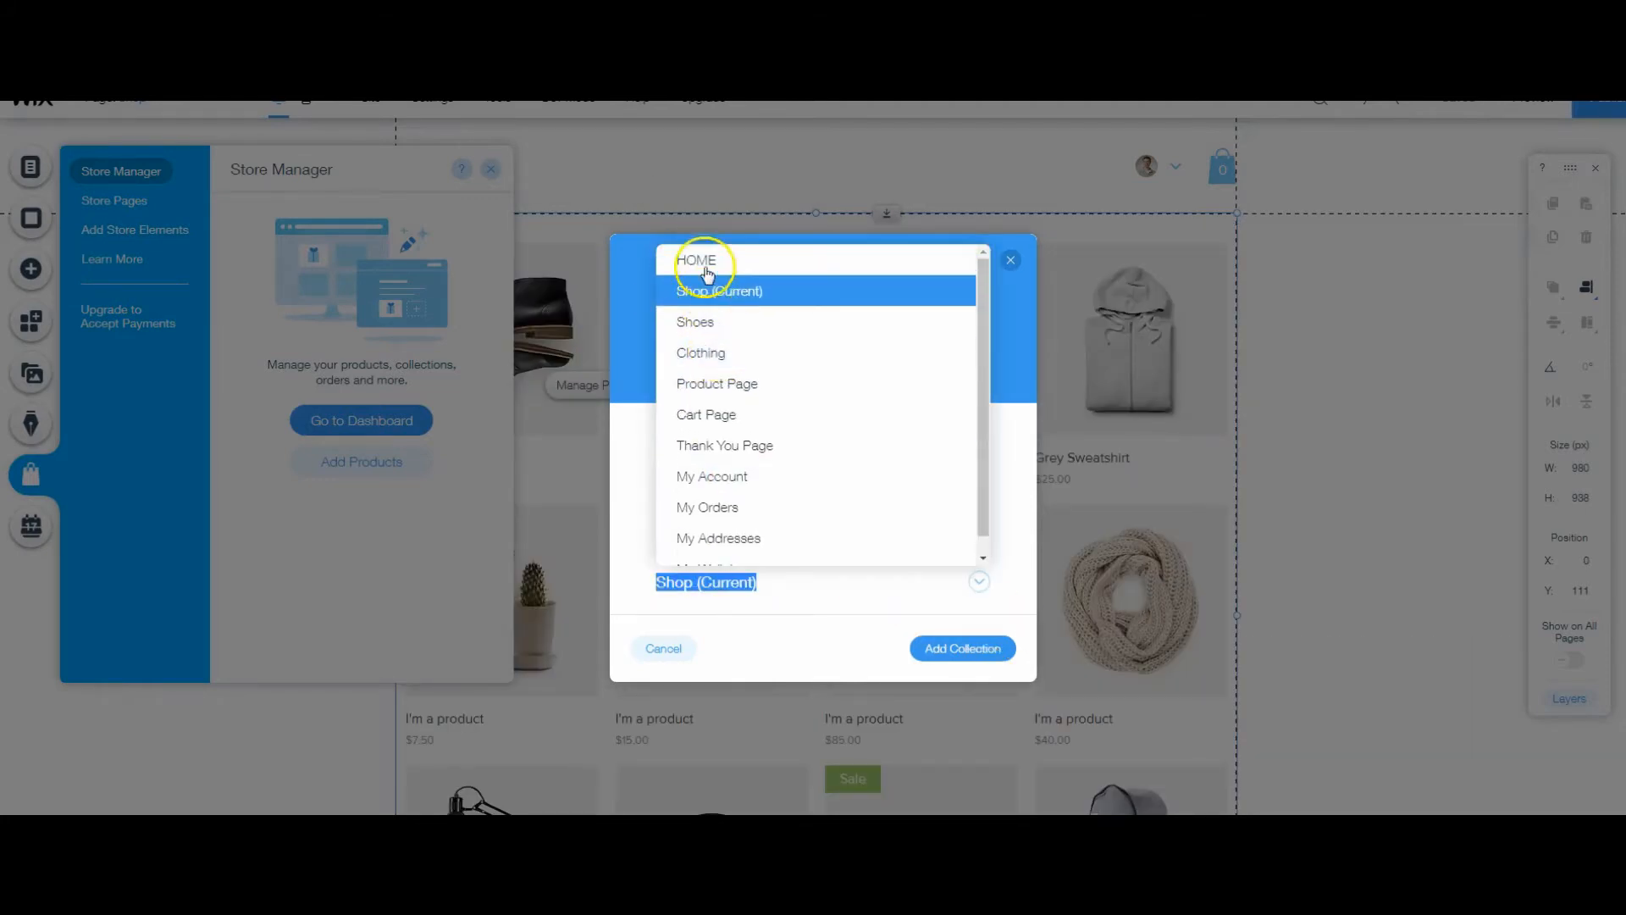
pyautogui.click(698, 260)
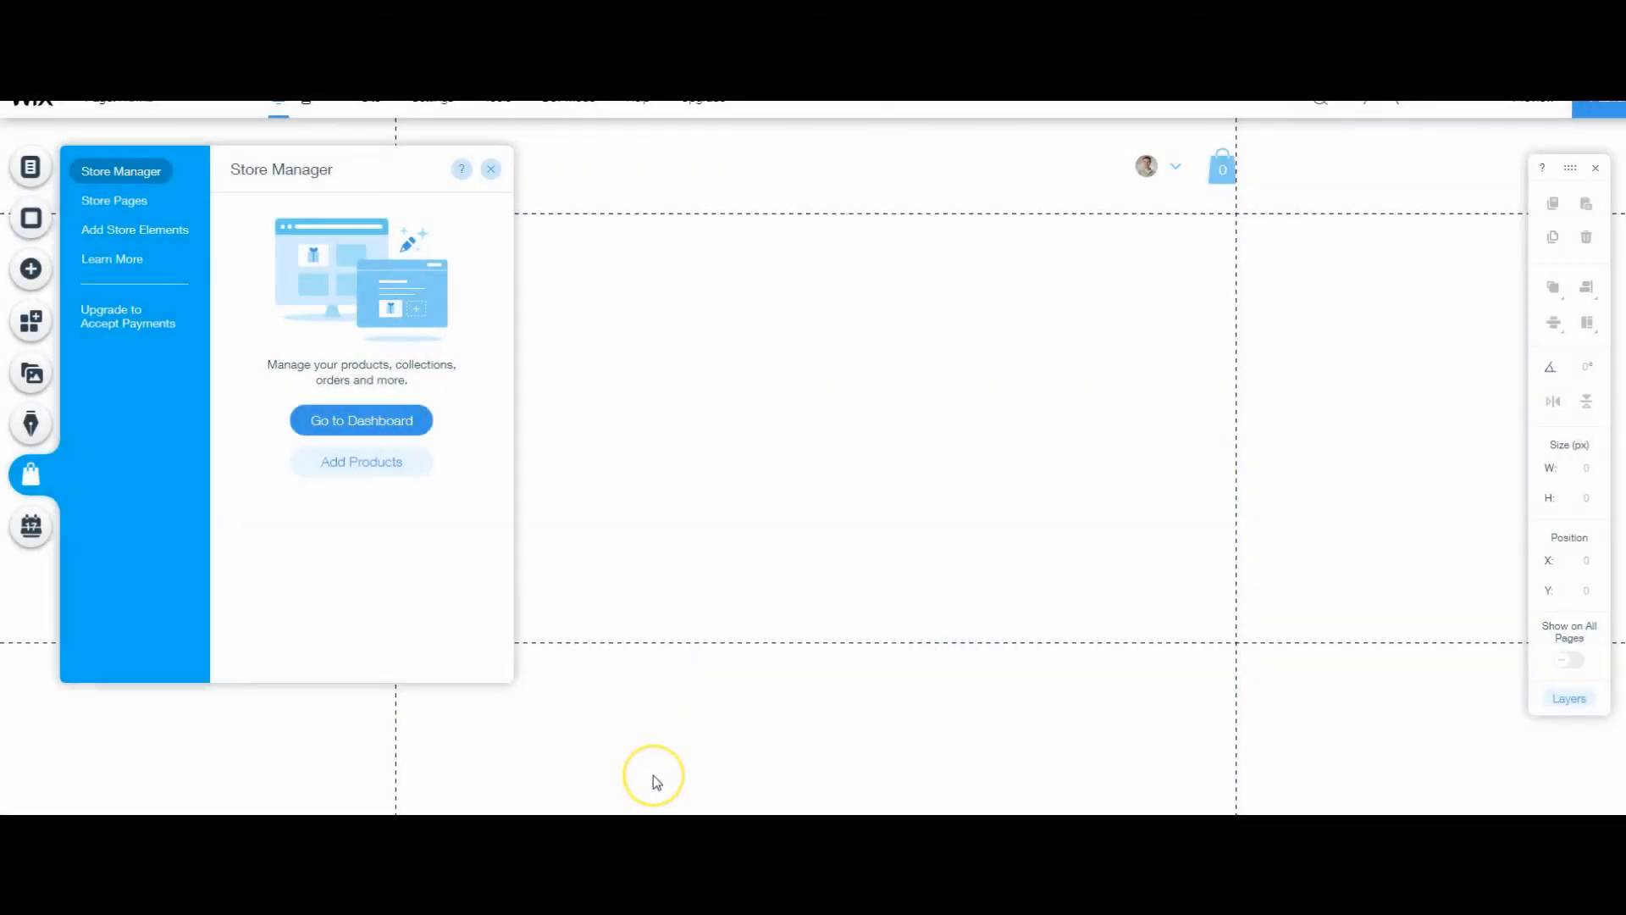
# - Close the store panel and drag the Clothing gallery lower on the Home page
pyautogui.click(490, 170)
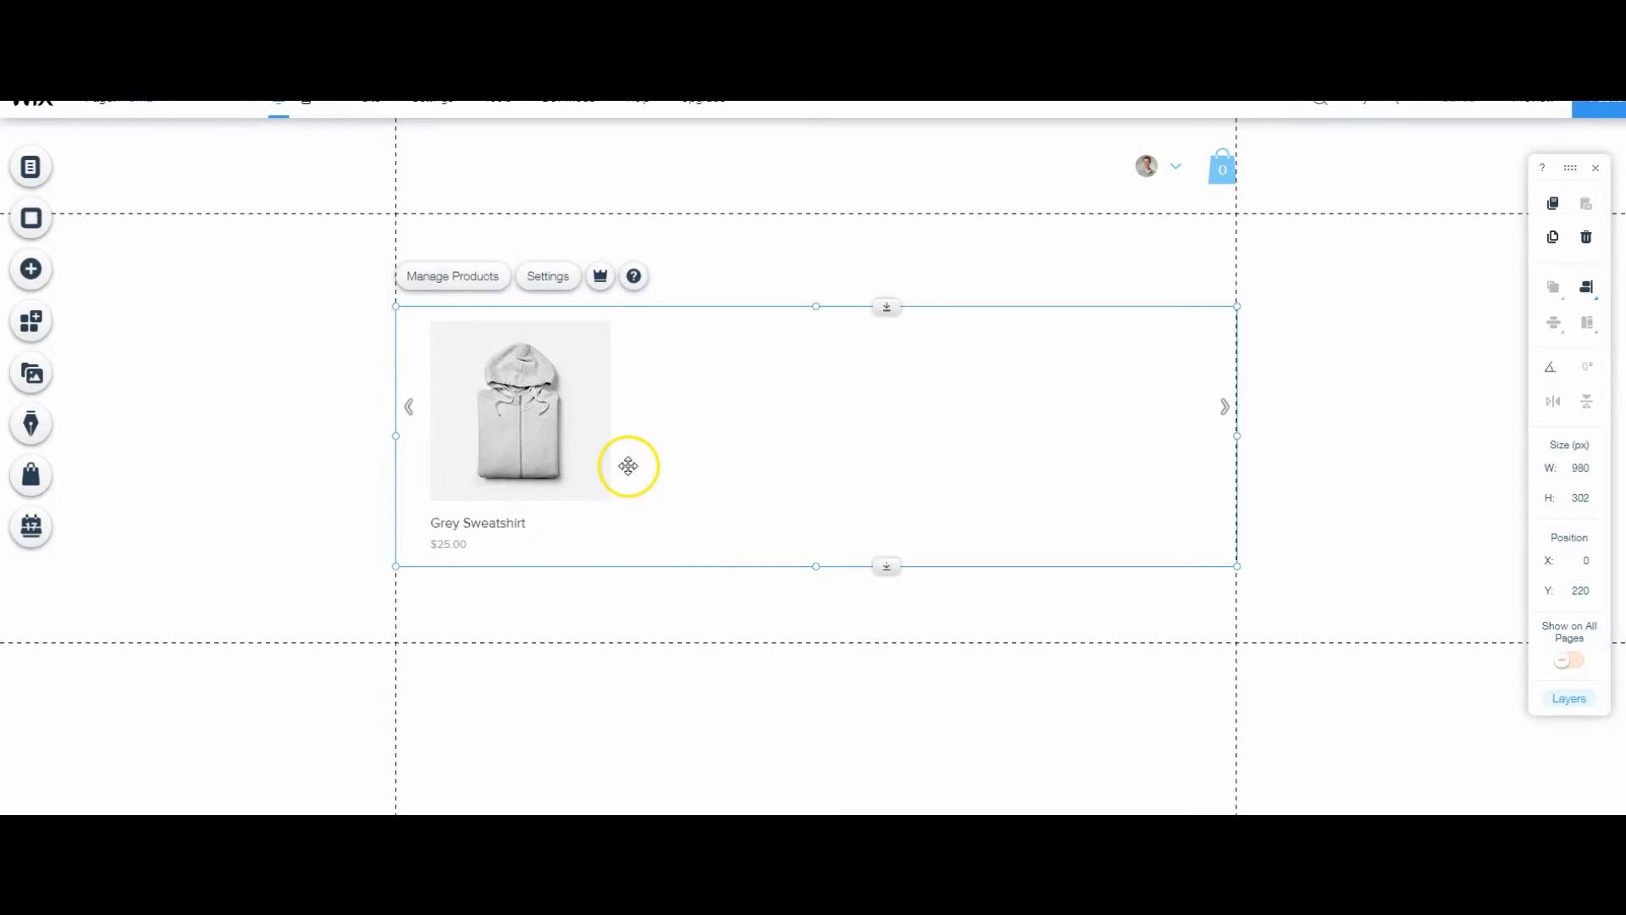
pyautogui.moveTo(627, 466); pyautogui.dragTo(613, 525)
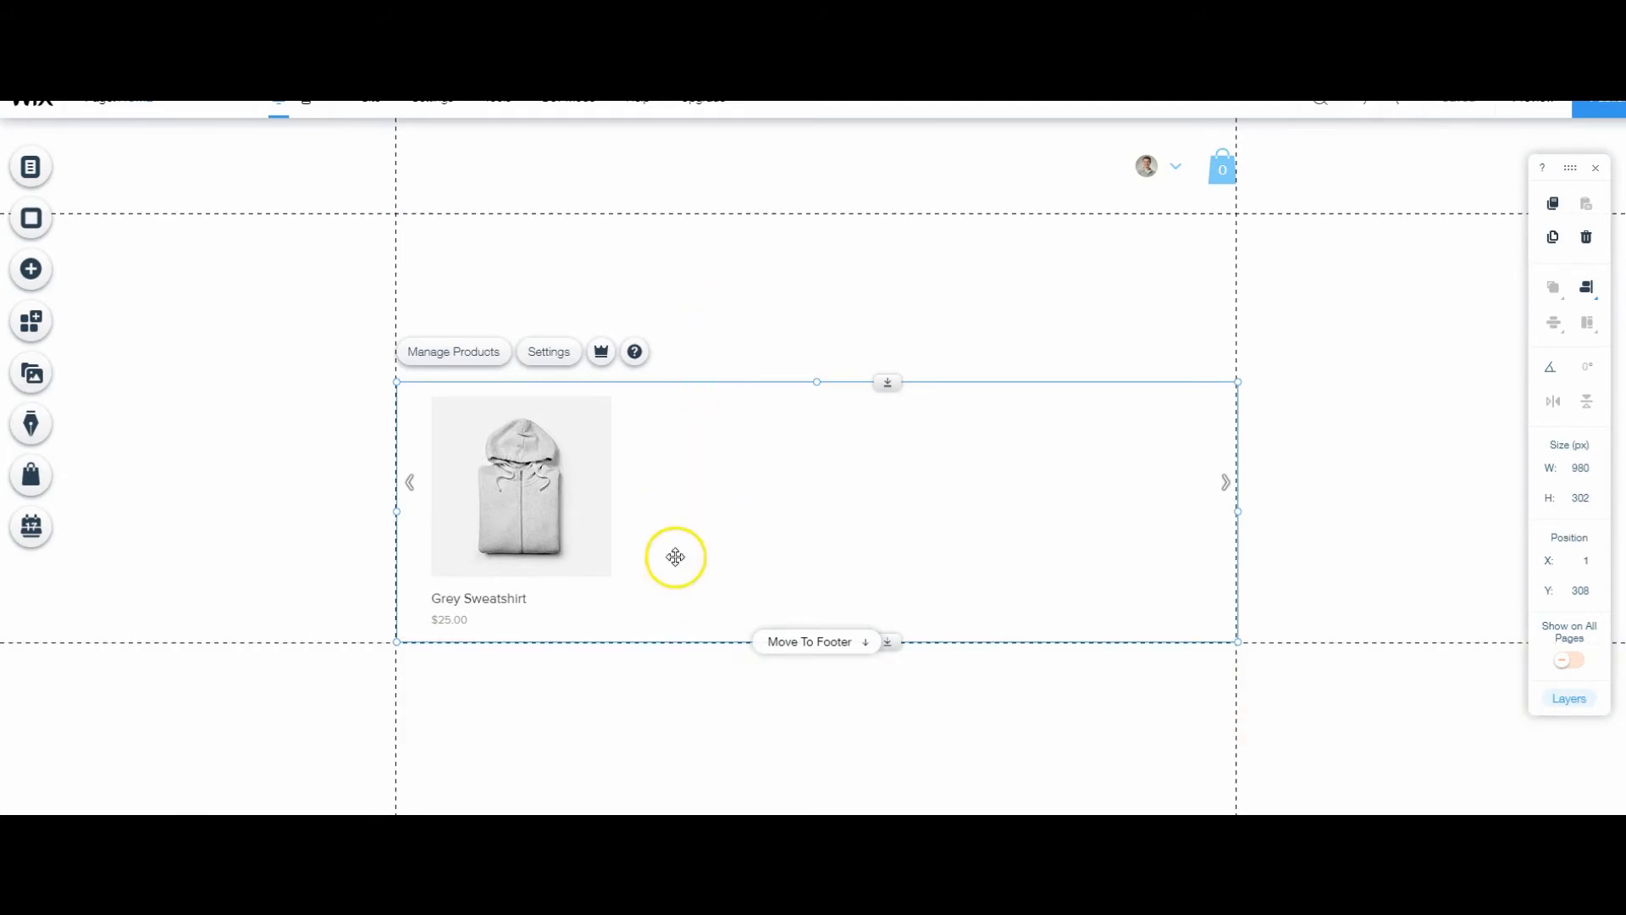
pyautogui.moveTo(618, 490)
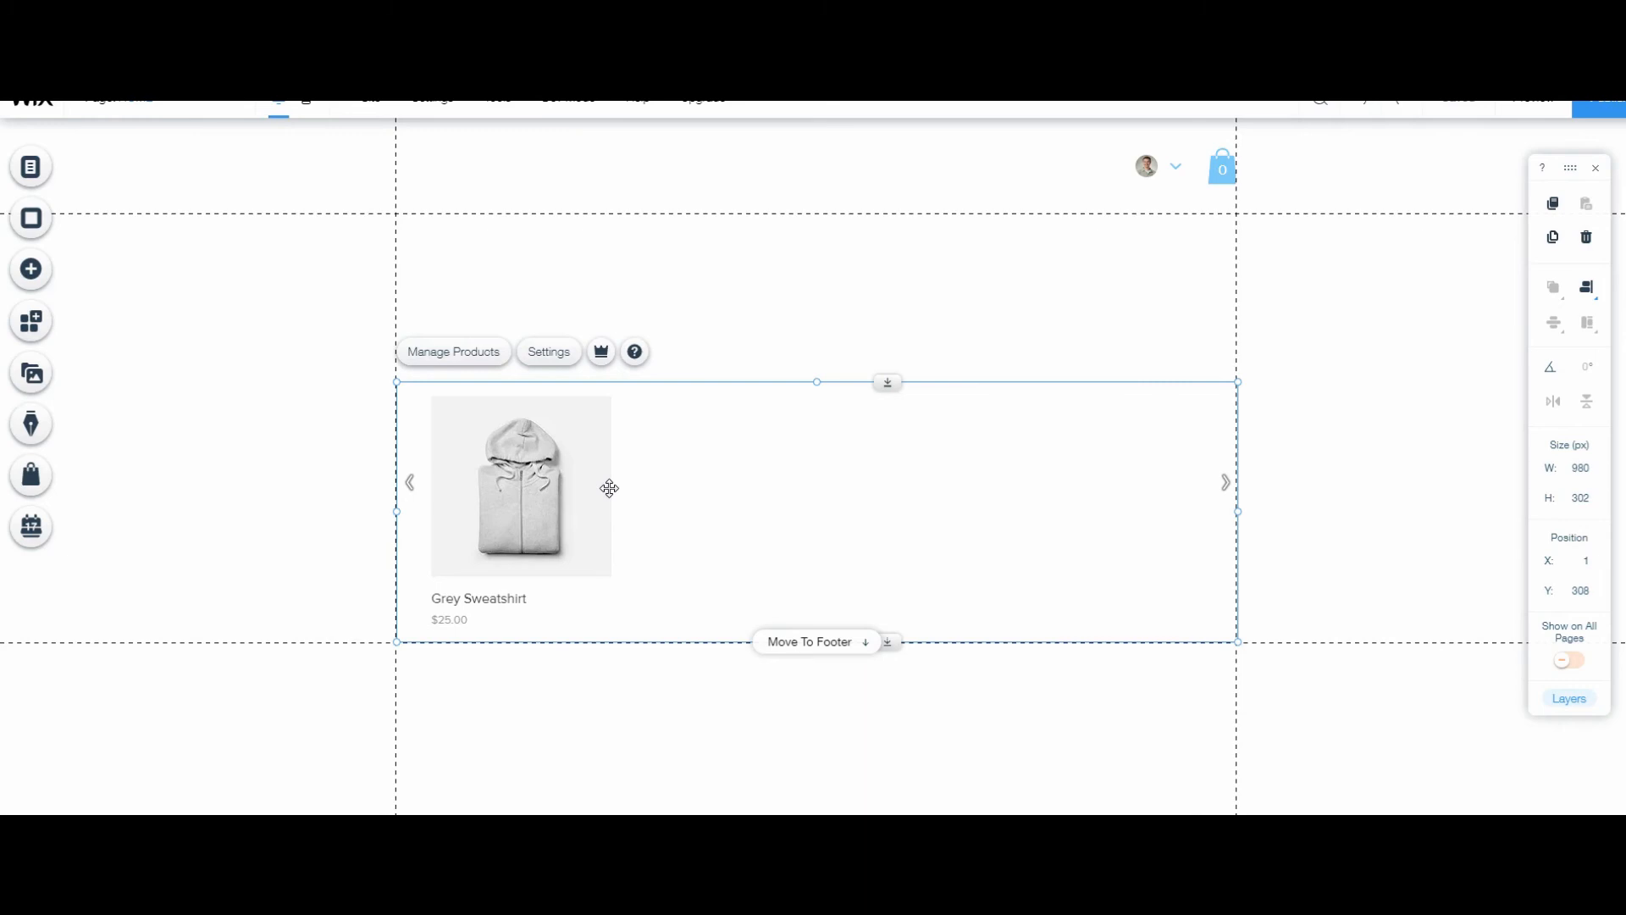
pyautogui.moveTo(671, 288)
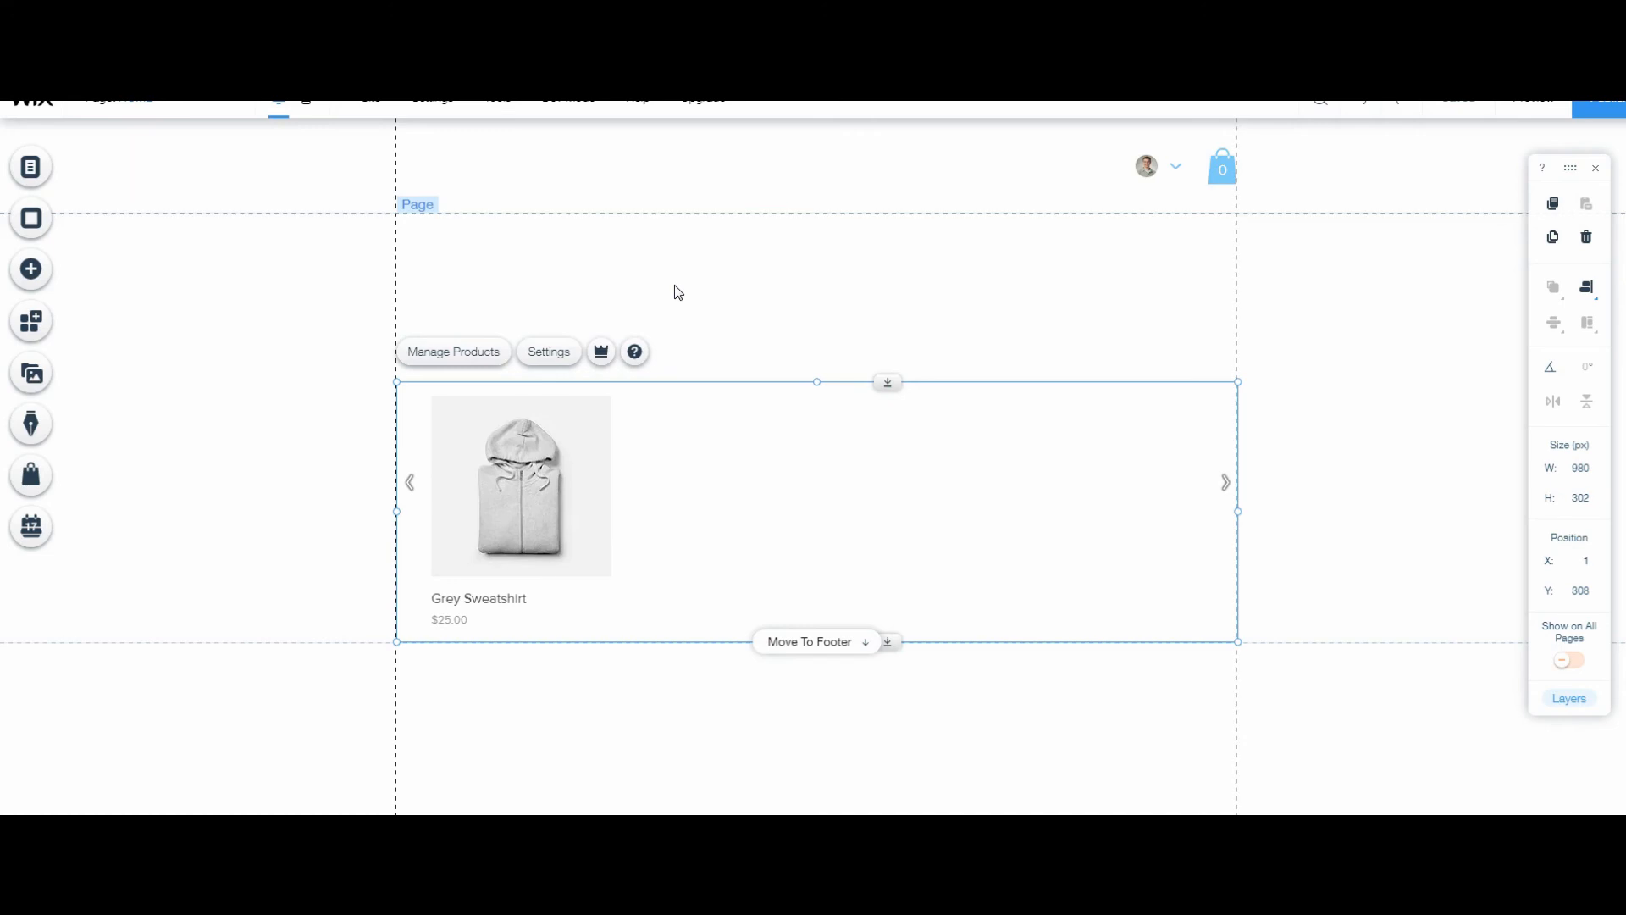
pyautogui.moveTo(702, 299)
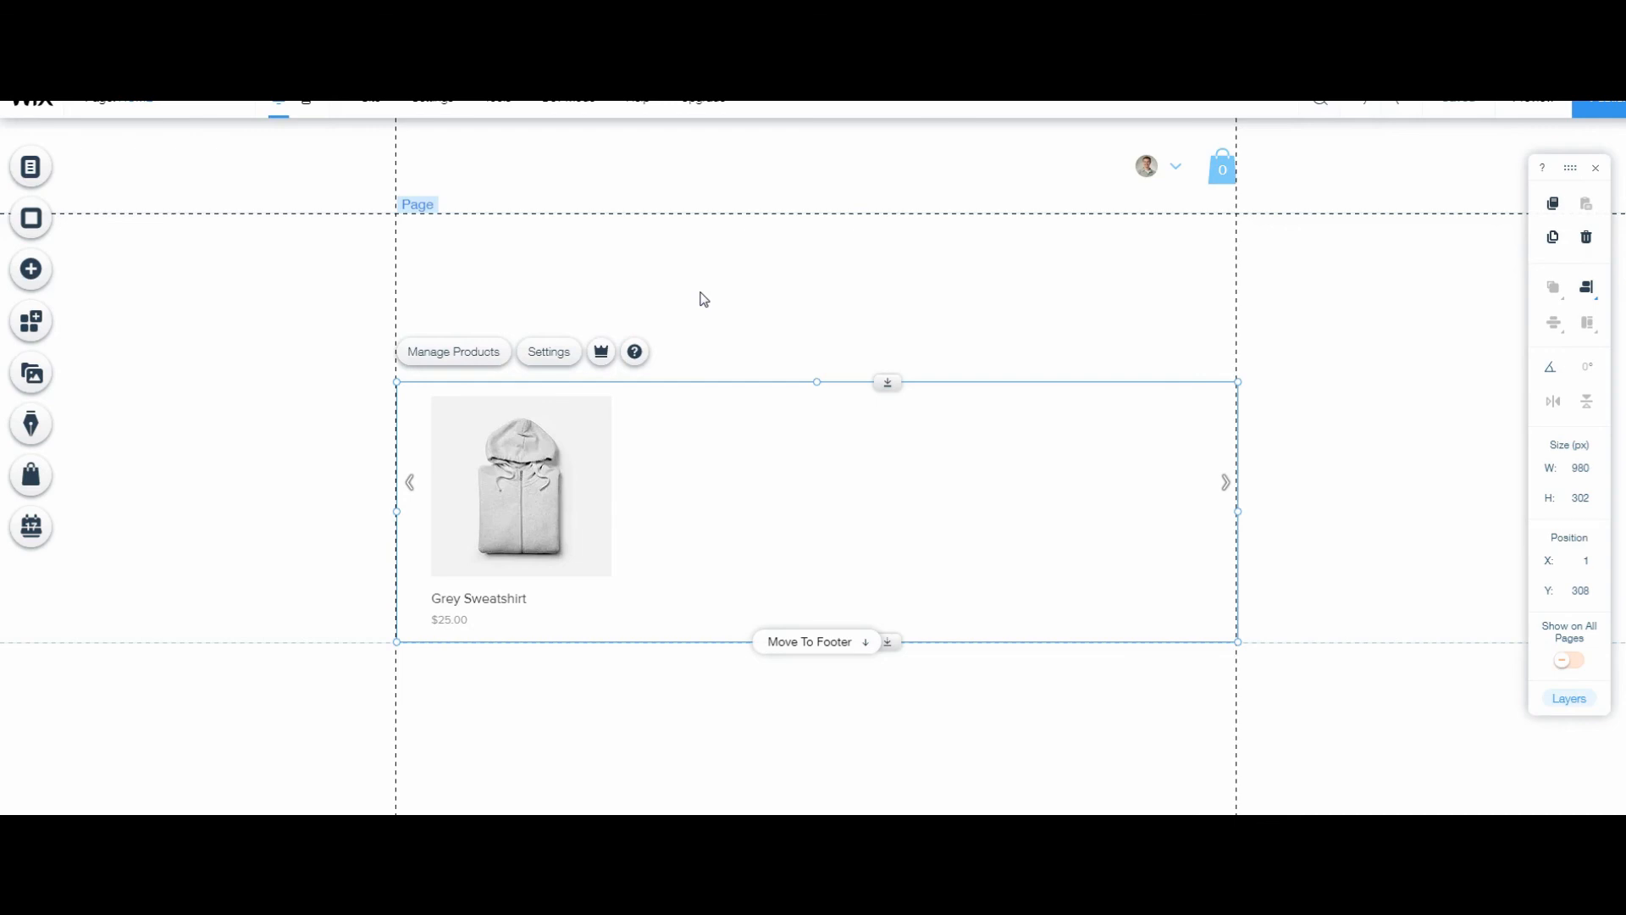
pyautogui.moveTo(716, 301)
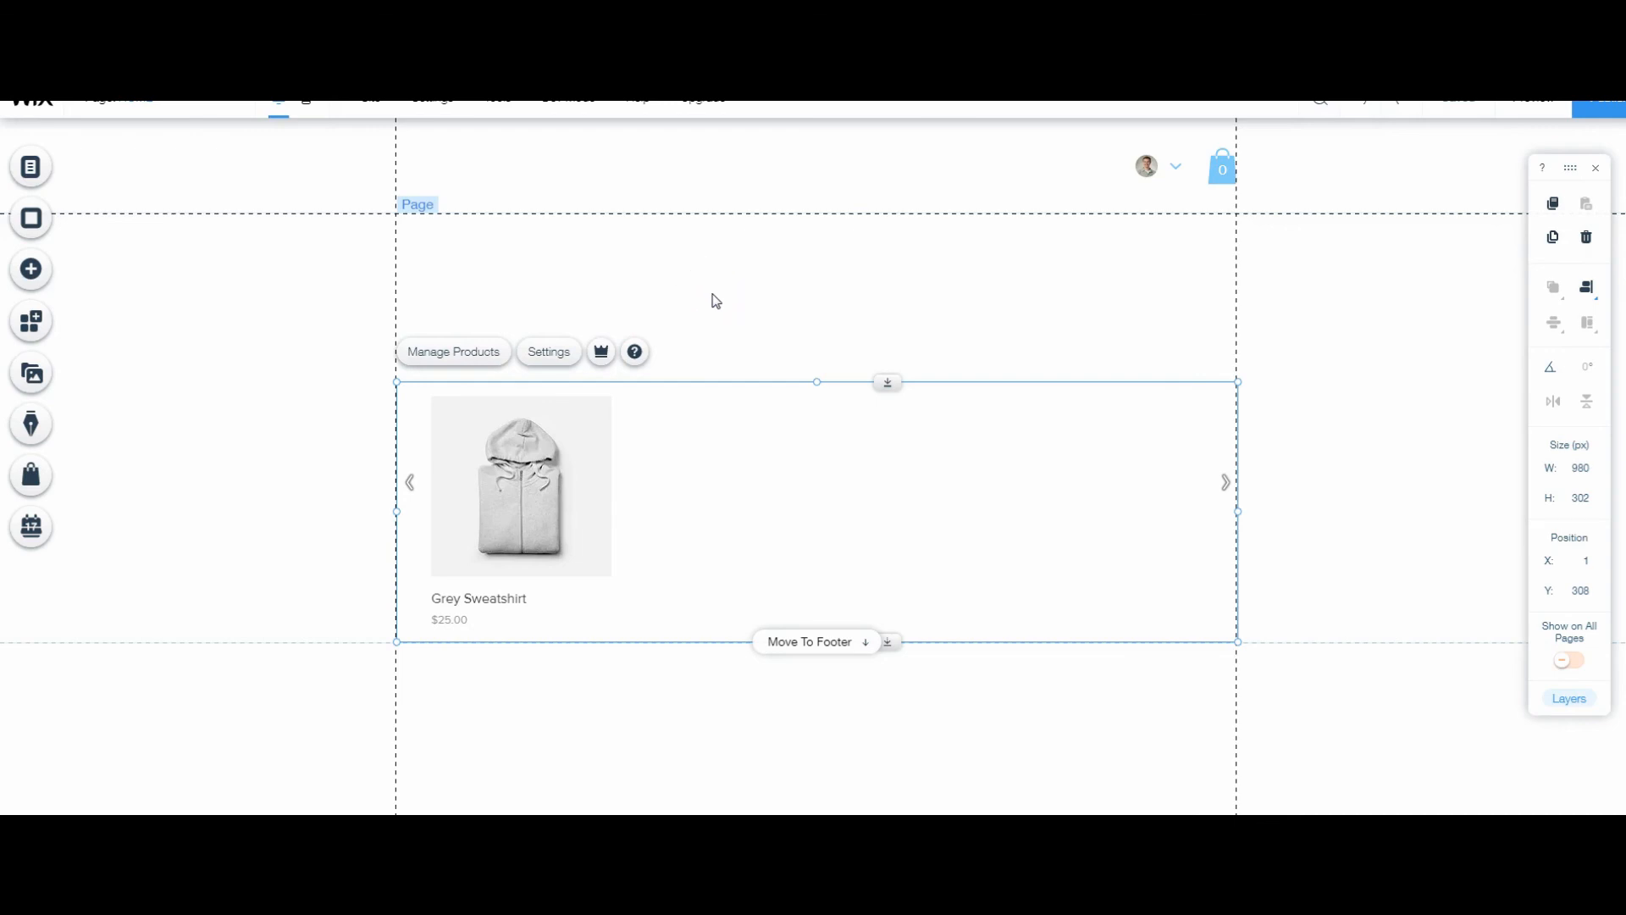